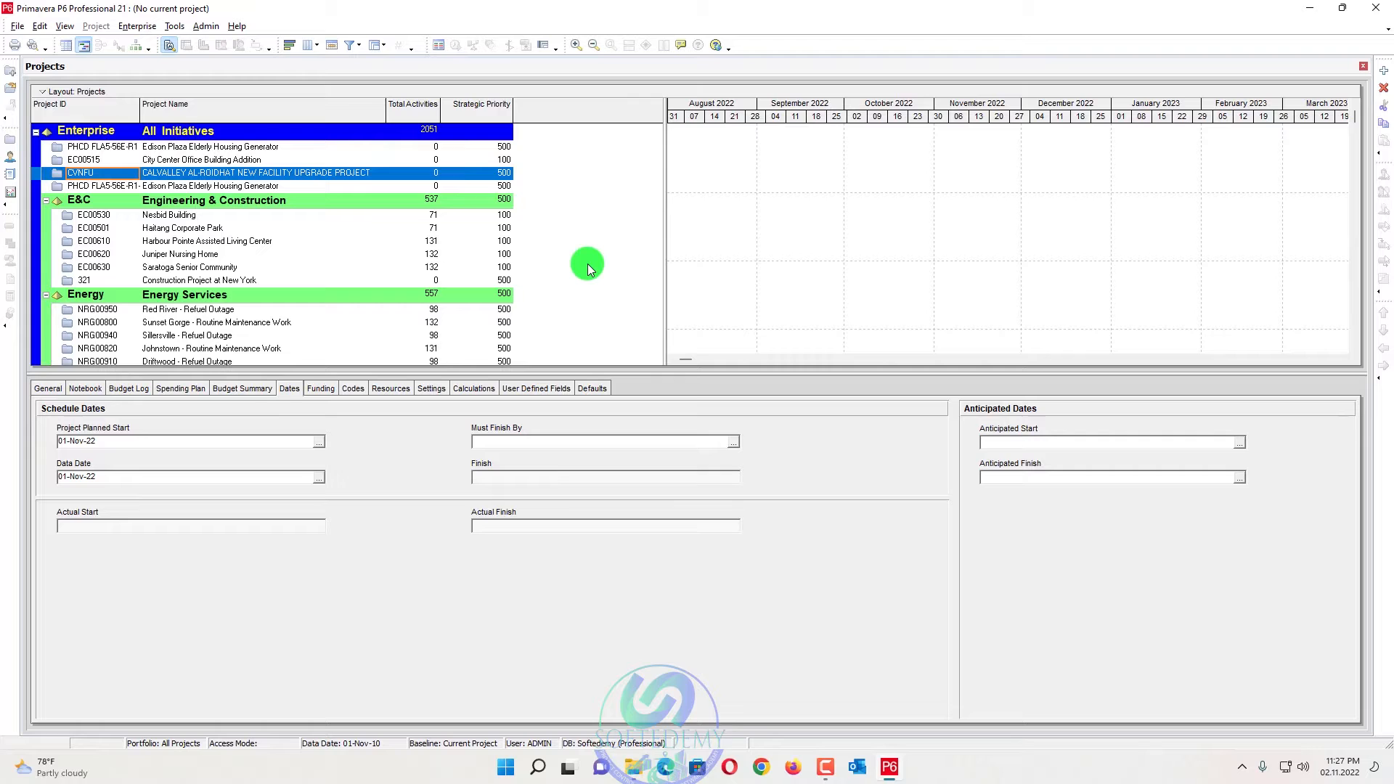
pyautogui.moveTo(578, 253)
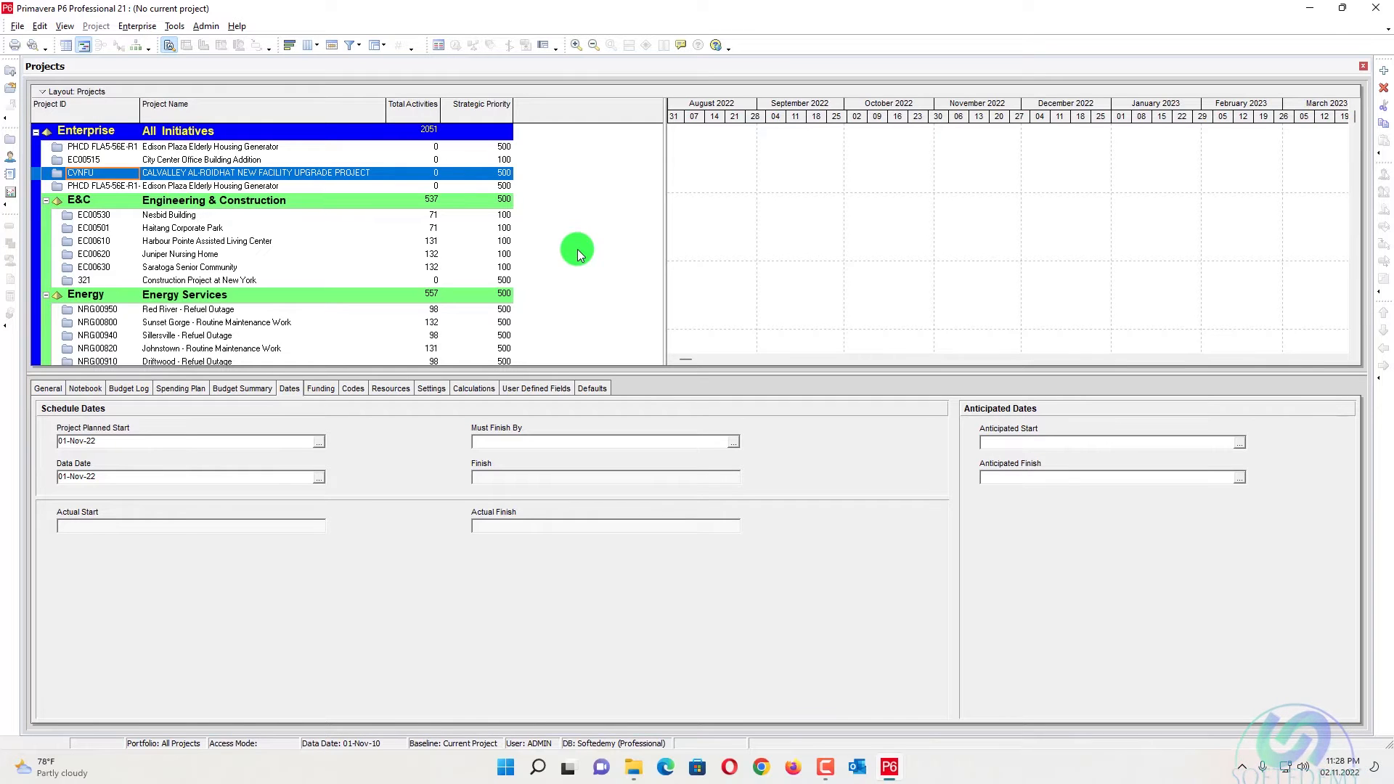
pyautogui.moveTo(313, 192)
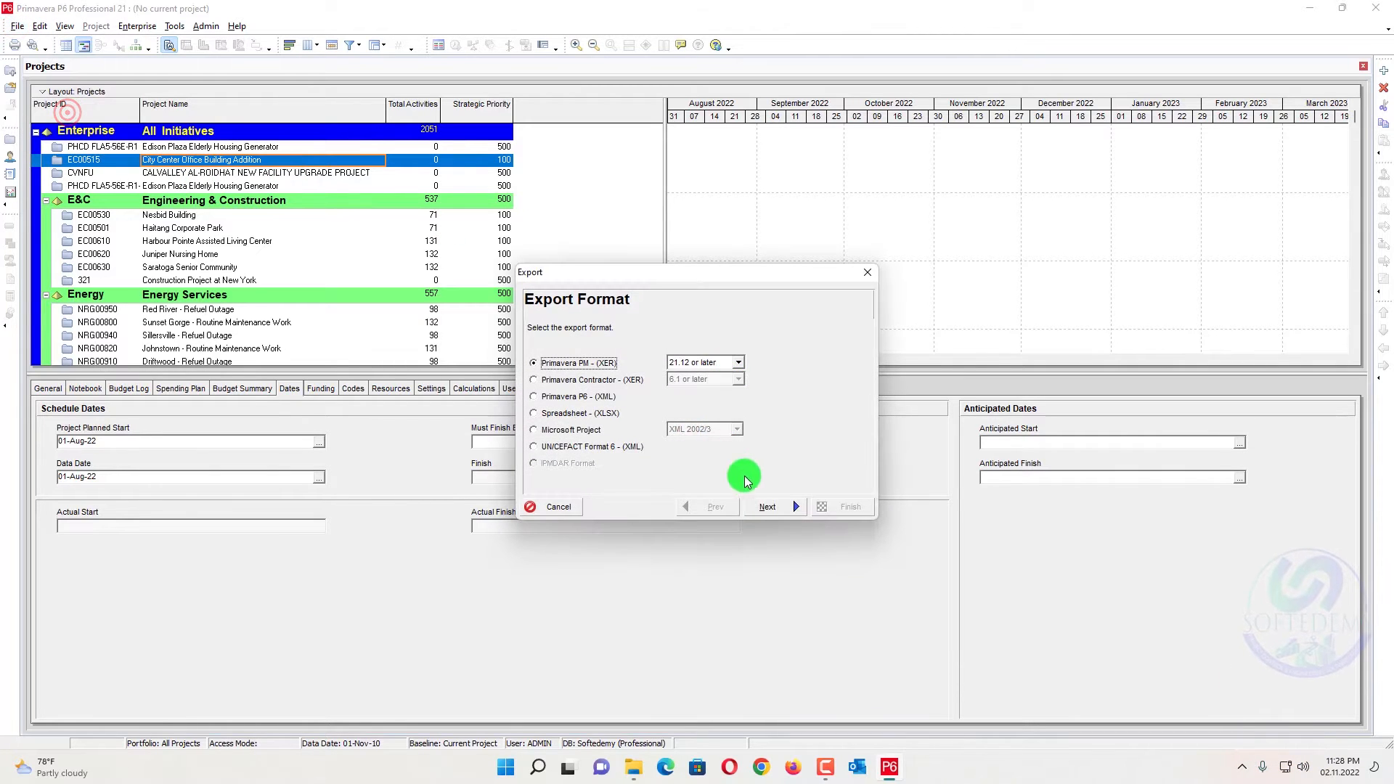
# Attempt the XER export and dismiss the 'Please open a project' message.
pyautogui.click(767, 505)
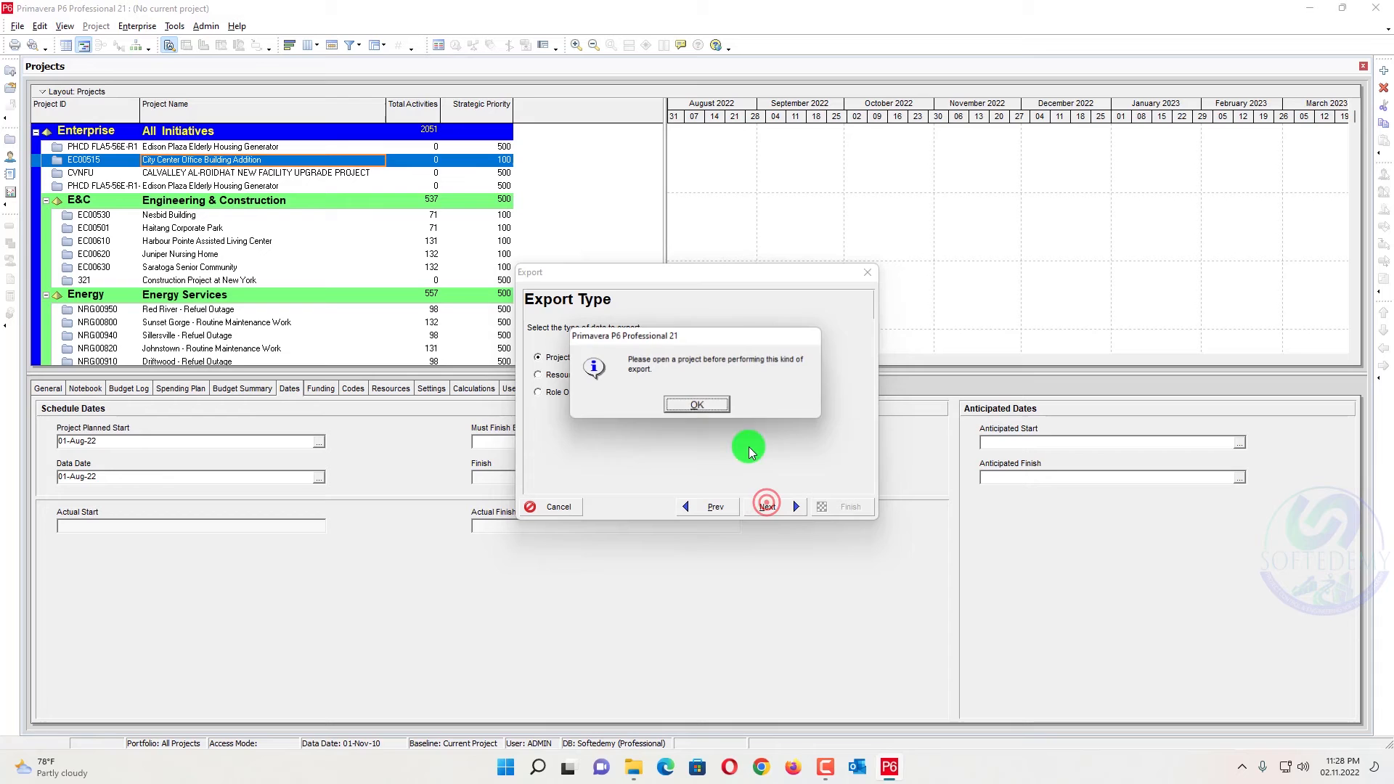
pyautogui.click(697, 404)
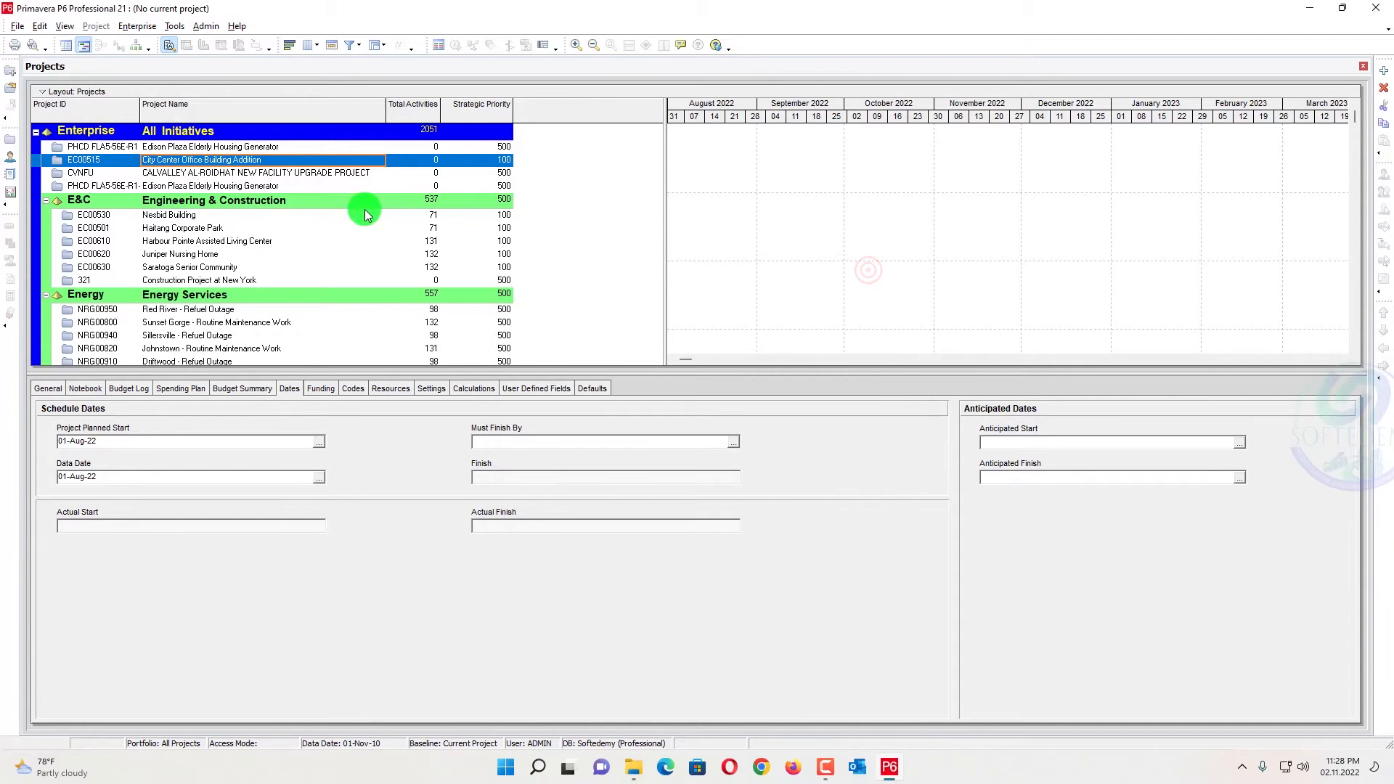
# Open City Center Office Building Addition and start its Primavera XER export.
pyautogui.doubleClick(218, 160)
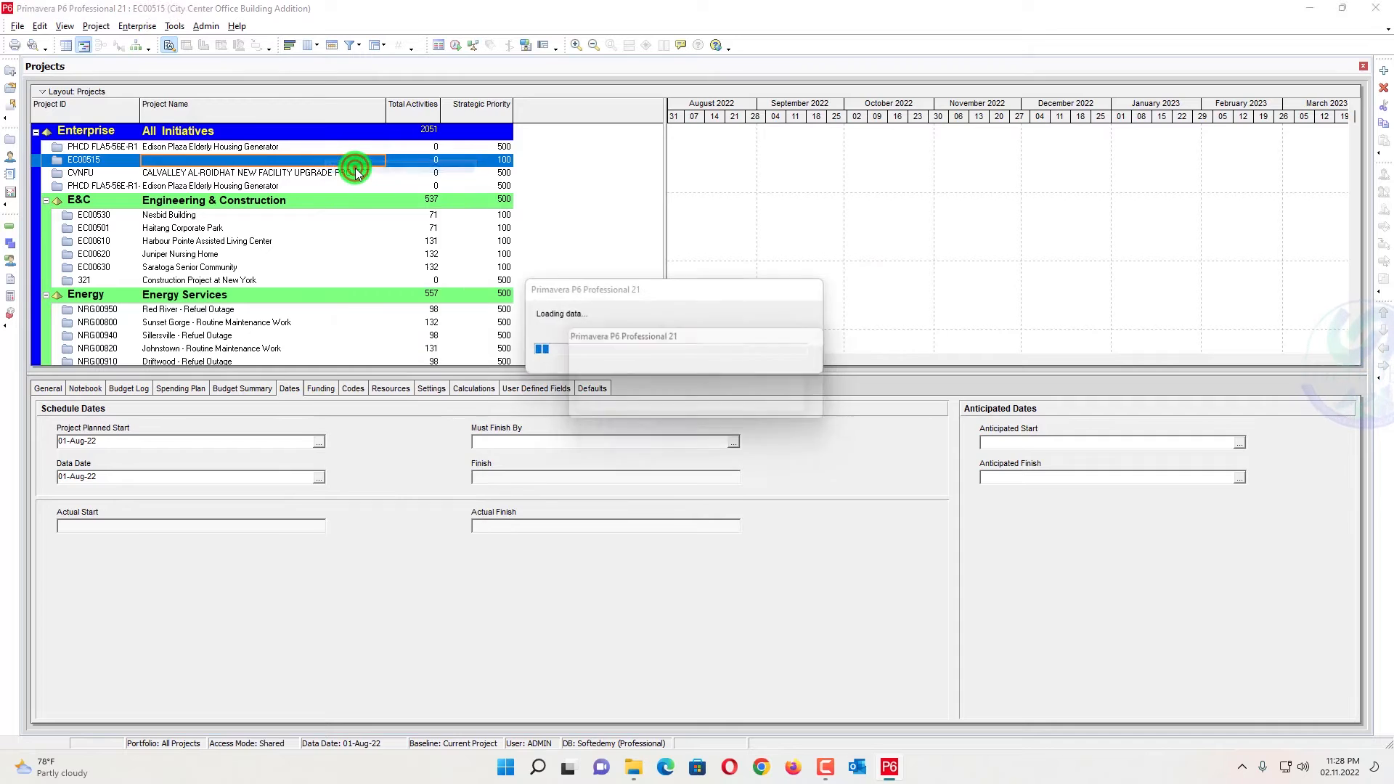
pyautogui.doubleClick(80, 159)
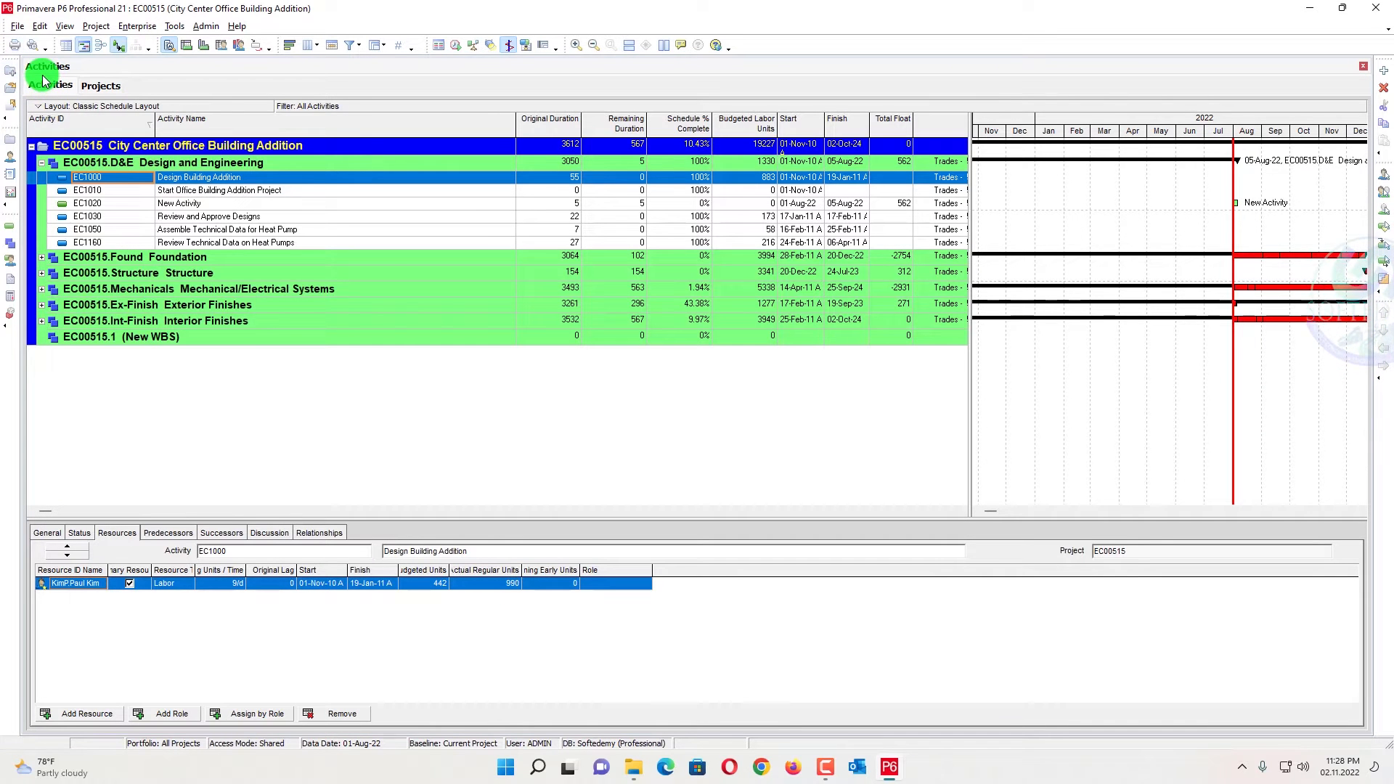
pyautogui.click(14, 27)
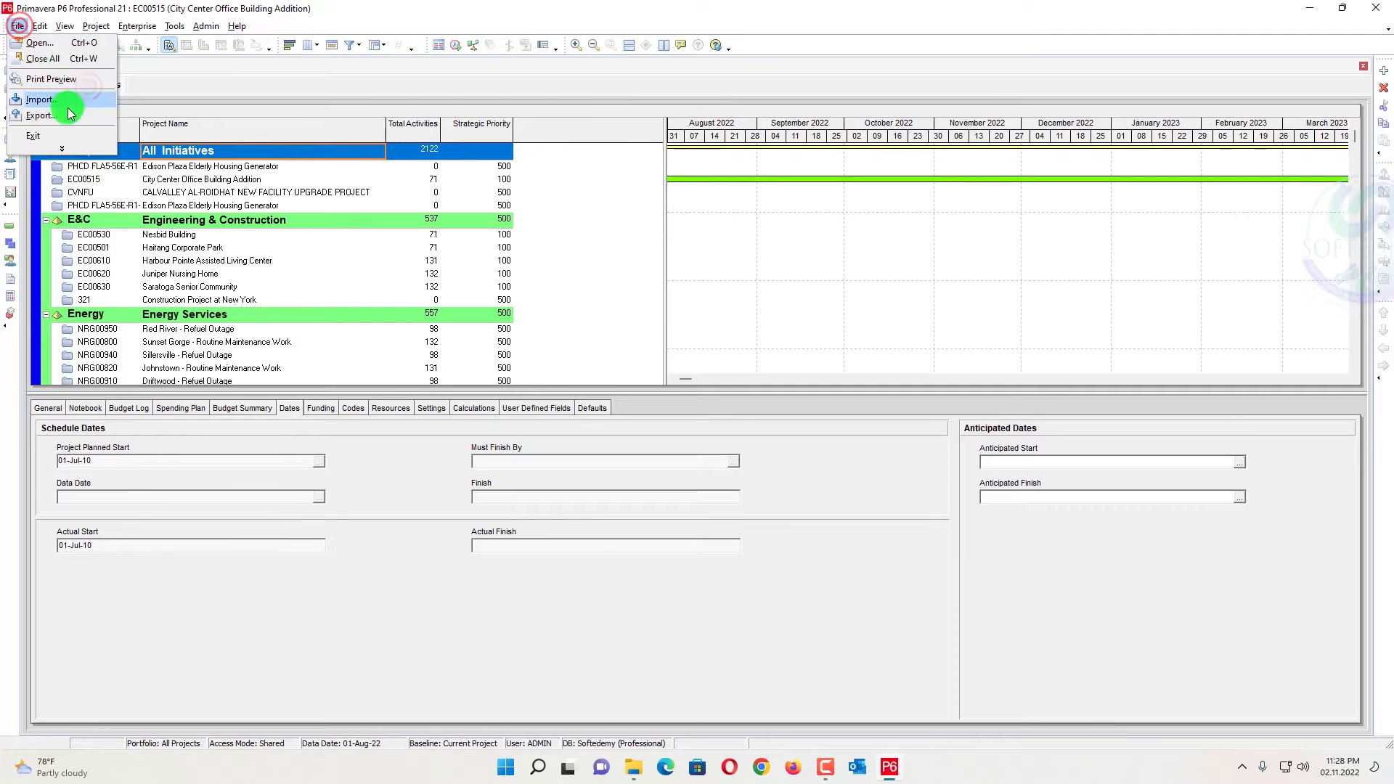
pyautogui.click(35, 116)
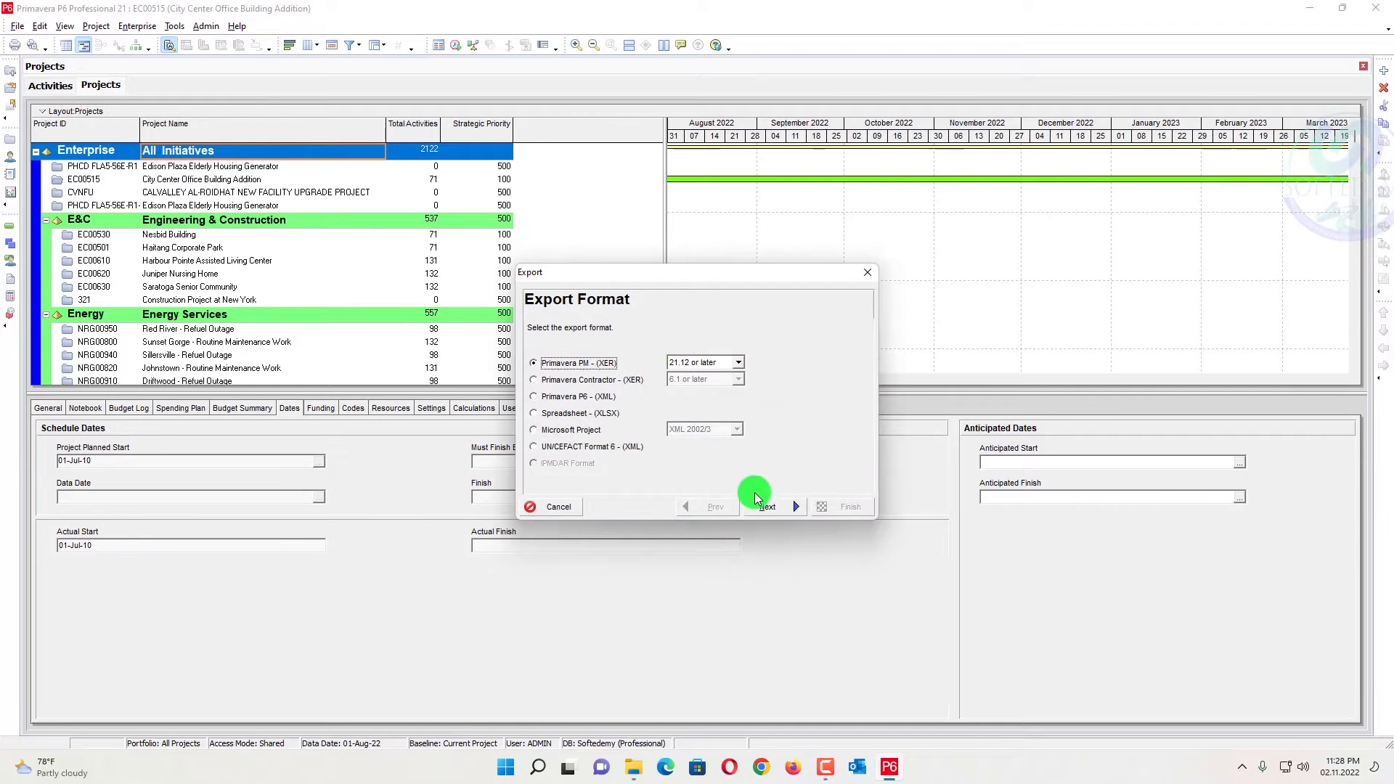
pyautogui.click(775, 507)
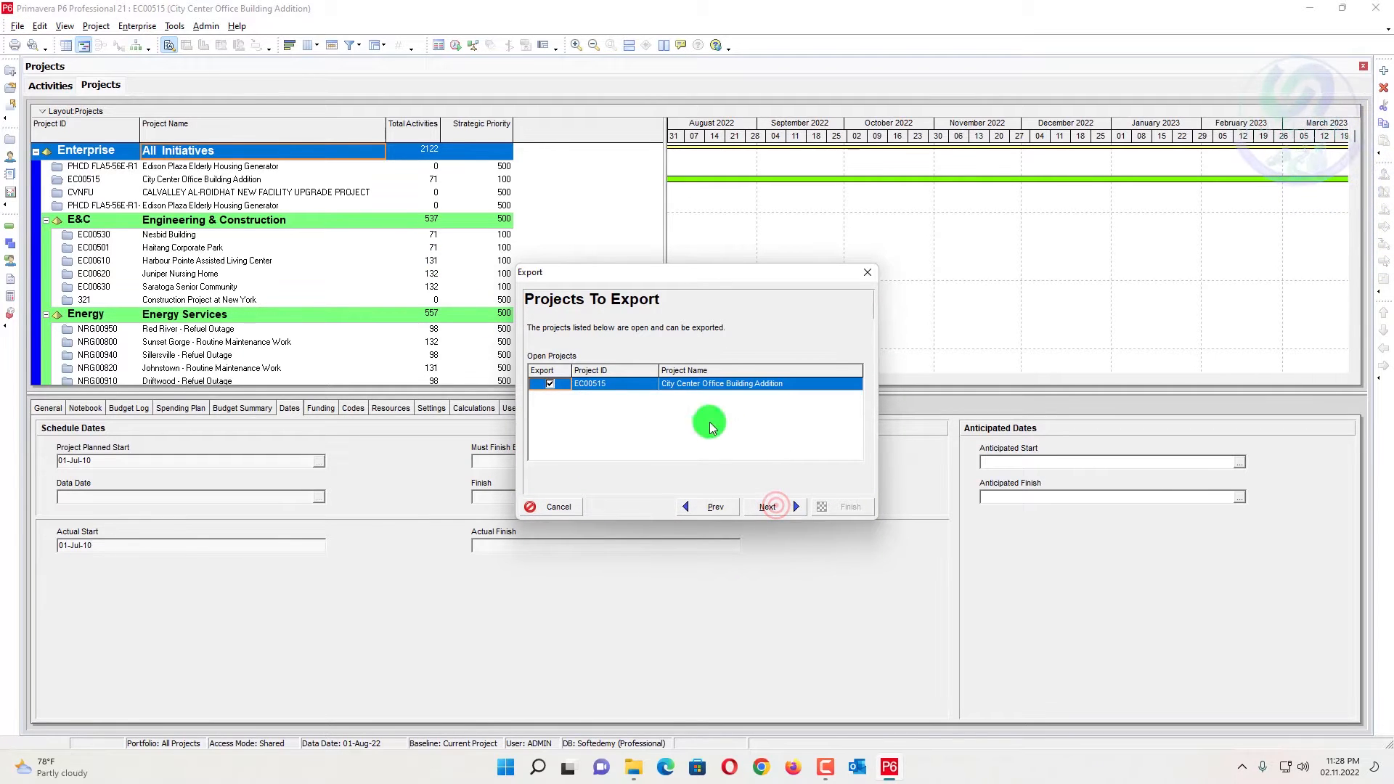
pyautogui.click(767, 507)
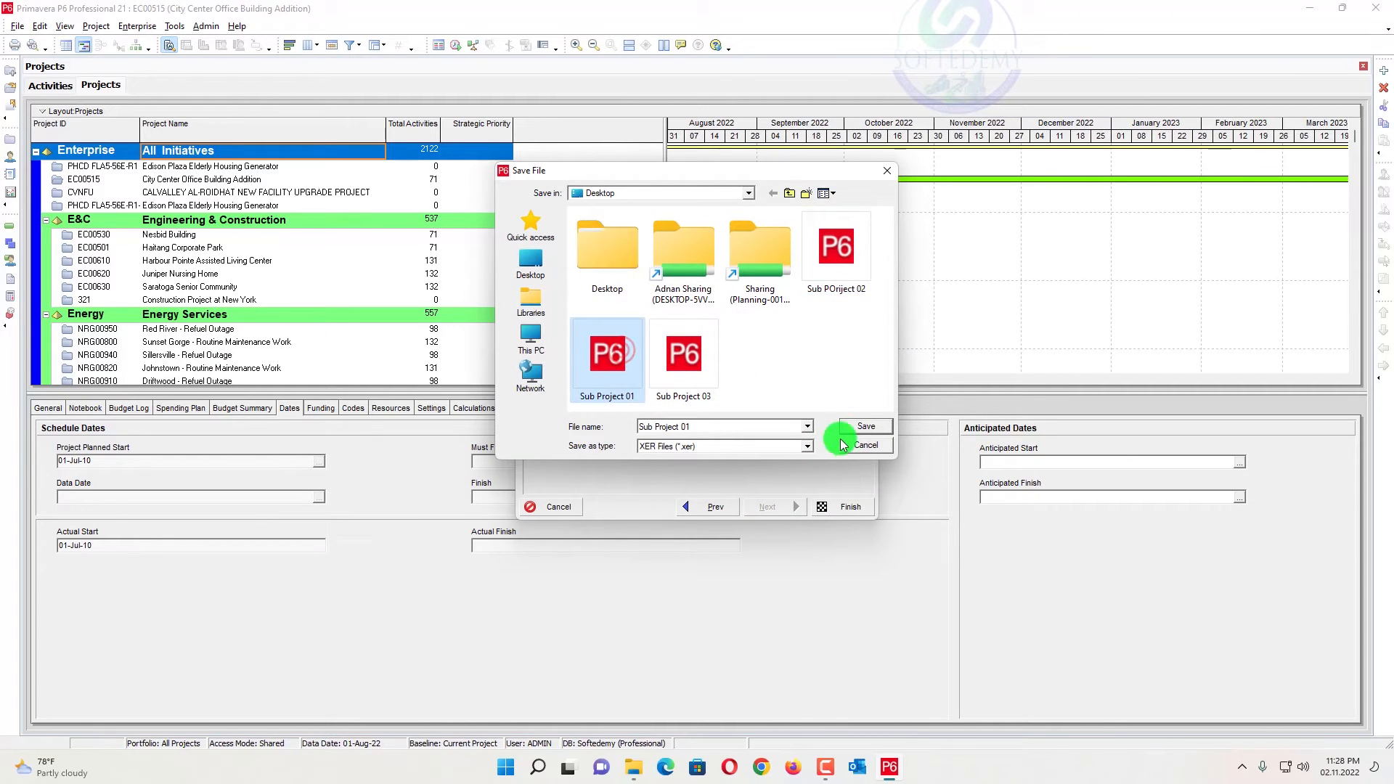
# Save the export as Sub Project 01 on the Desktop, replacing the existing file.
pyautogui.click(865, 427)
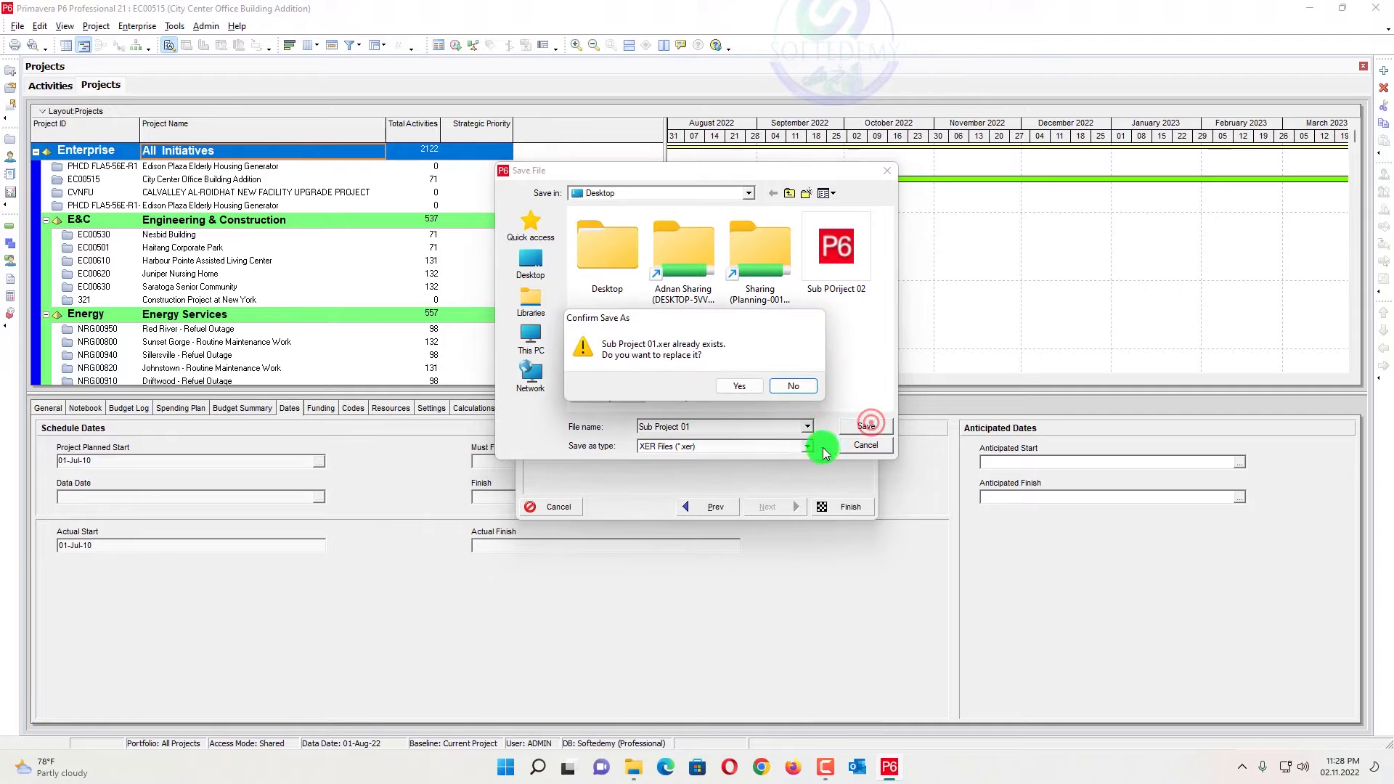
pyautogui.click(739, 386)
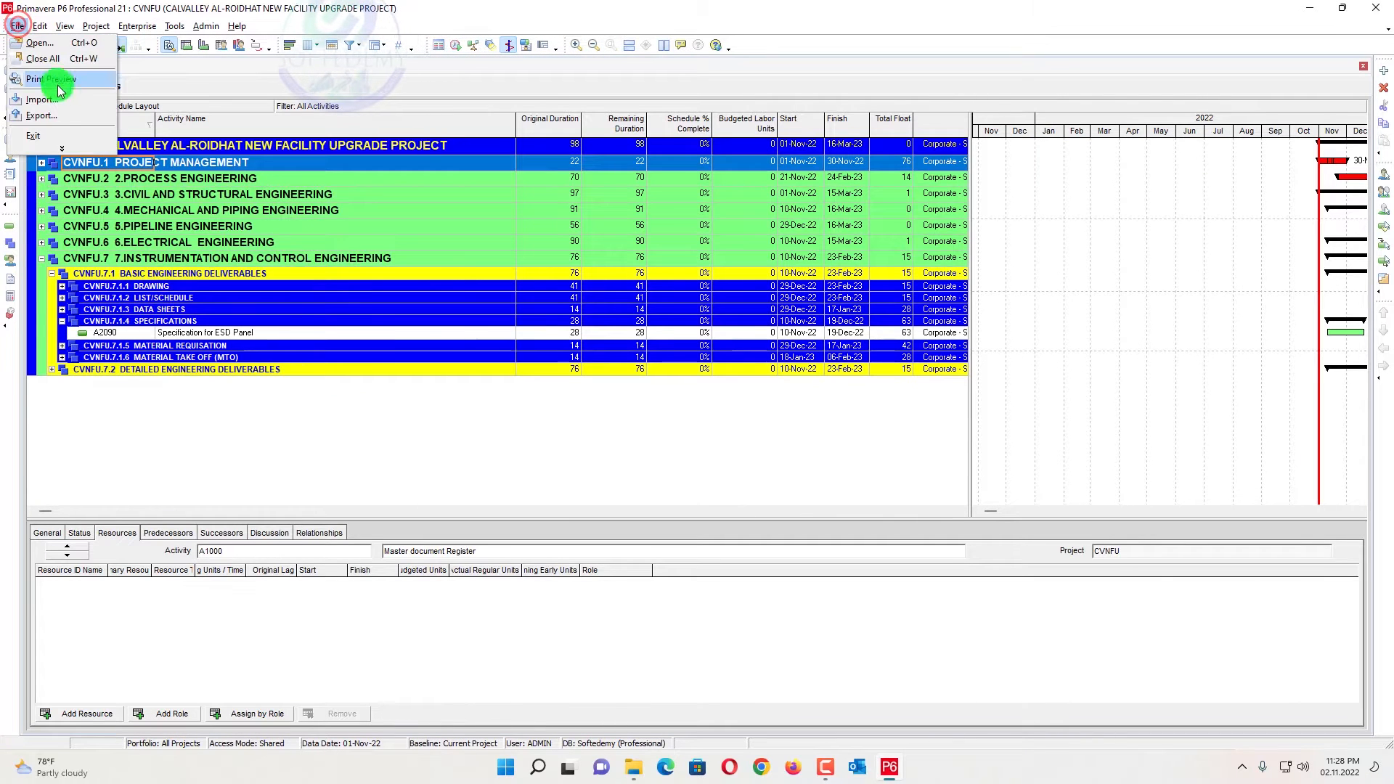
# Export the Calvalley Al-Roidhat project as XER file Sub POrject 02, replacing the old one.
pyautogui.click(46, 117)
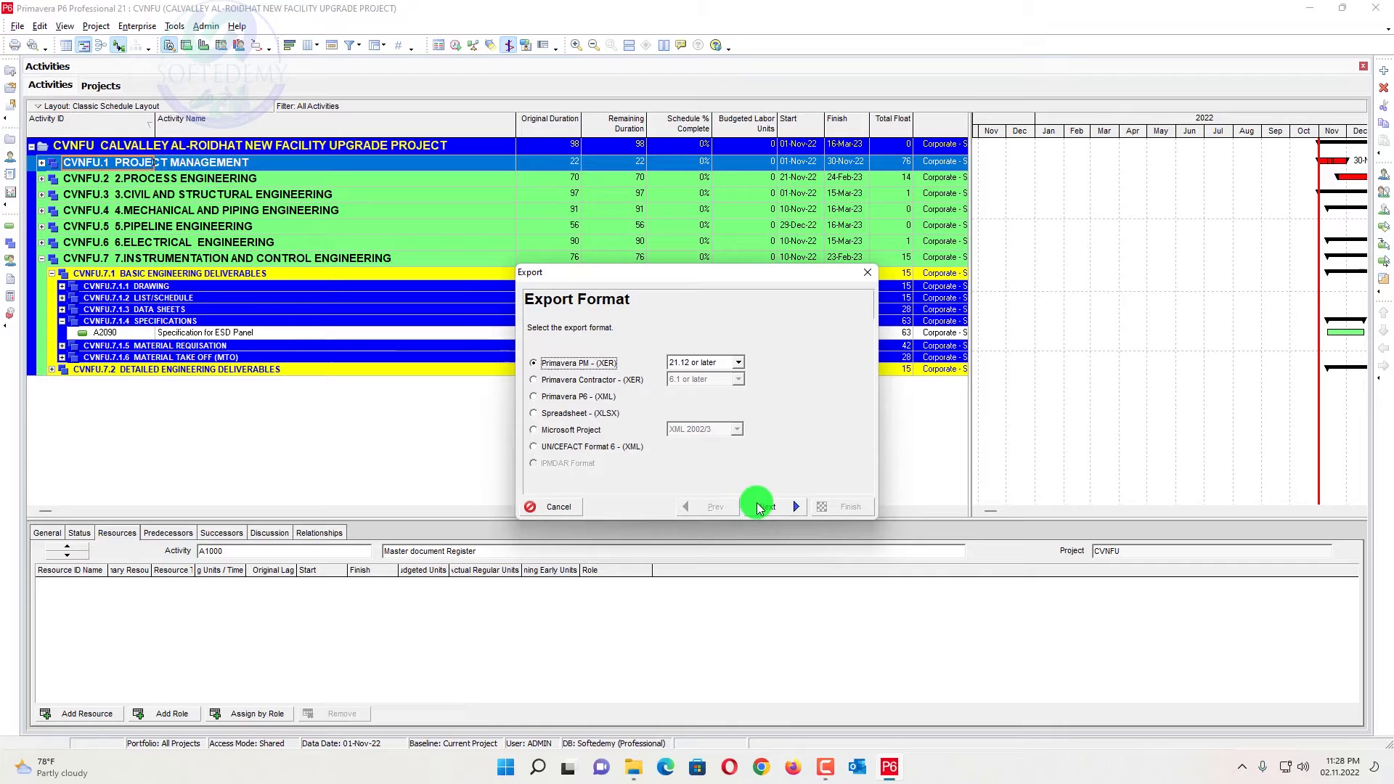
pyautogui.click(796, 507)
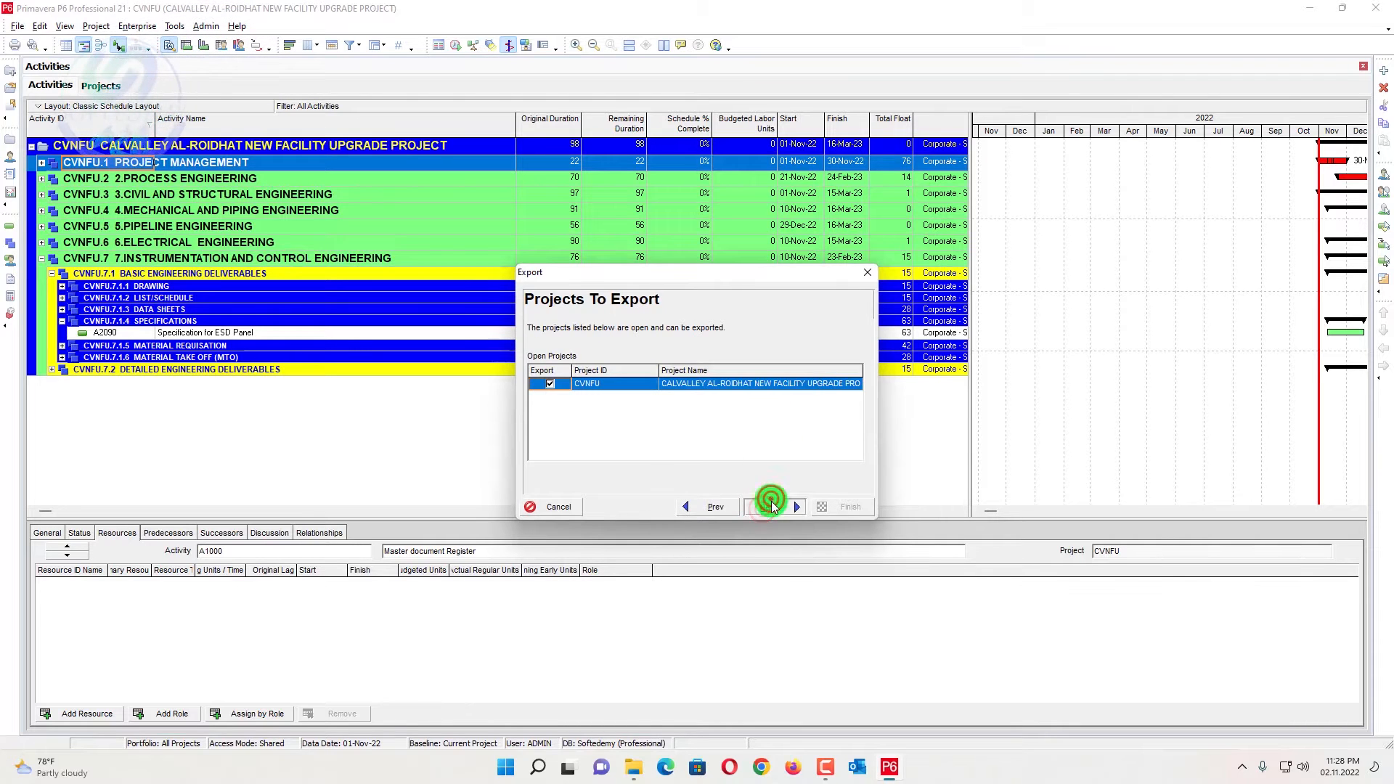
pyautogui.click(773, 505)
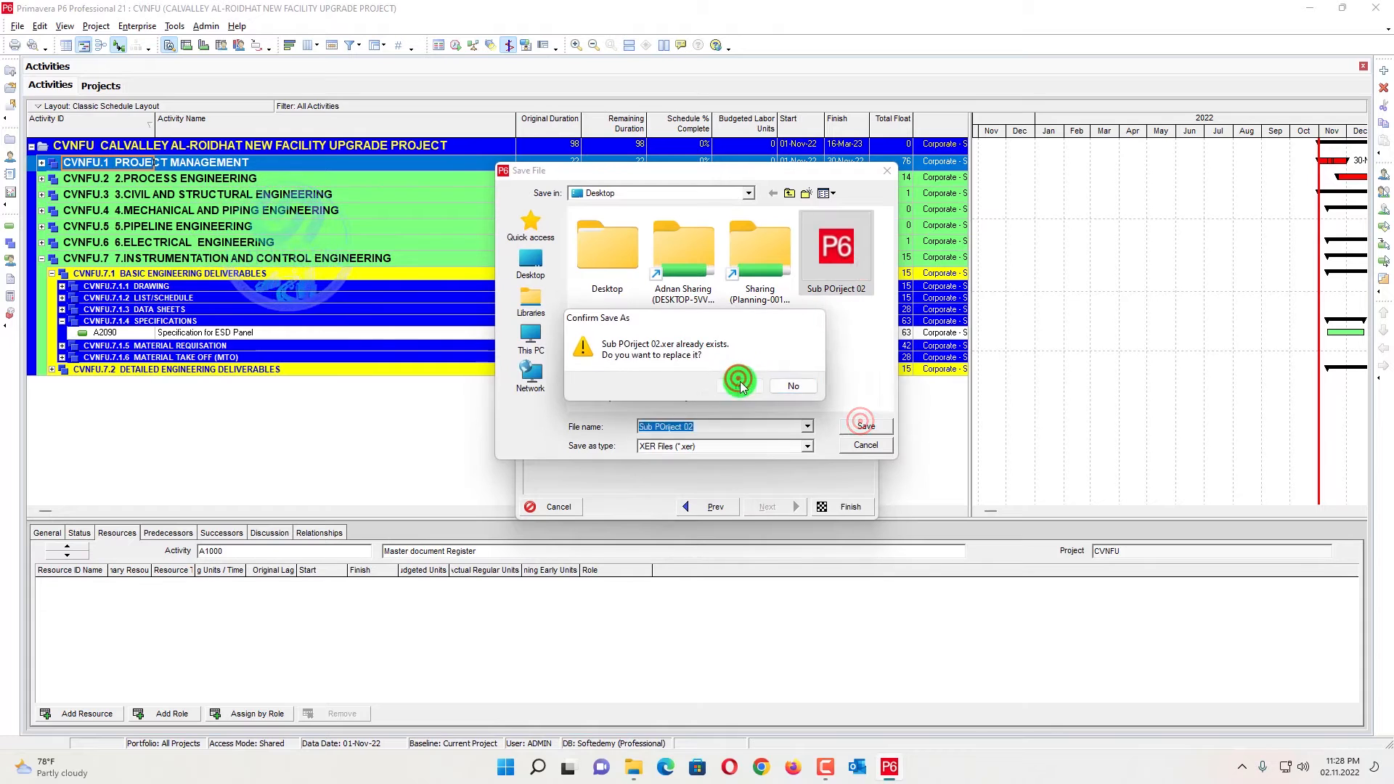
pyautogui.click(741, 382)
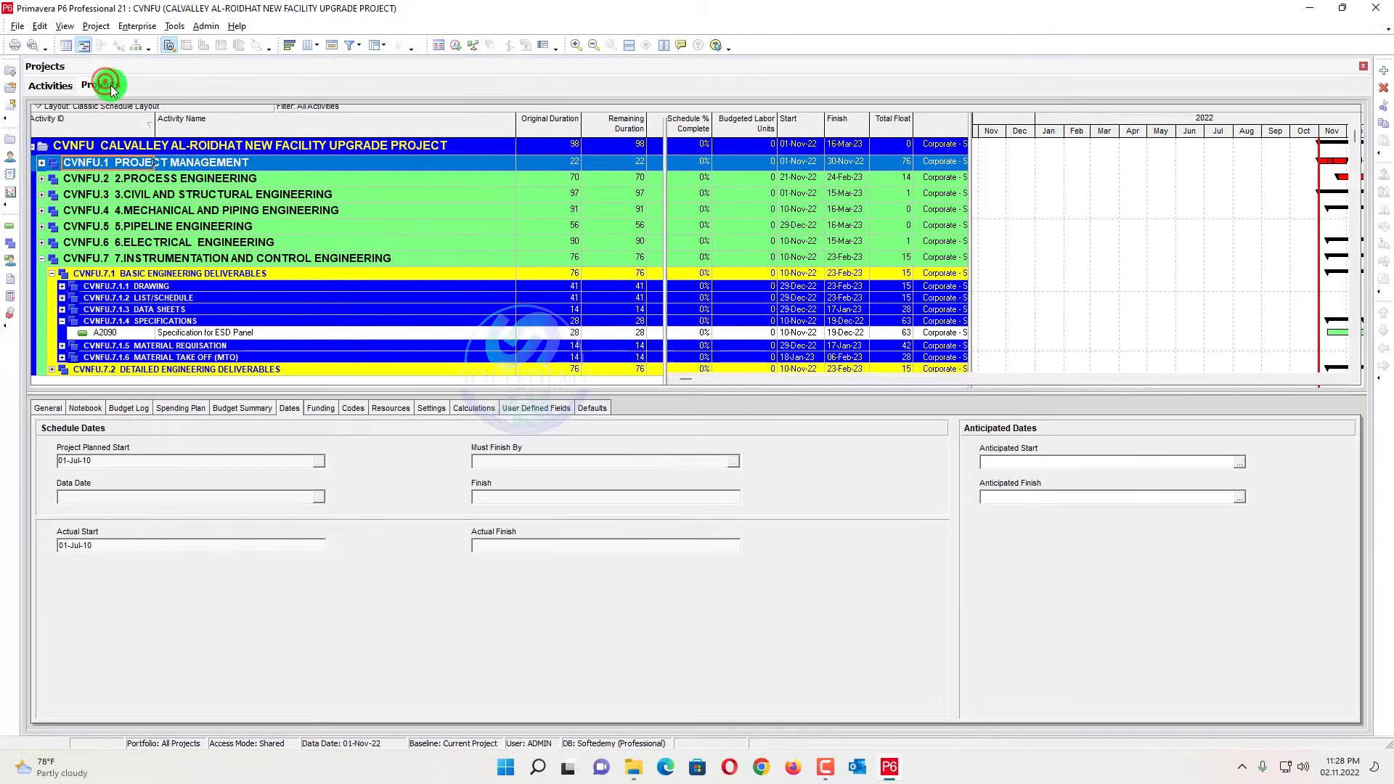
# Export Edison Plaza Elderly Housing Generator as XER file Sub Project 03, replacing the old one.
pyautogui.click(101, 84)
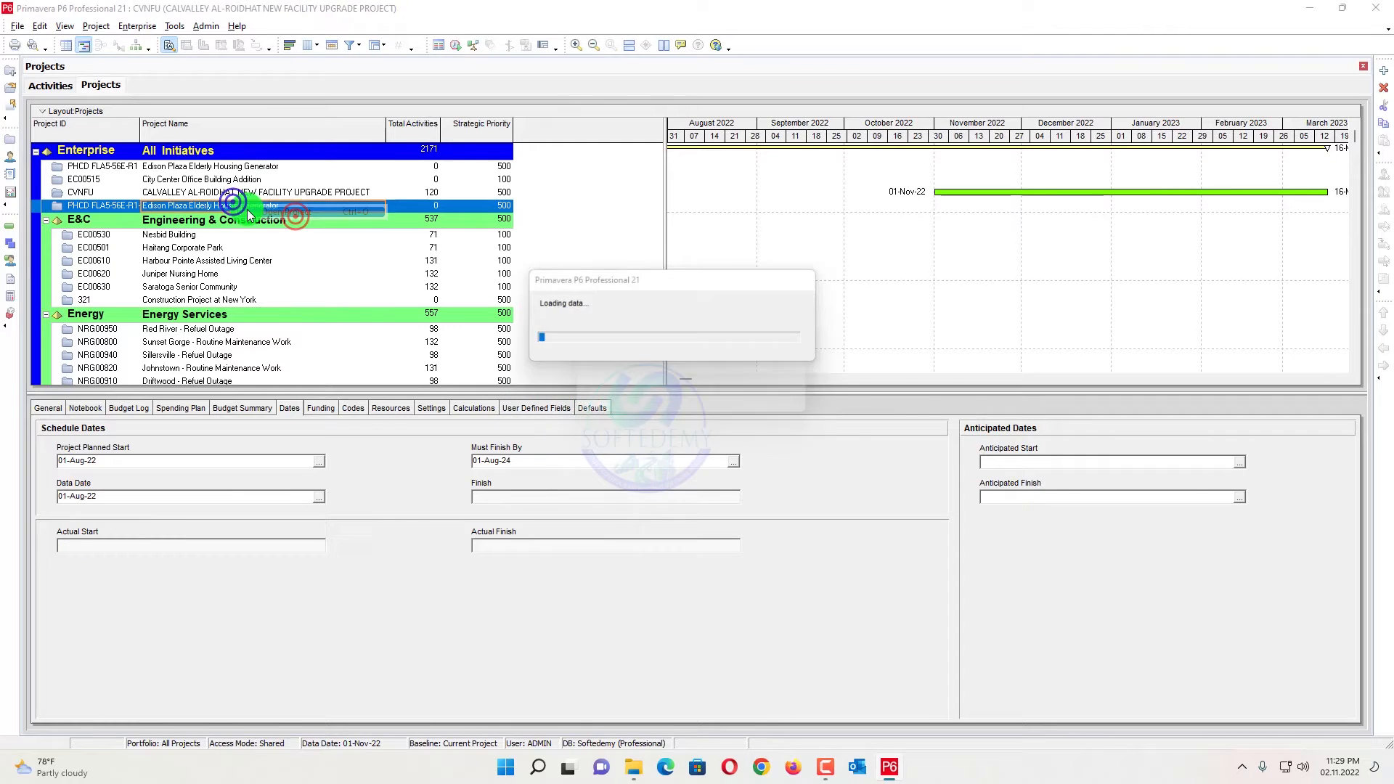
pyautogui.click(9, 23)
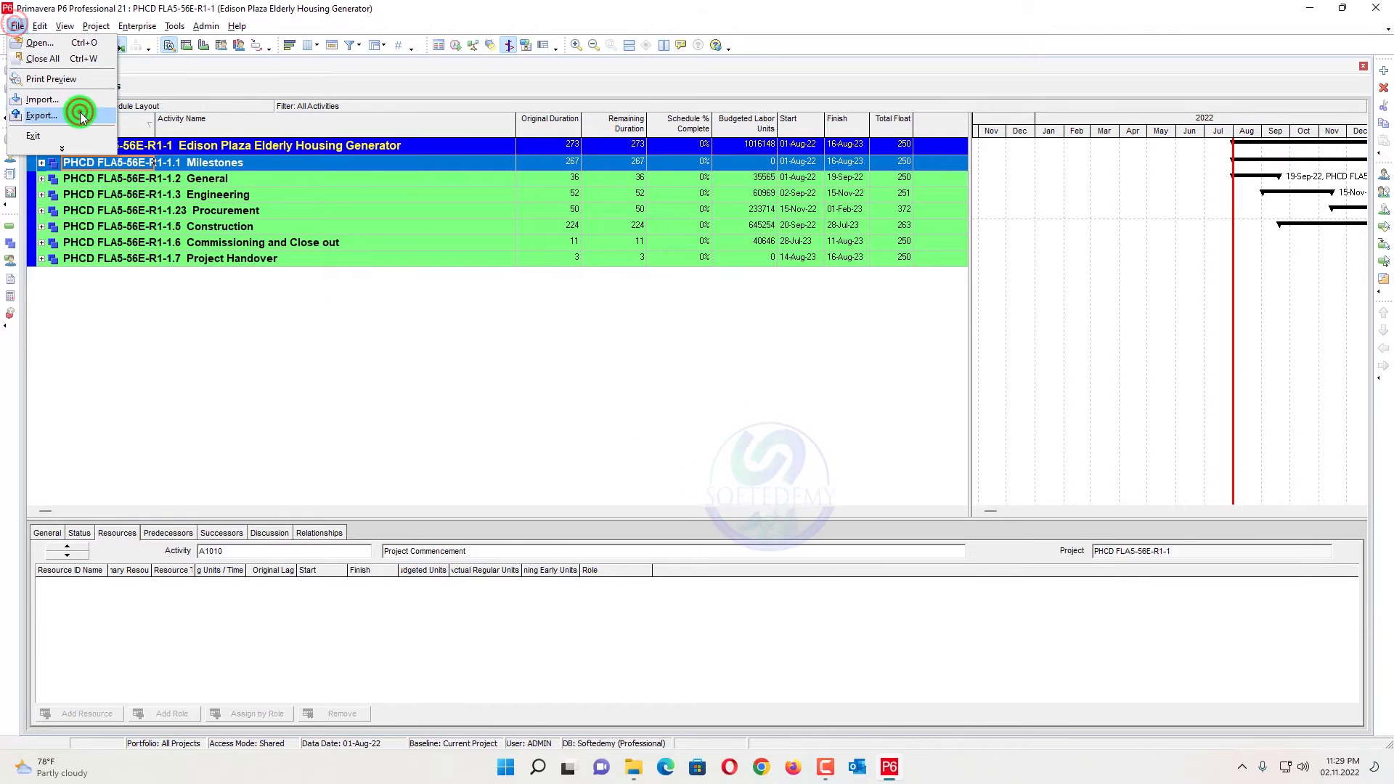
pyautogui.click(41, 116)
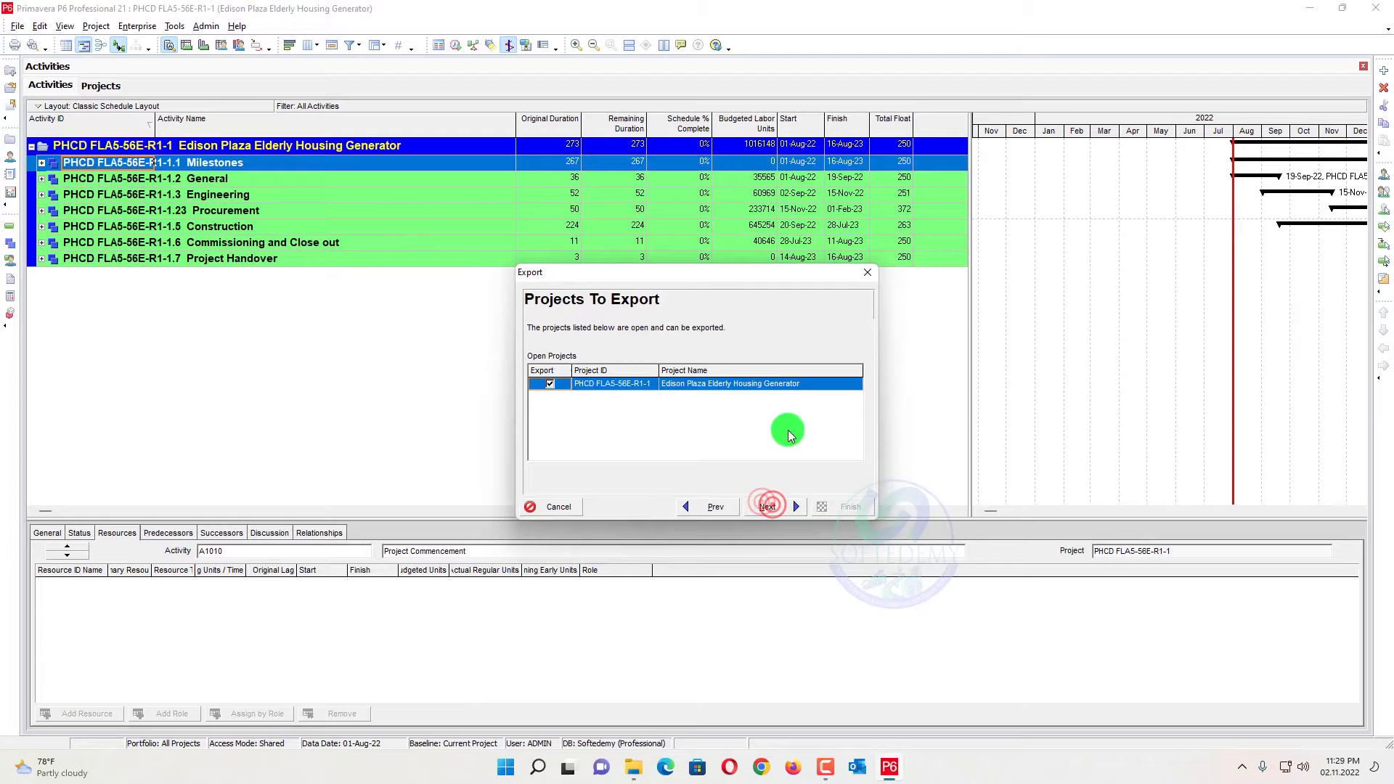
pyautogui.click(767, 506)
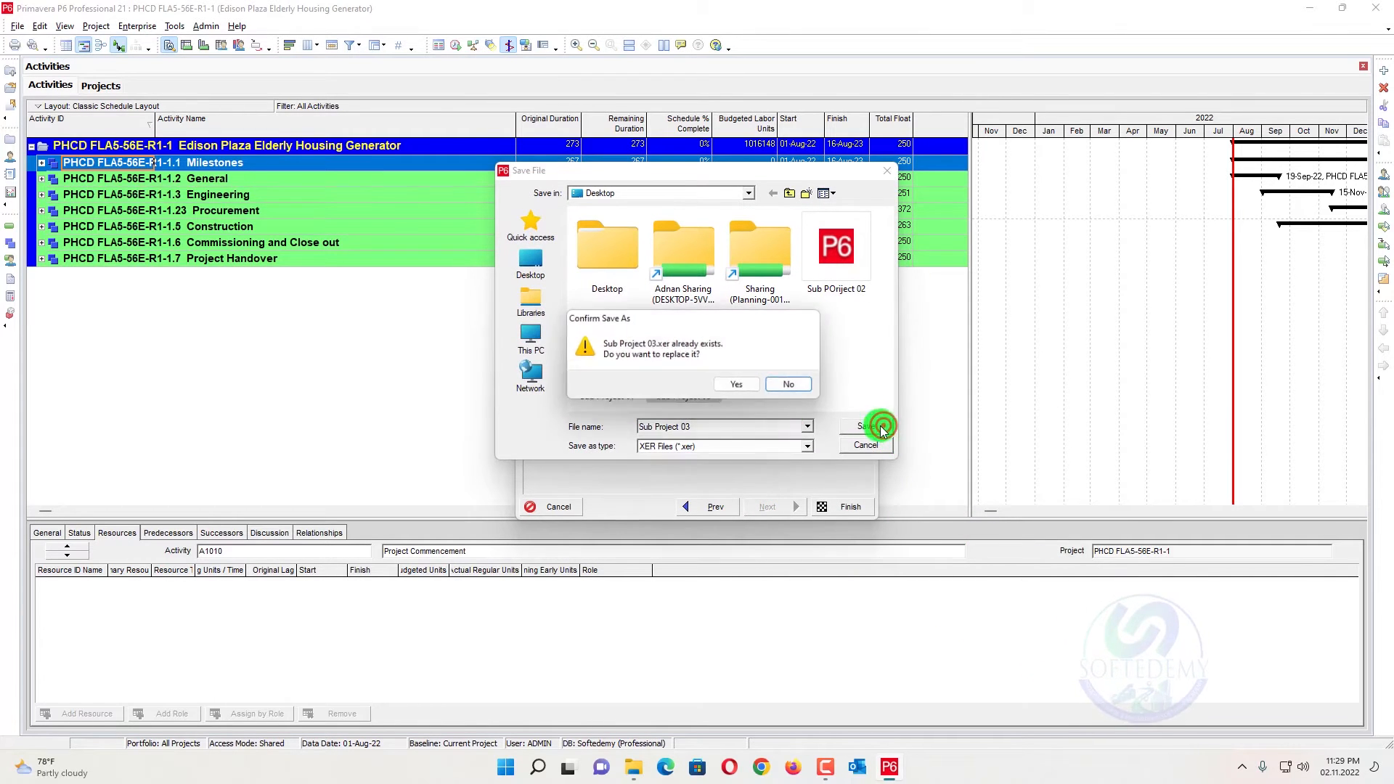
pyautogui.click(736, 383)
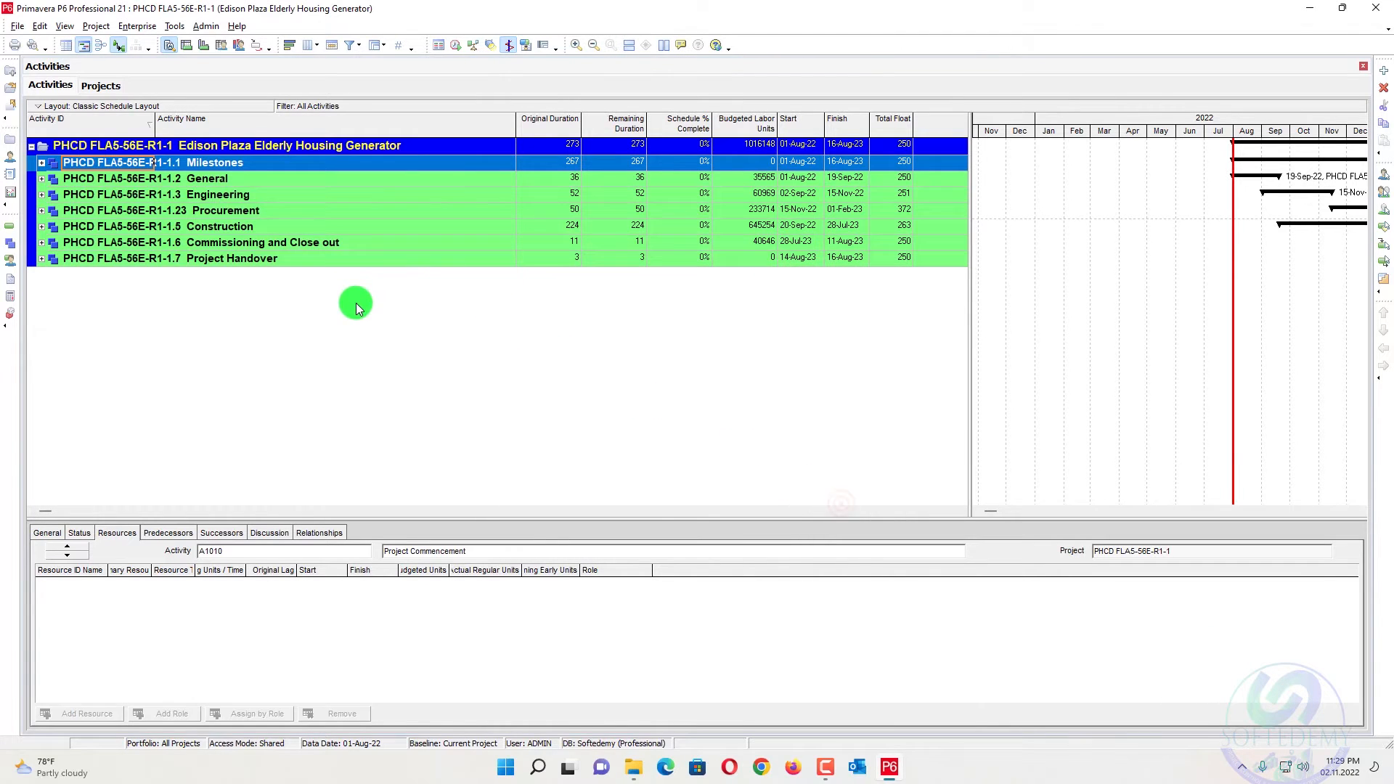
pyautogui.click(102, 84)
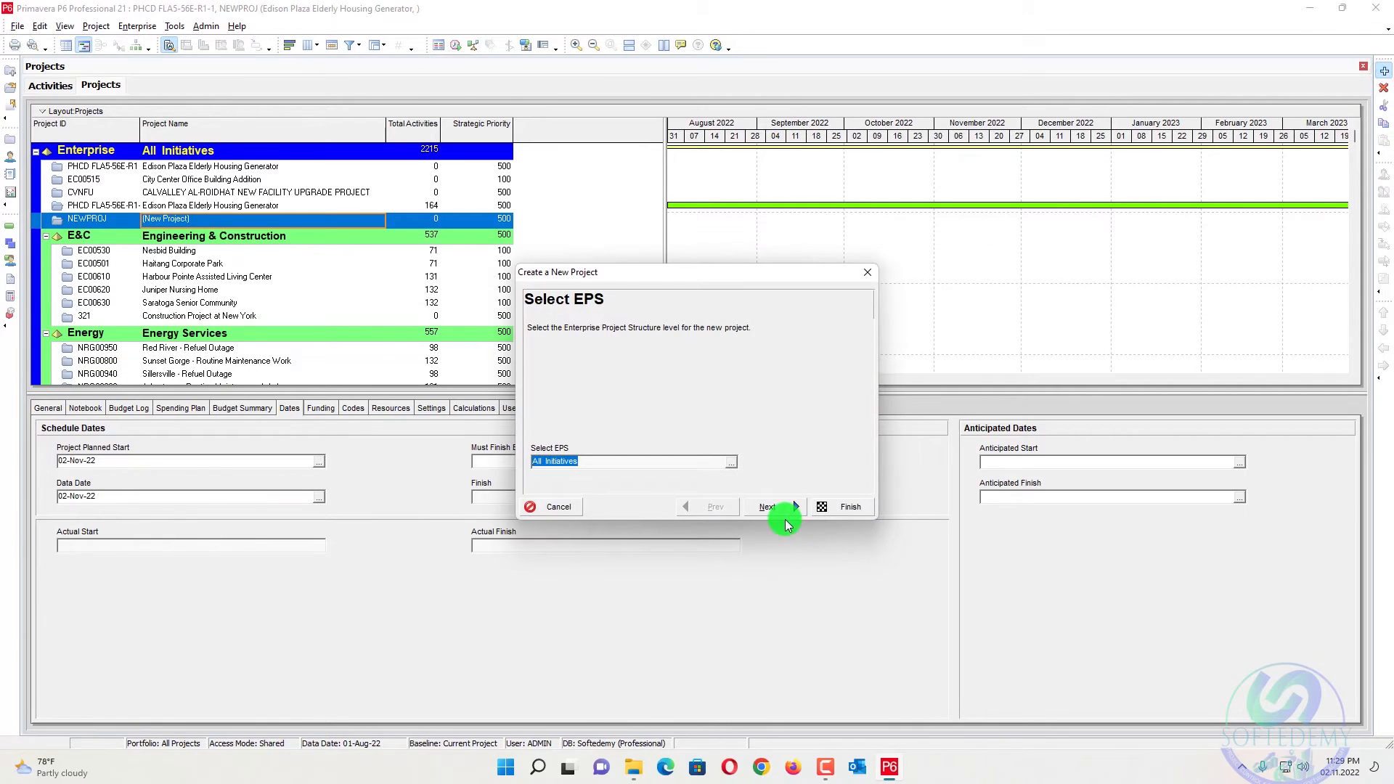
# Create project ID 10000 named Master Schedule under All Initiatives with Enterprise as manager.
pyautogui.click(767, 506)
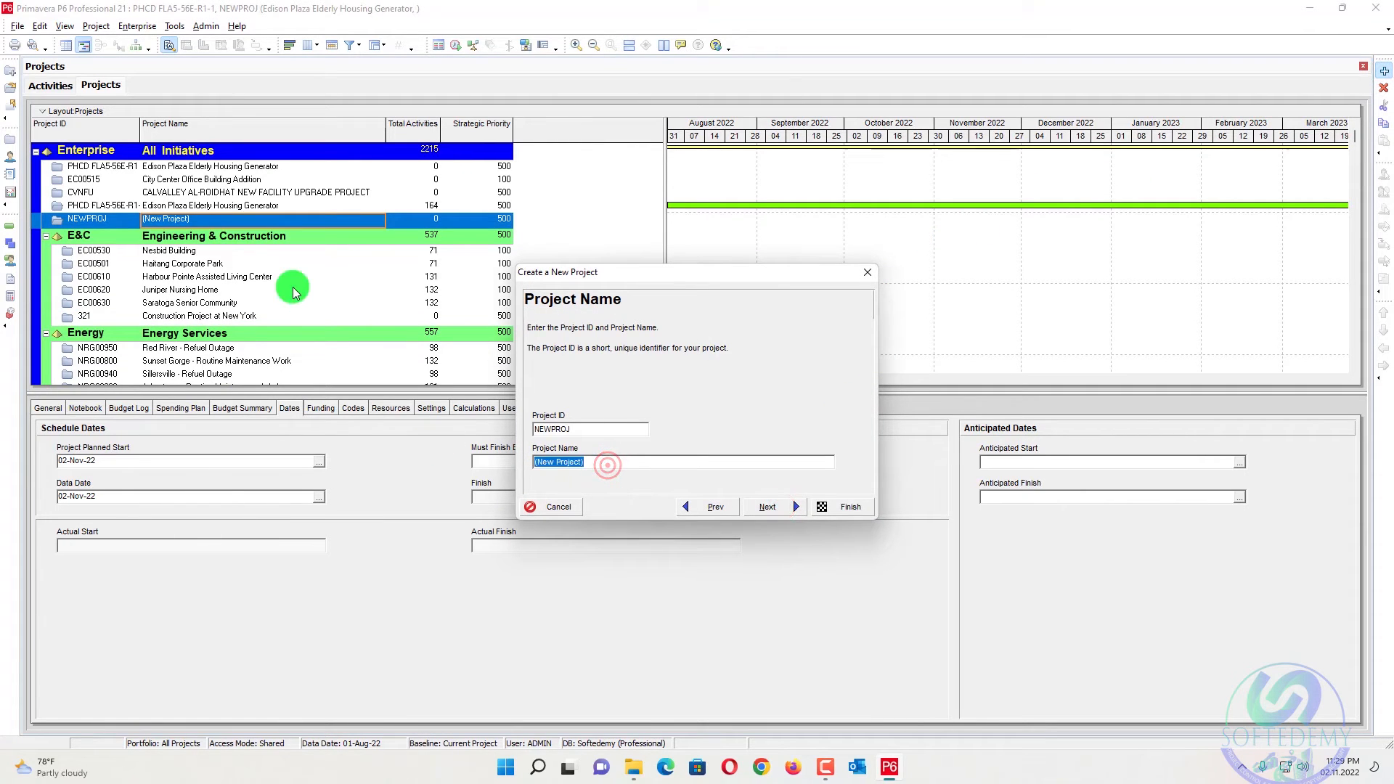
pyautogui.write('Master Schedule')
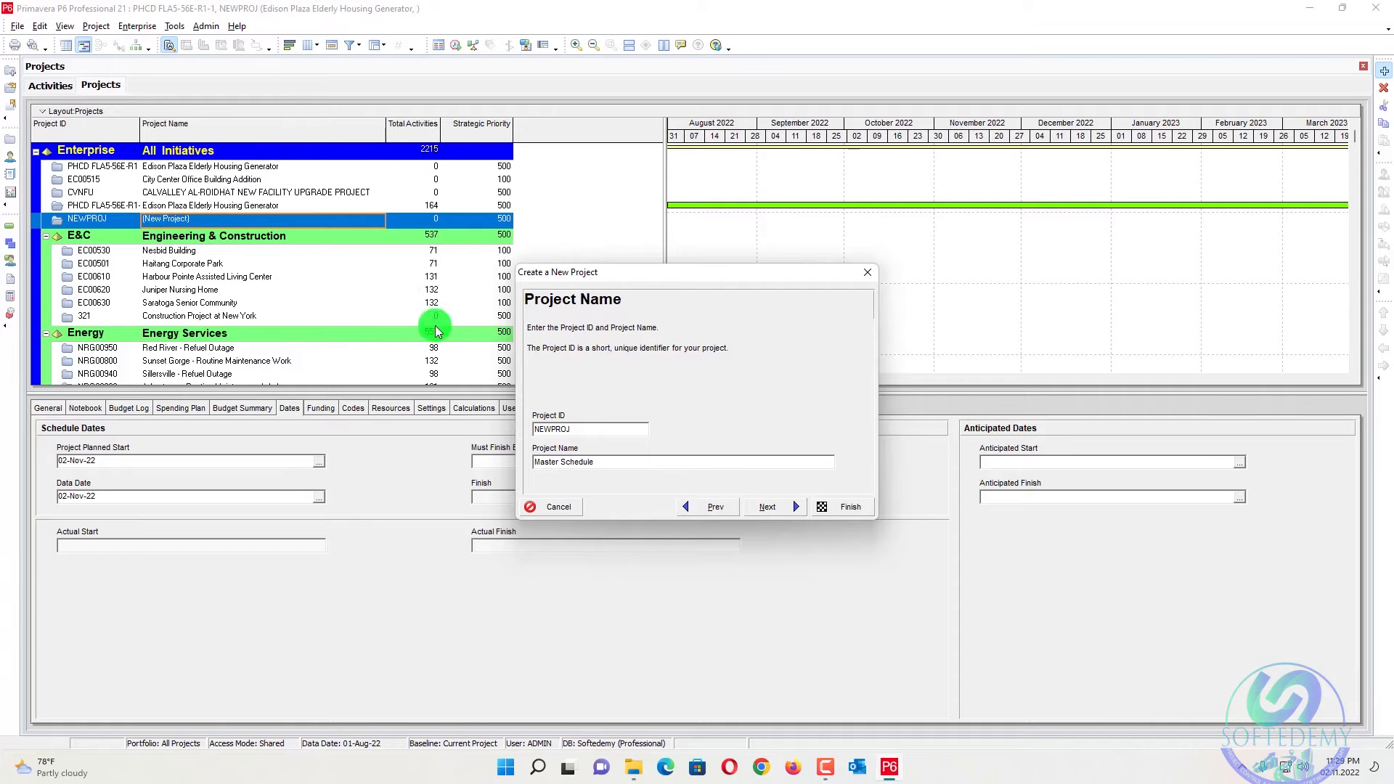
pyautogui.click(590, 428)
pyautogui.write('10000')
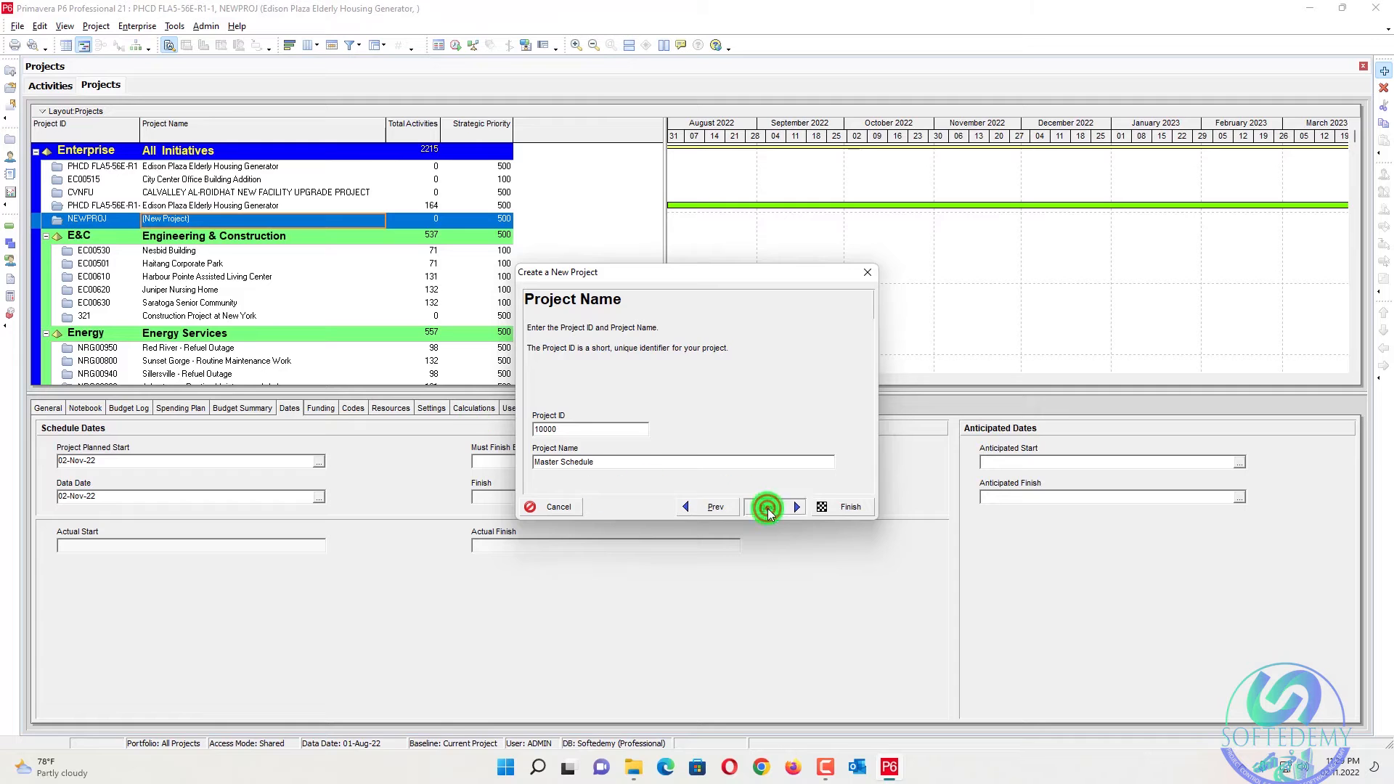
pyautogui.click(796, 506)
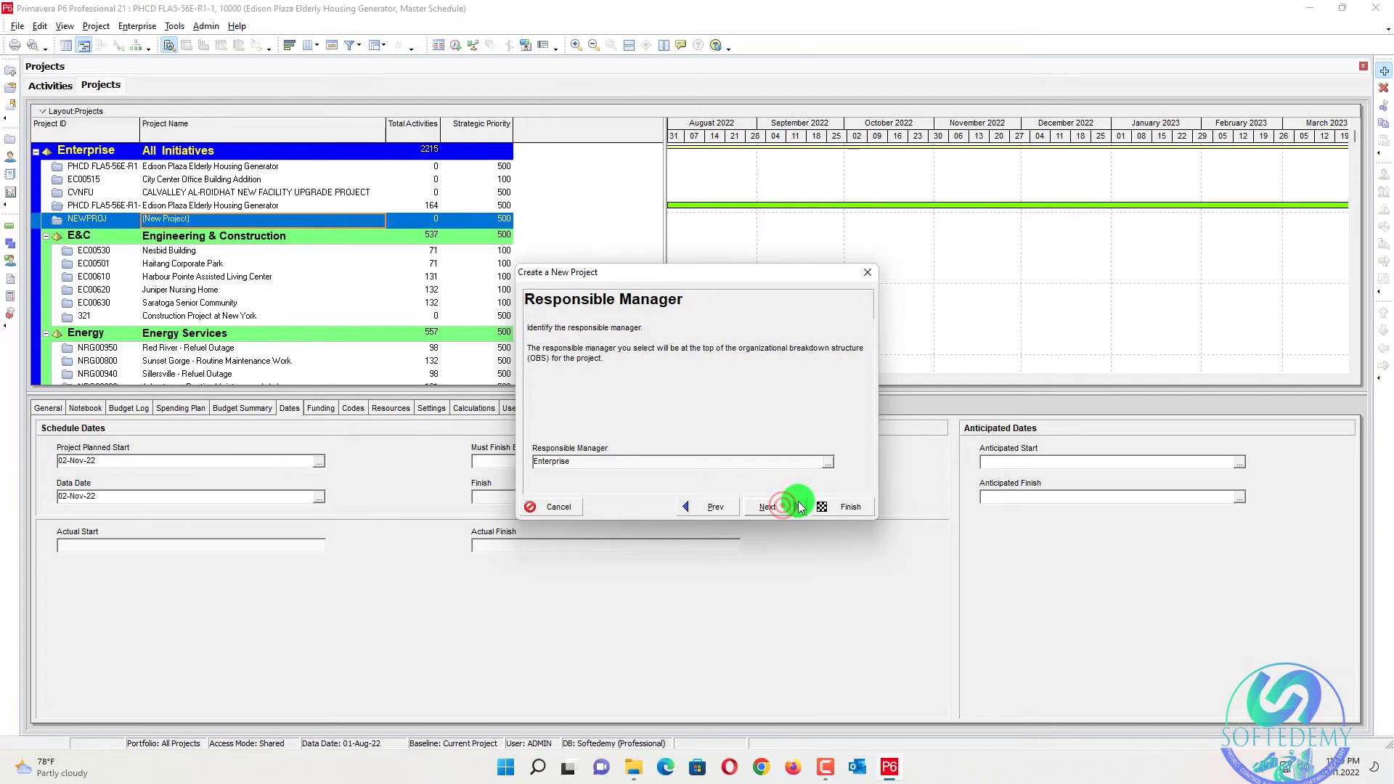
pyautogui.click(768, 507)
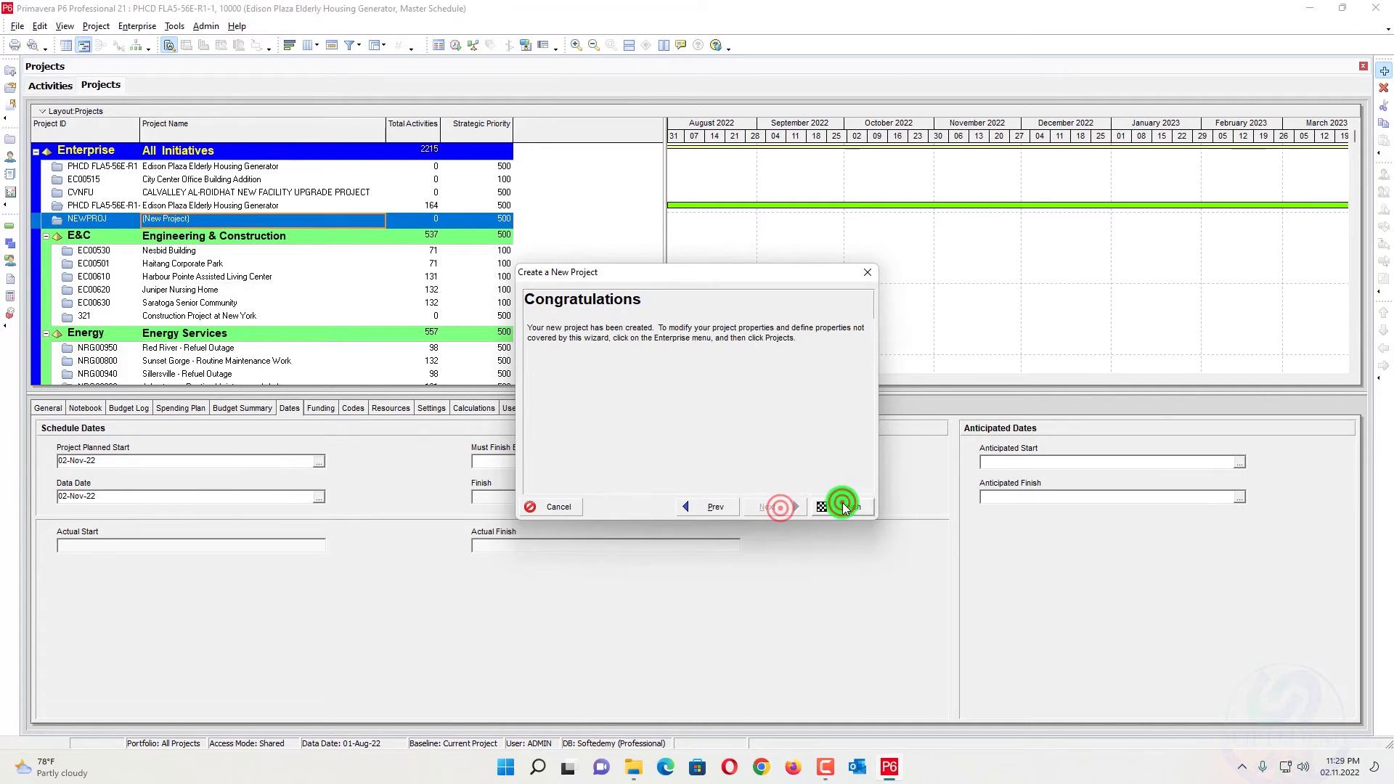
pyautogui.click(842, 507)
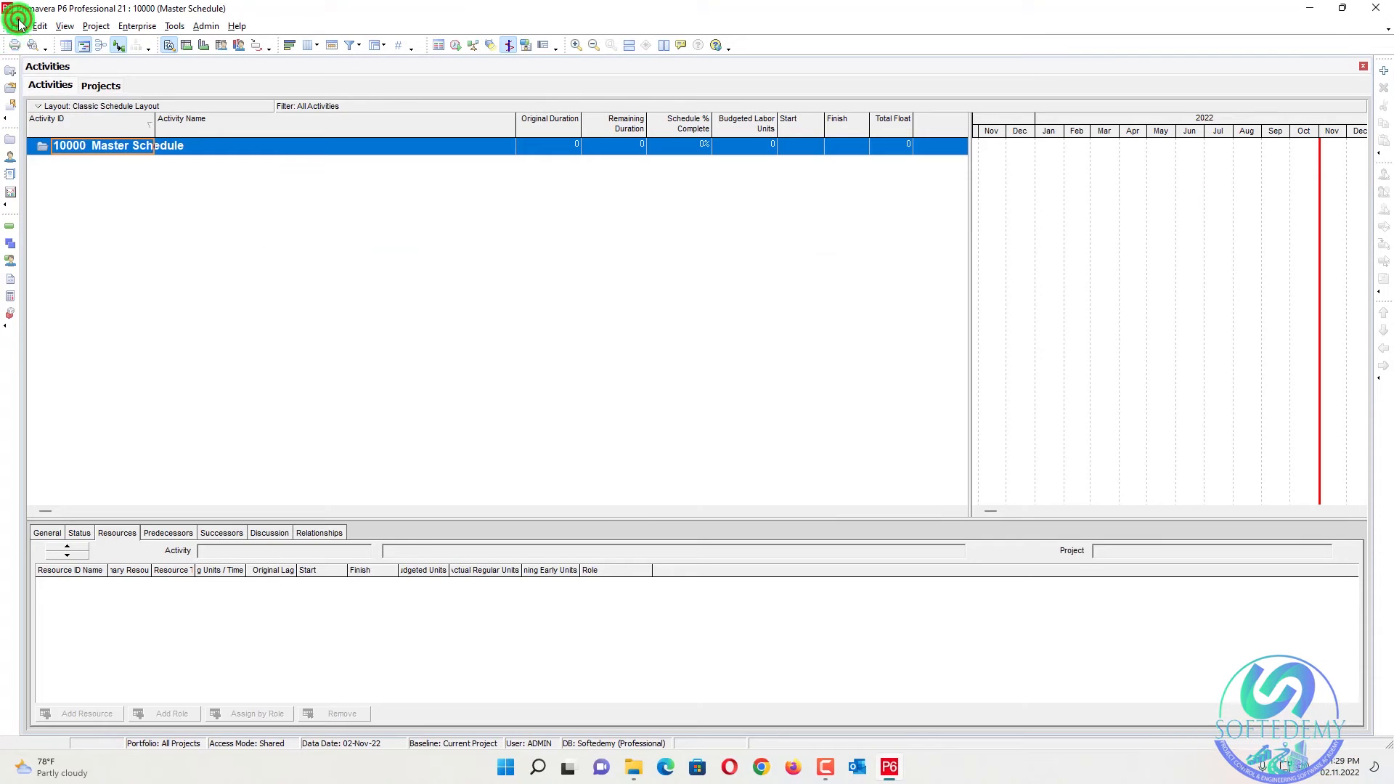
# Start an XER import and select the Sub Project 01 file.
pyautogui.click(16, 26)
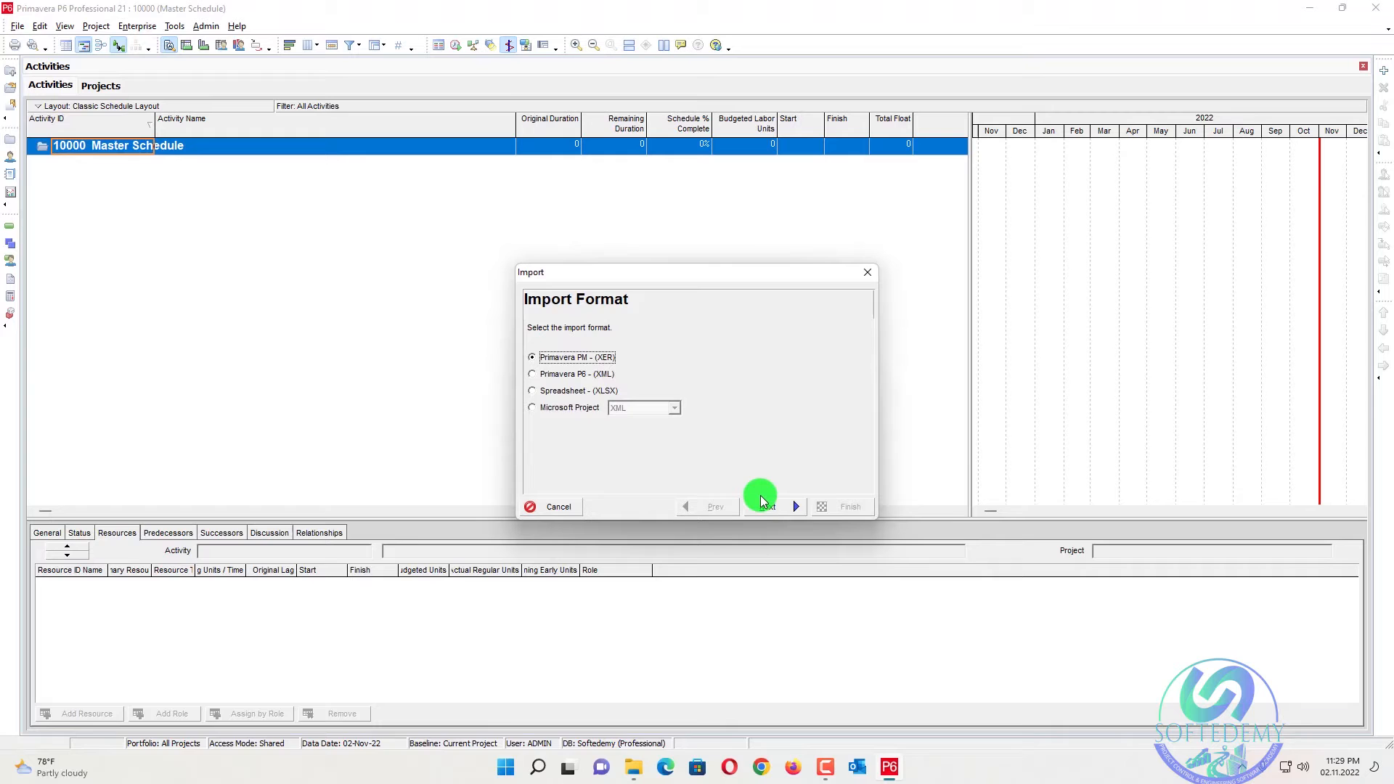
pyautogui.click(768, 505)
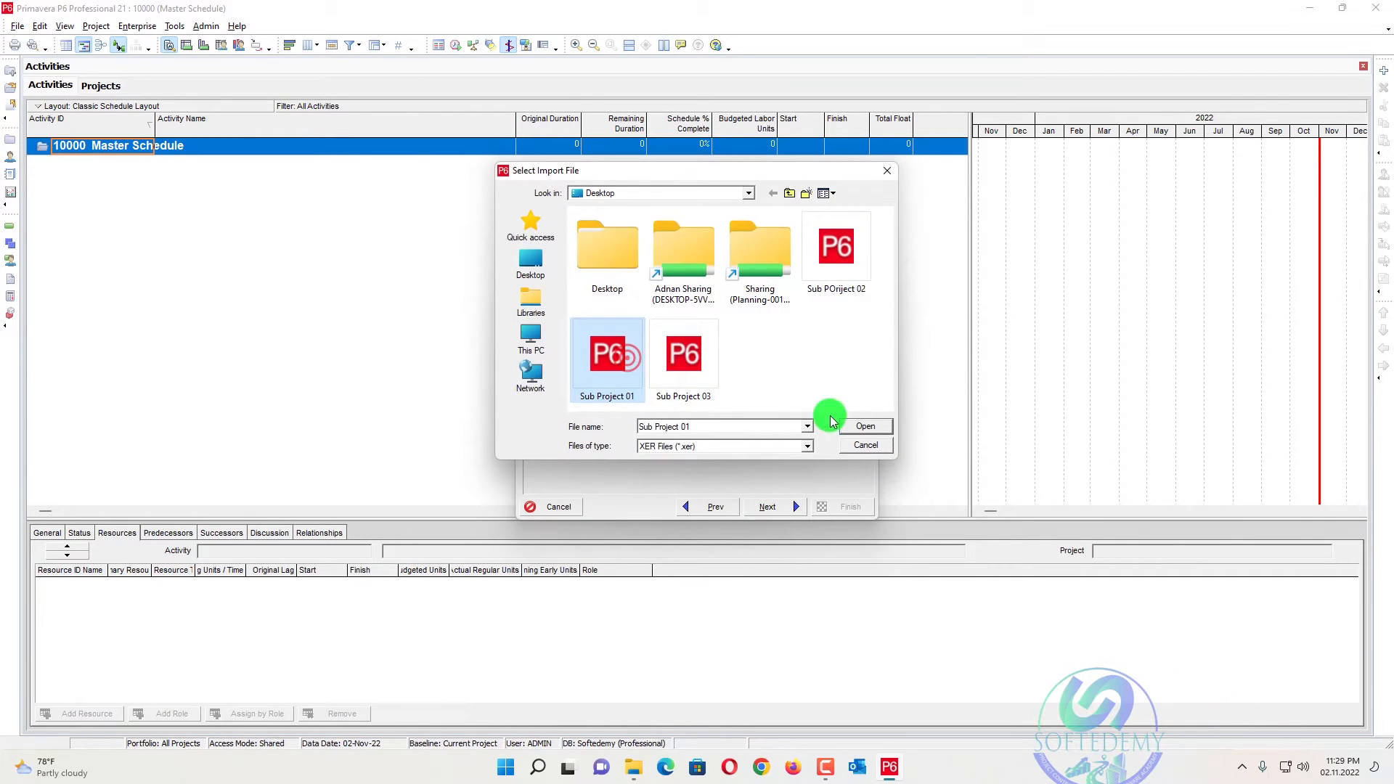
pyautogui.click(865, 427)
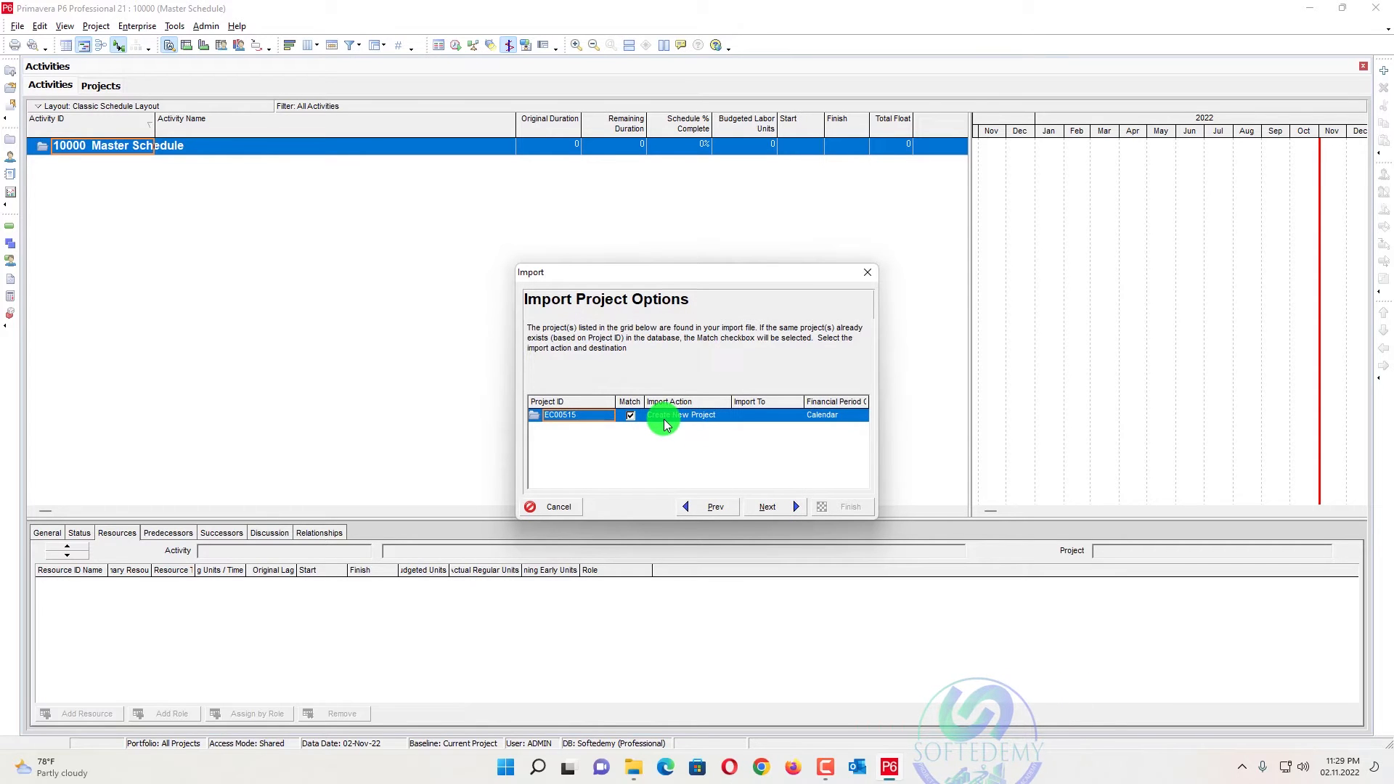
# Set the import action to Add Into Existing Project, targeting the Master Schedule WBS.
pyautogui.click(724, 415)
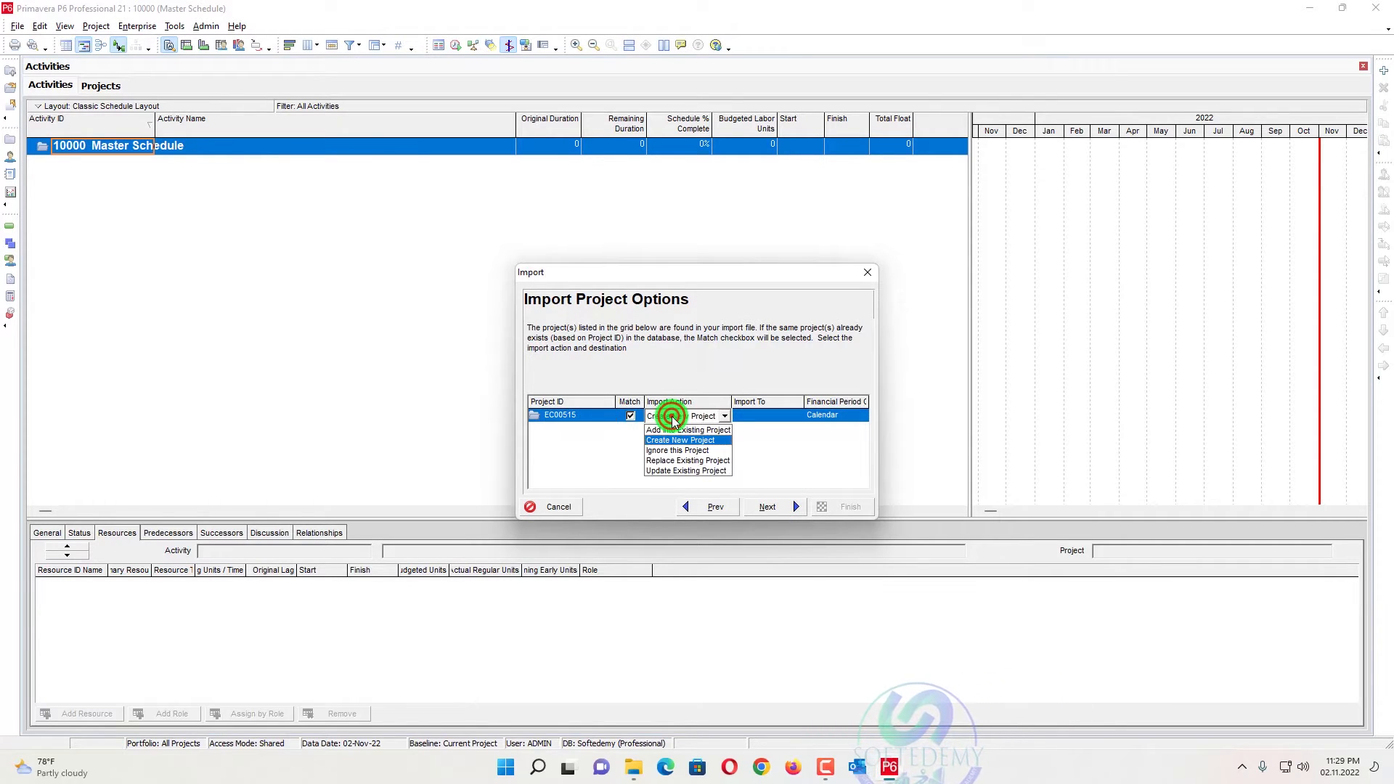
pyautogui.click(688, 430)
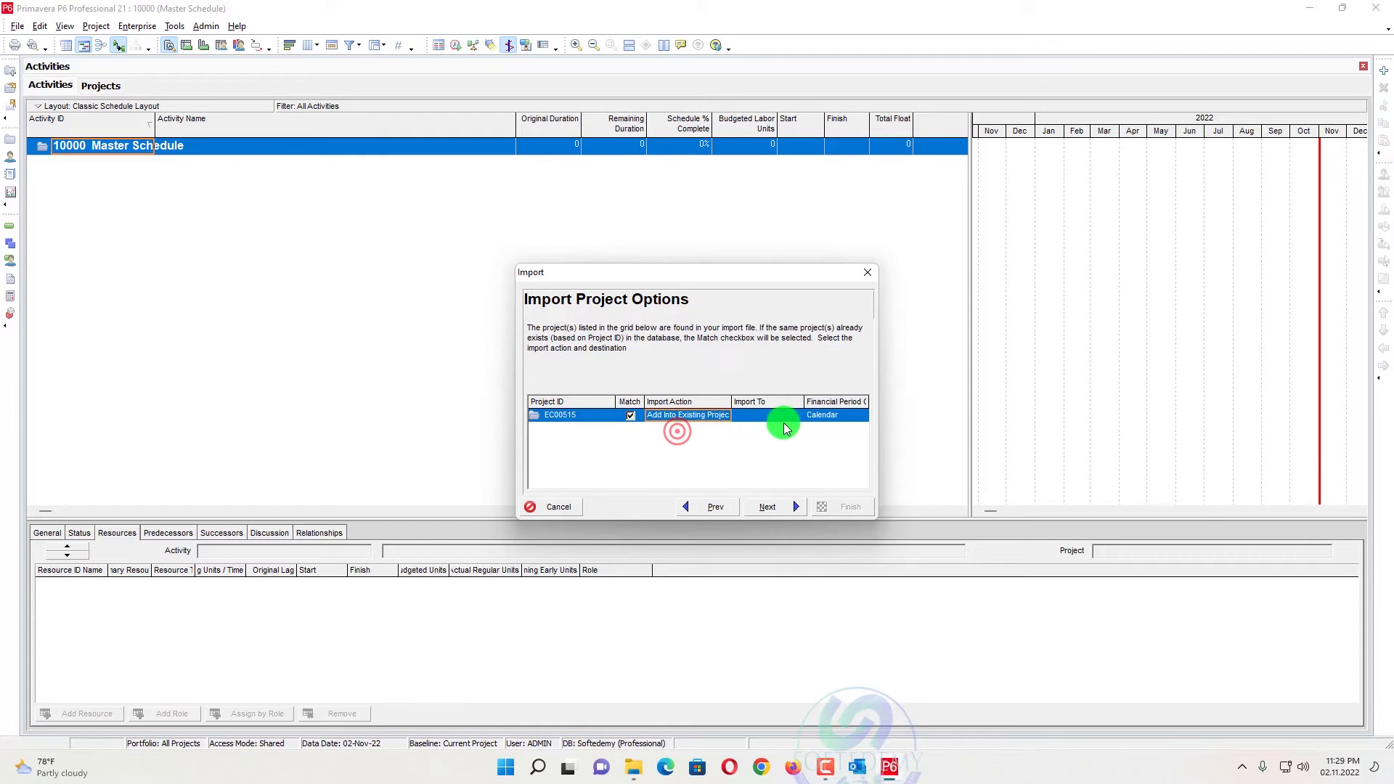
pyautogui.click(796, 415)
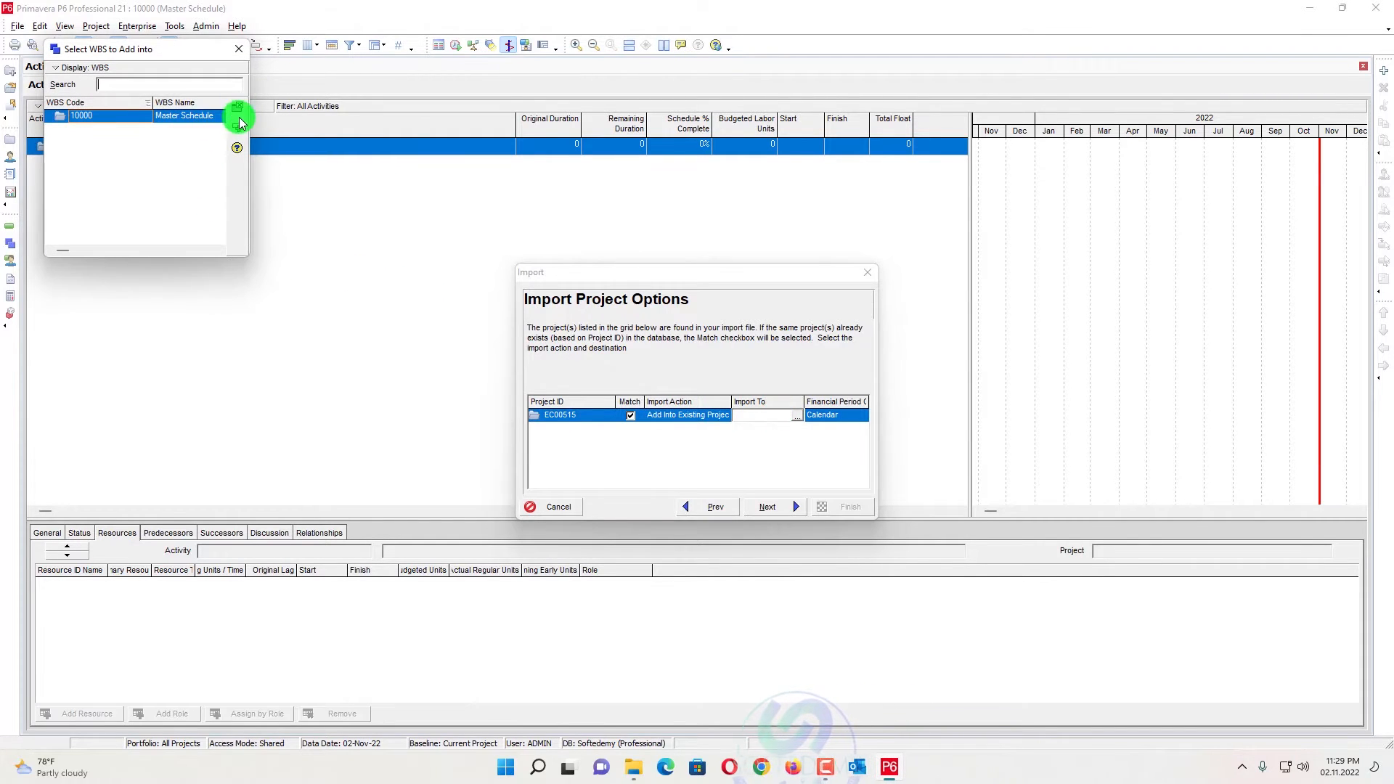
pyautogui.click(767, 507)
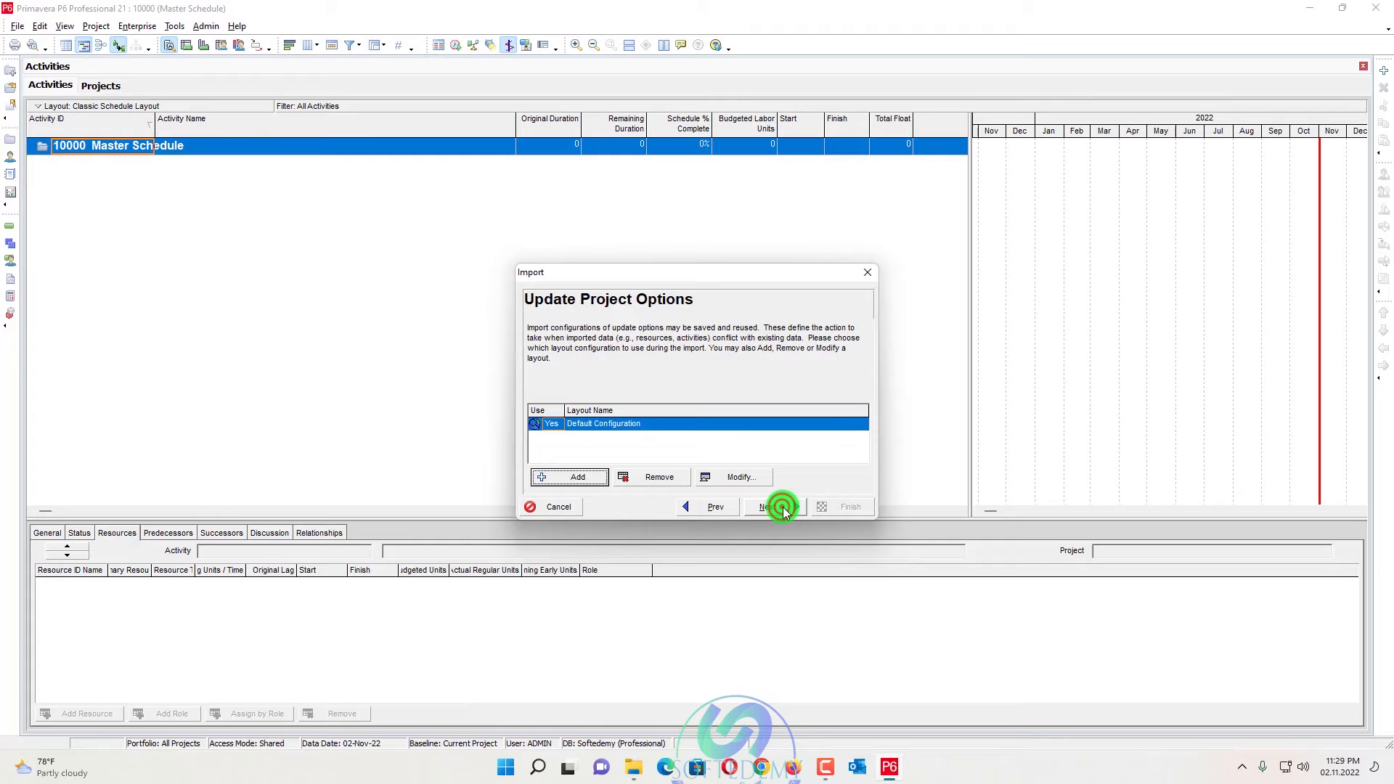
# Run the import with the default update configuration and dismiss the results.
pyautogui.click(769, 507)
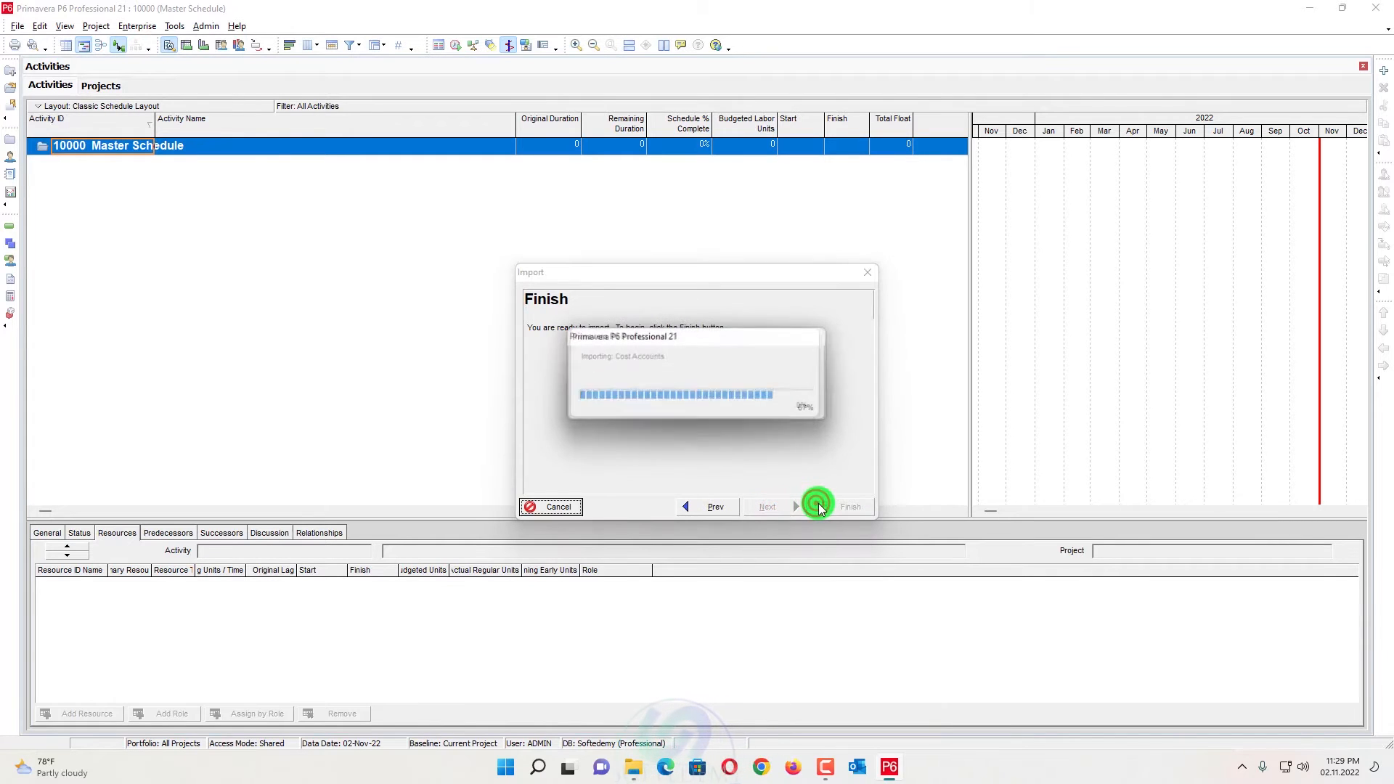
pyautogui.click(820, 507)
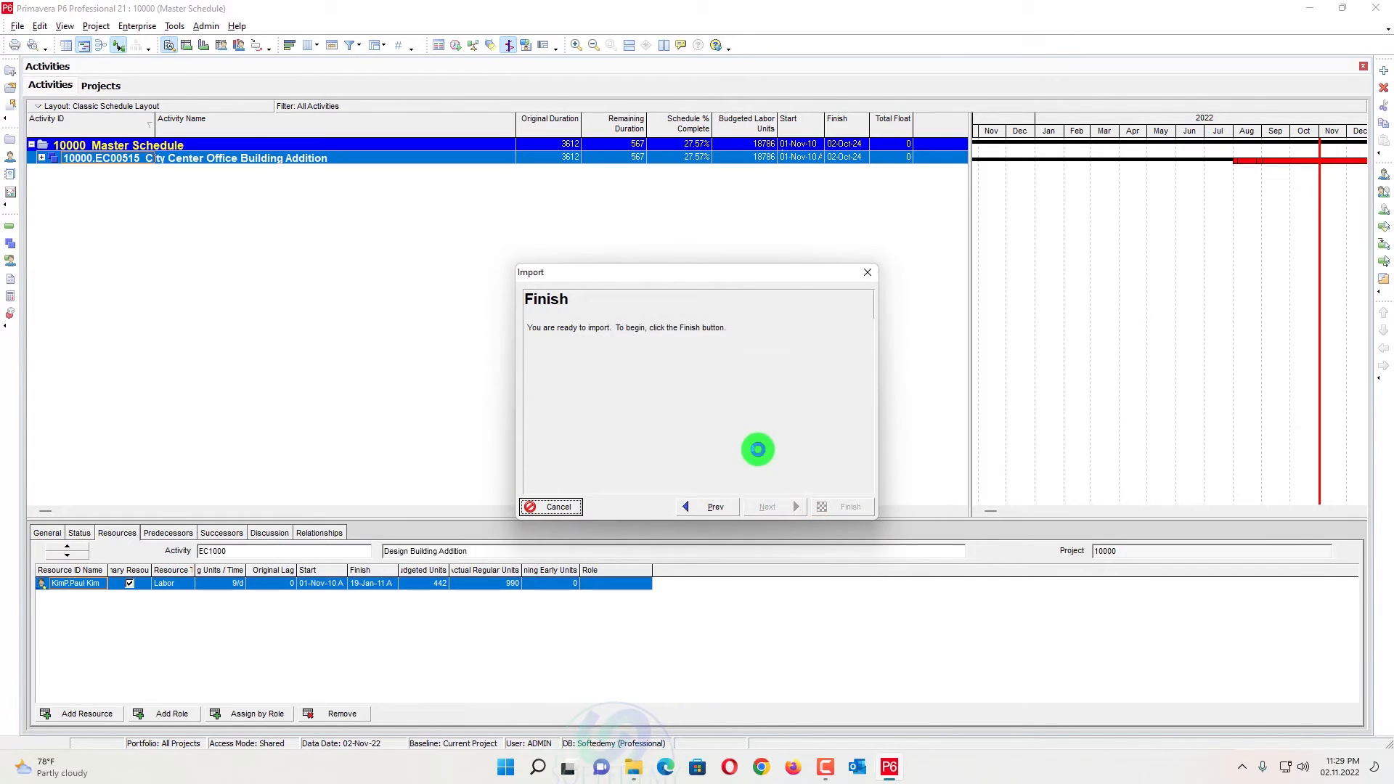
pyautogui.click(850, 505)
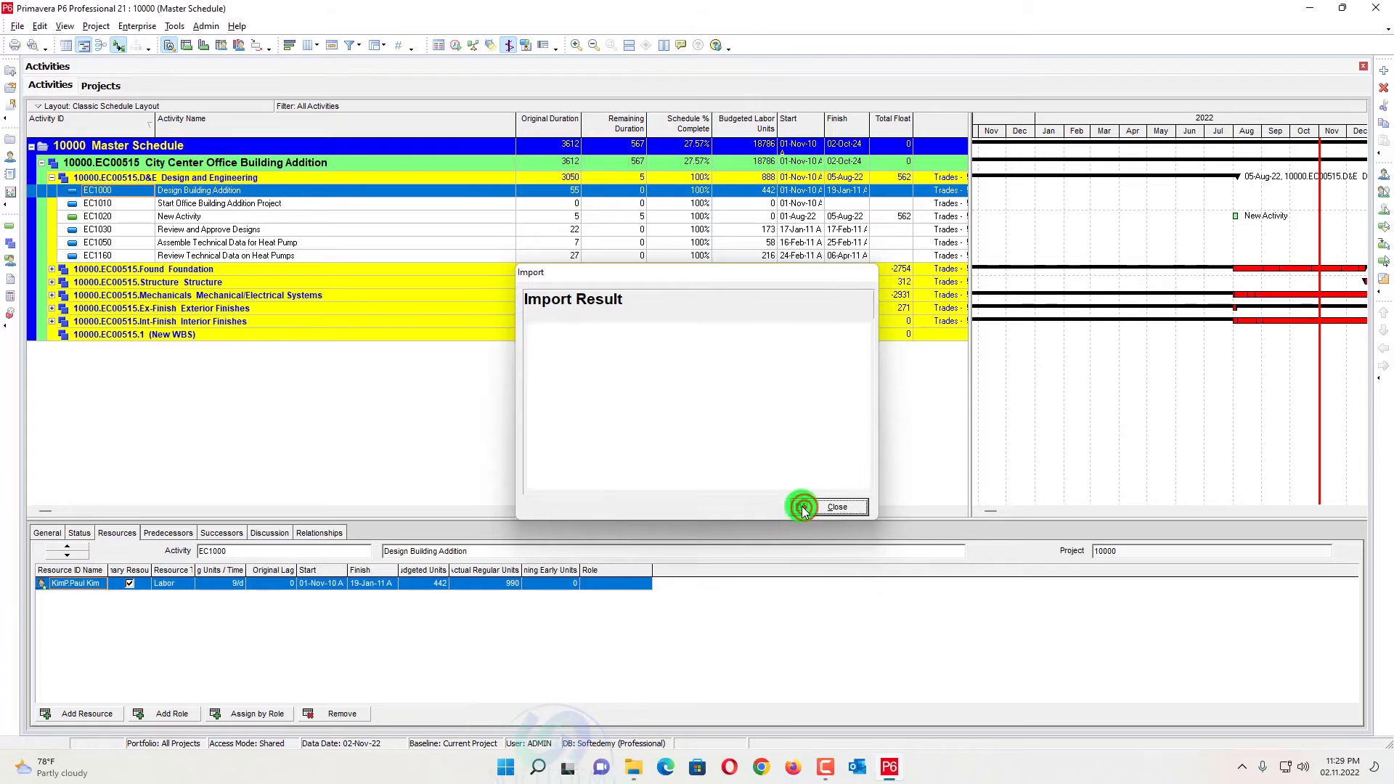
pyautogui.click(837, 505)
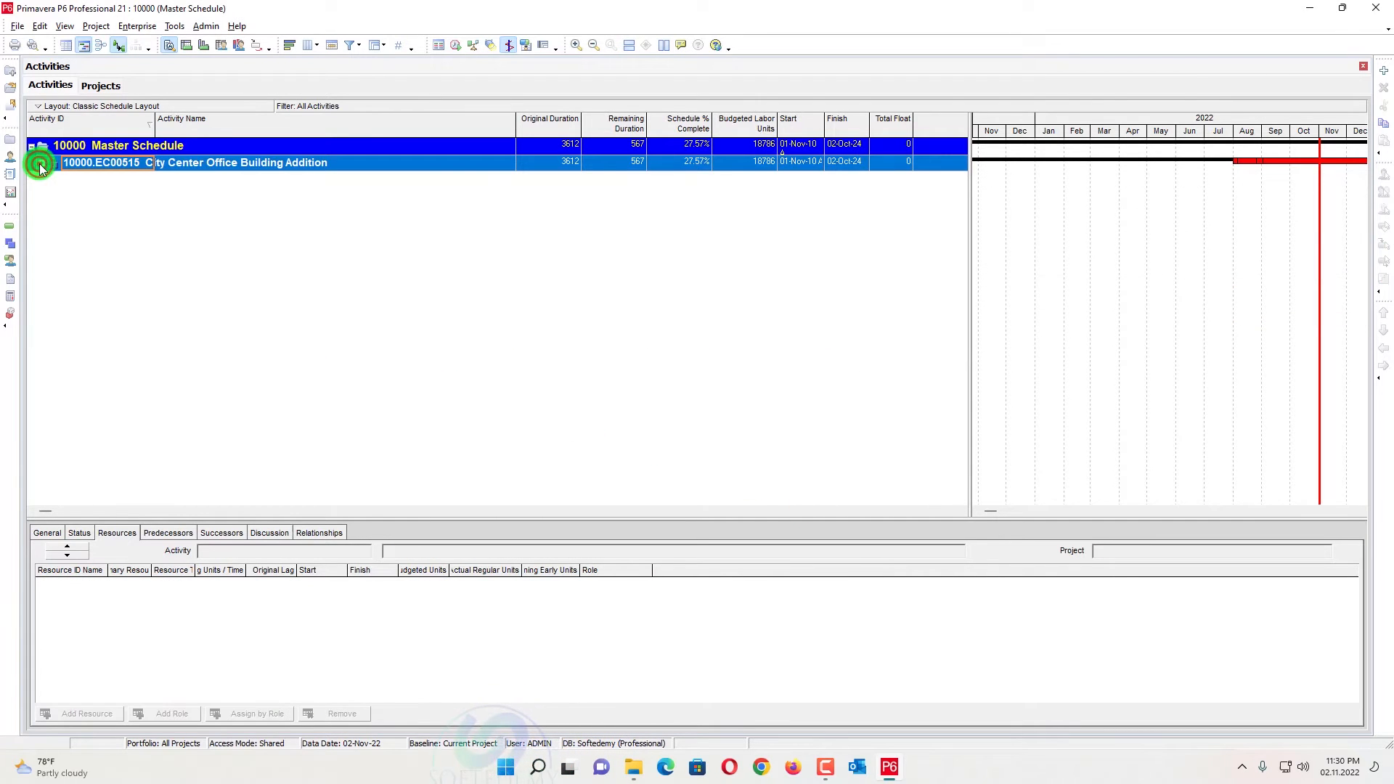
# Start an XER import of the second sub-project file as Add Into Existing Project.
pyautogui.click(13, 24)
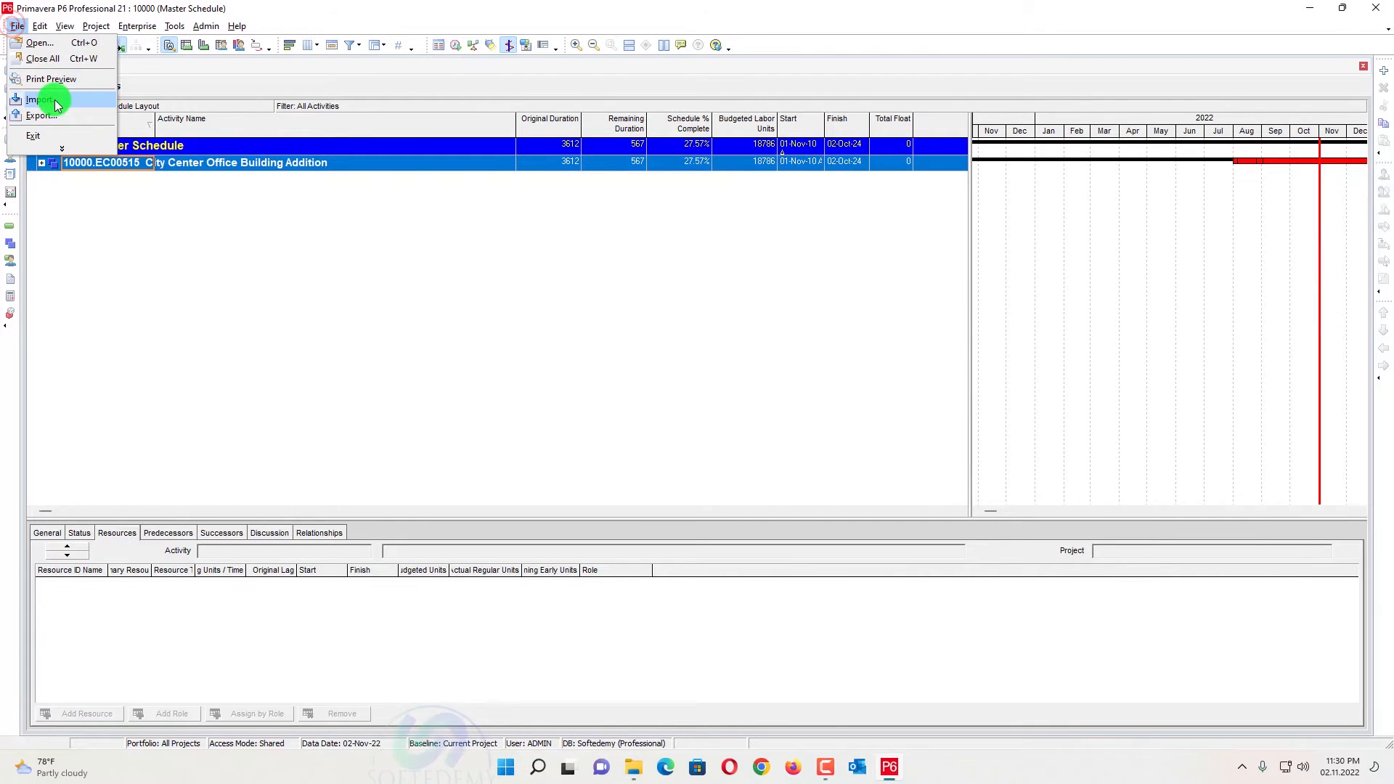
pyautogui.click(37, 99)
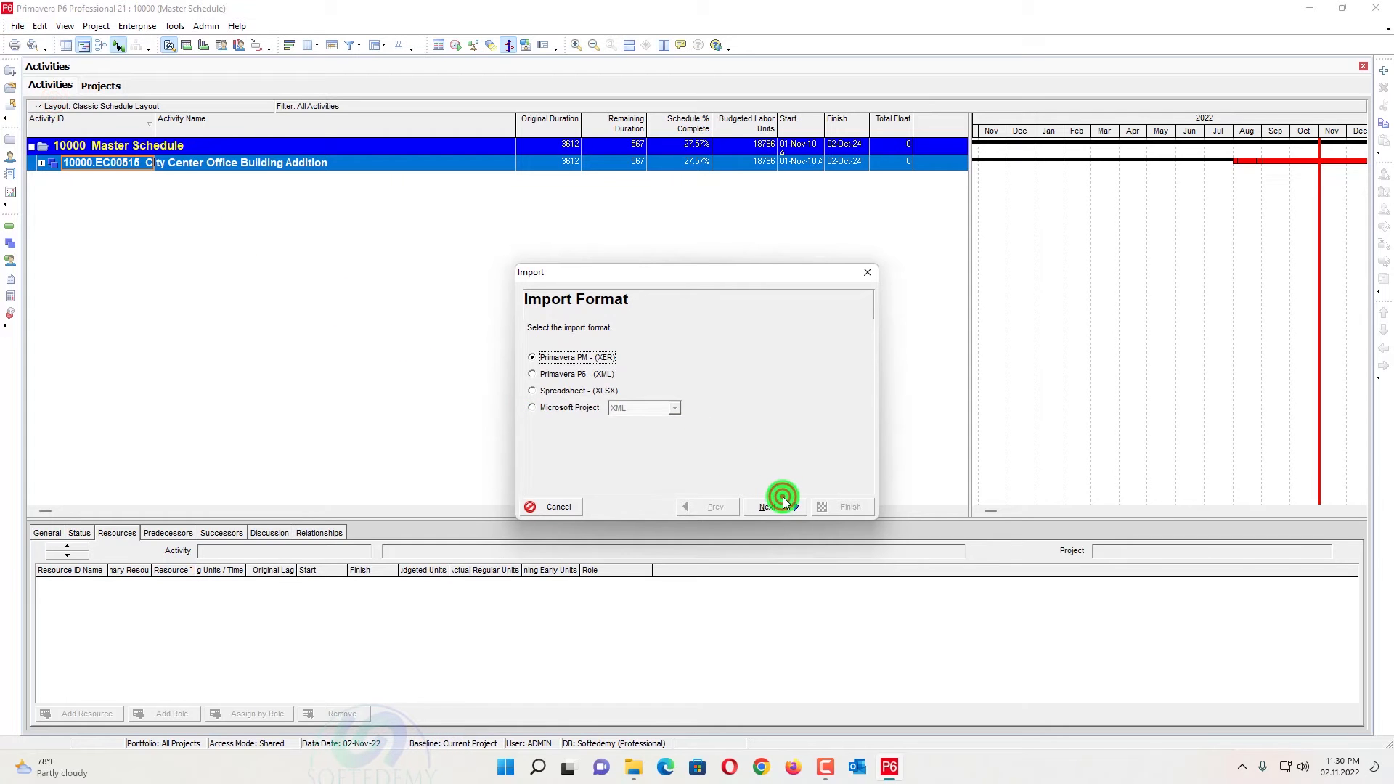
pyautogui.click(776, 507)
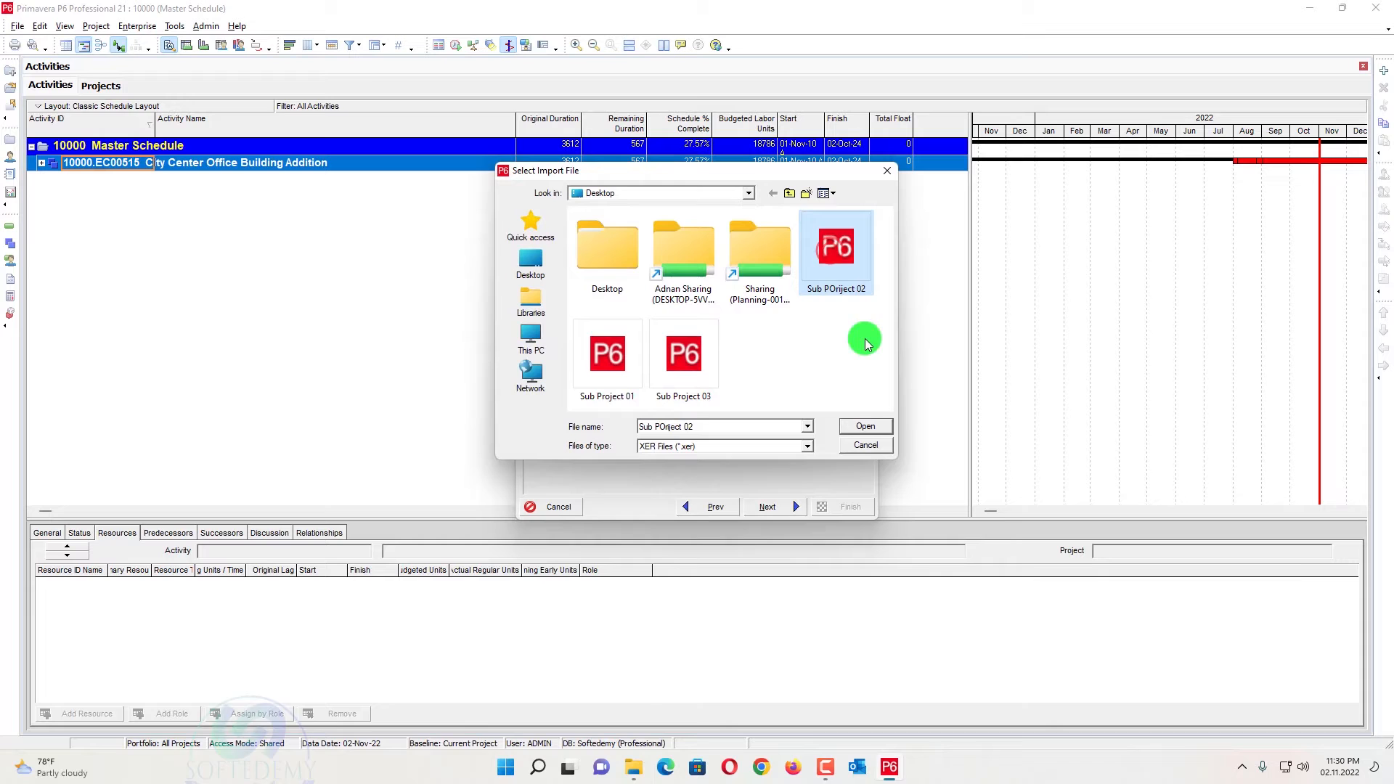
pyautogui.click(866, 427)
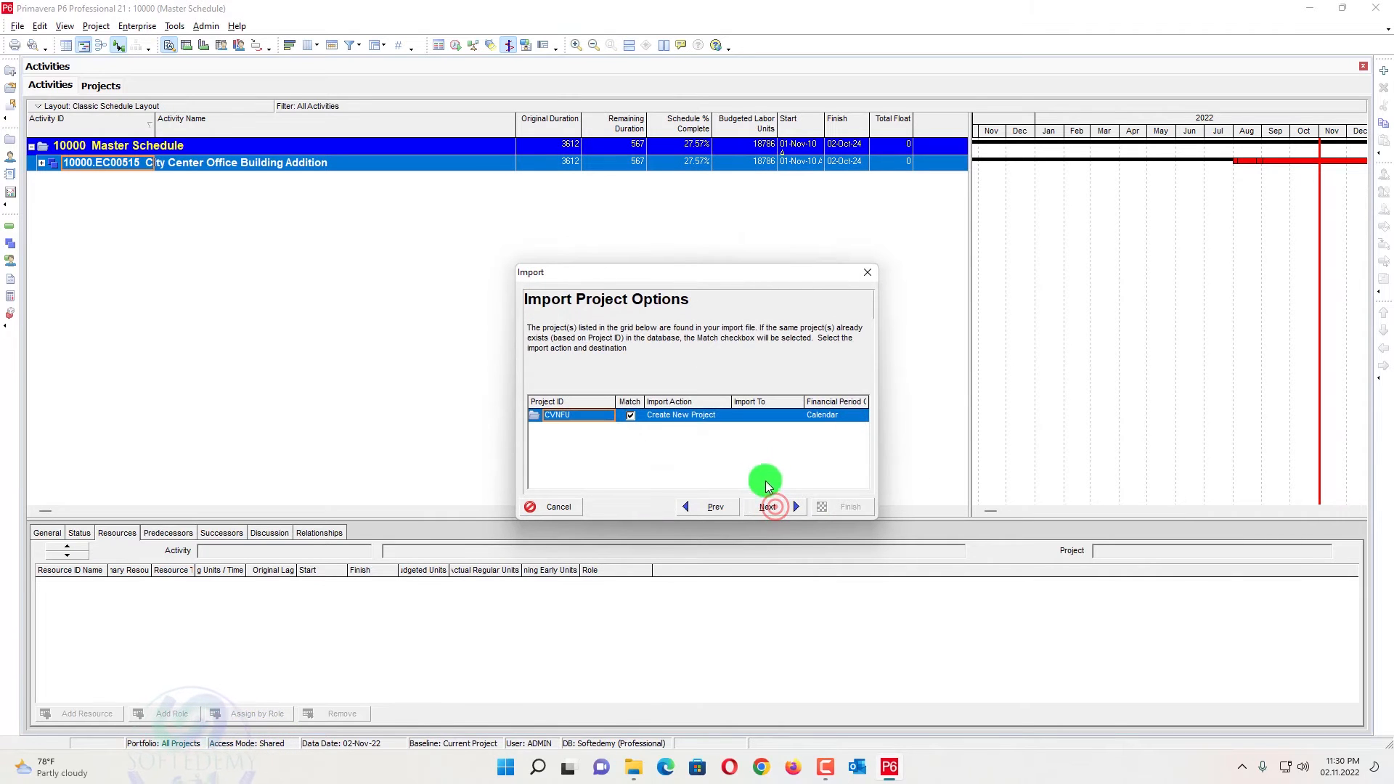
pyautogui.click(689, 415)
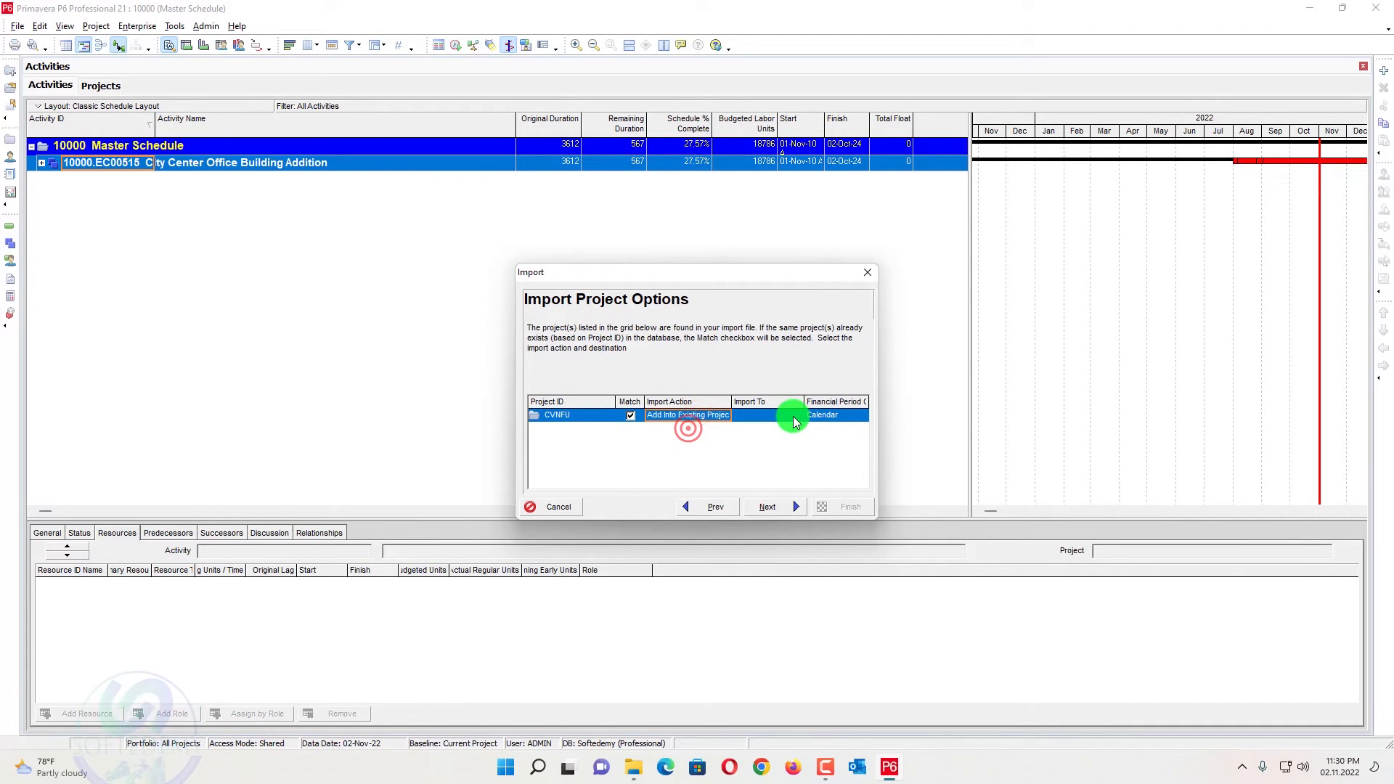
# Pick 10000 Master Schedule as the destination WBS for the import.
pyautogui.click(795, 416)
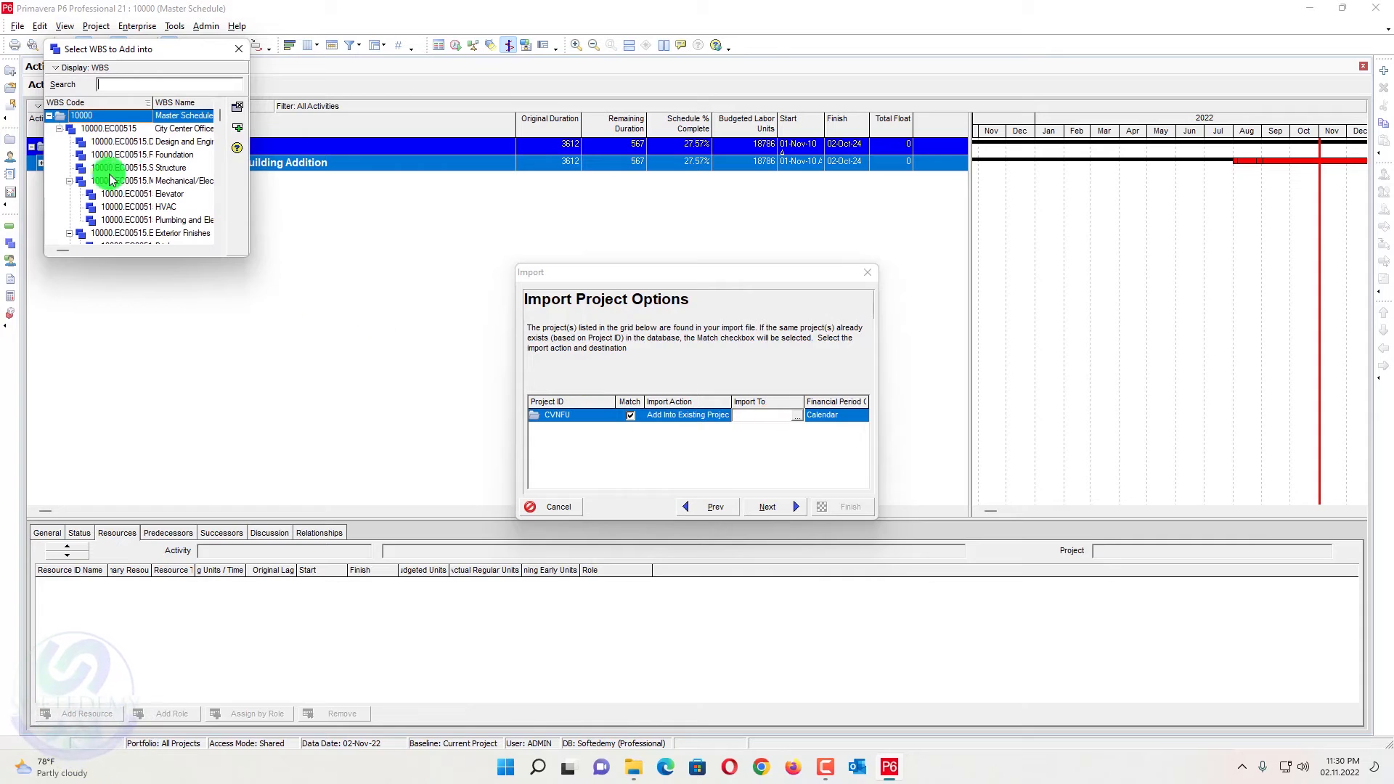
pyautogui.click(61, 116)
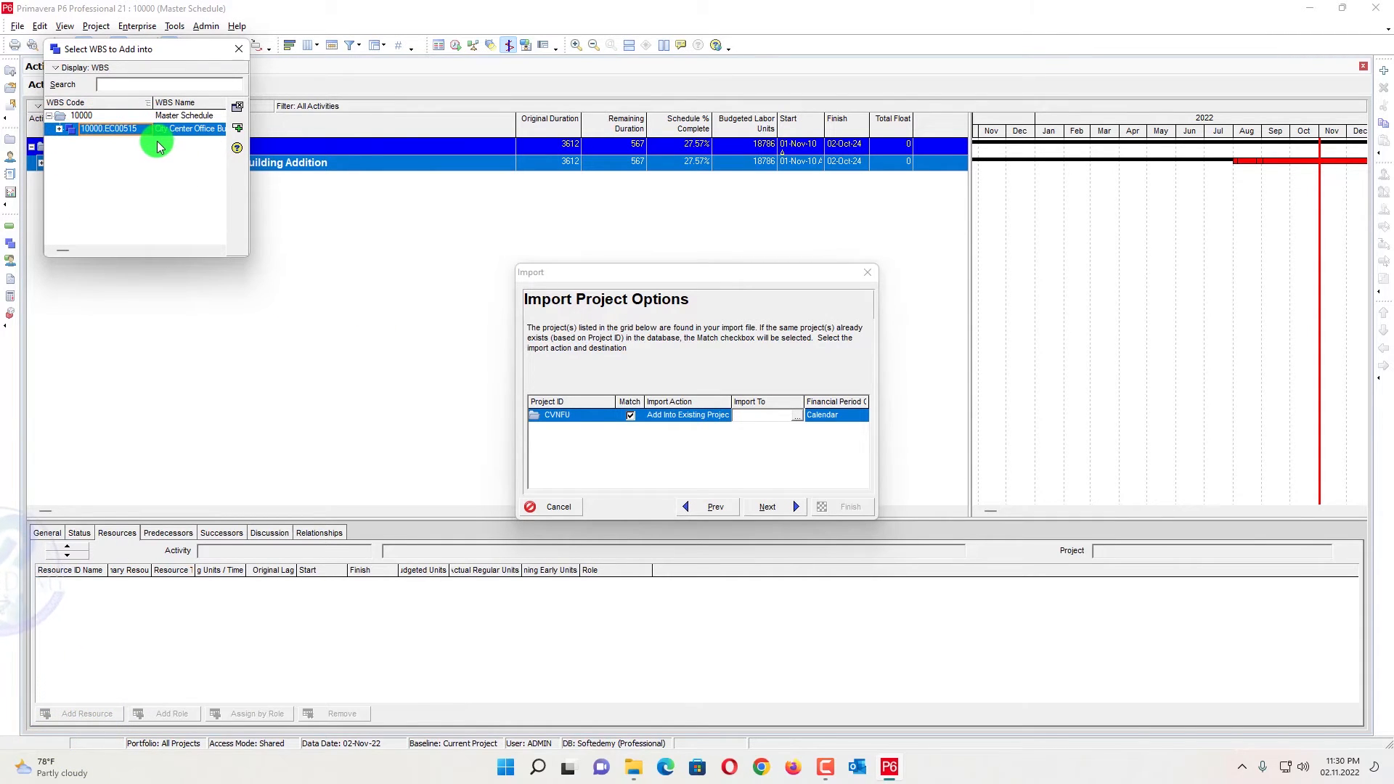
pyautogui.moveTo(182, 135)
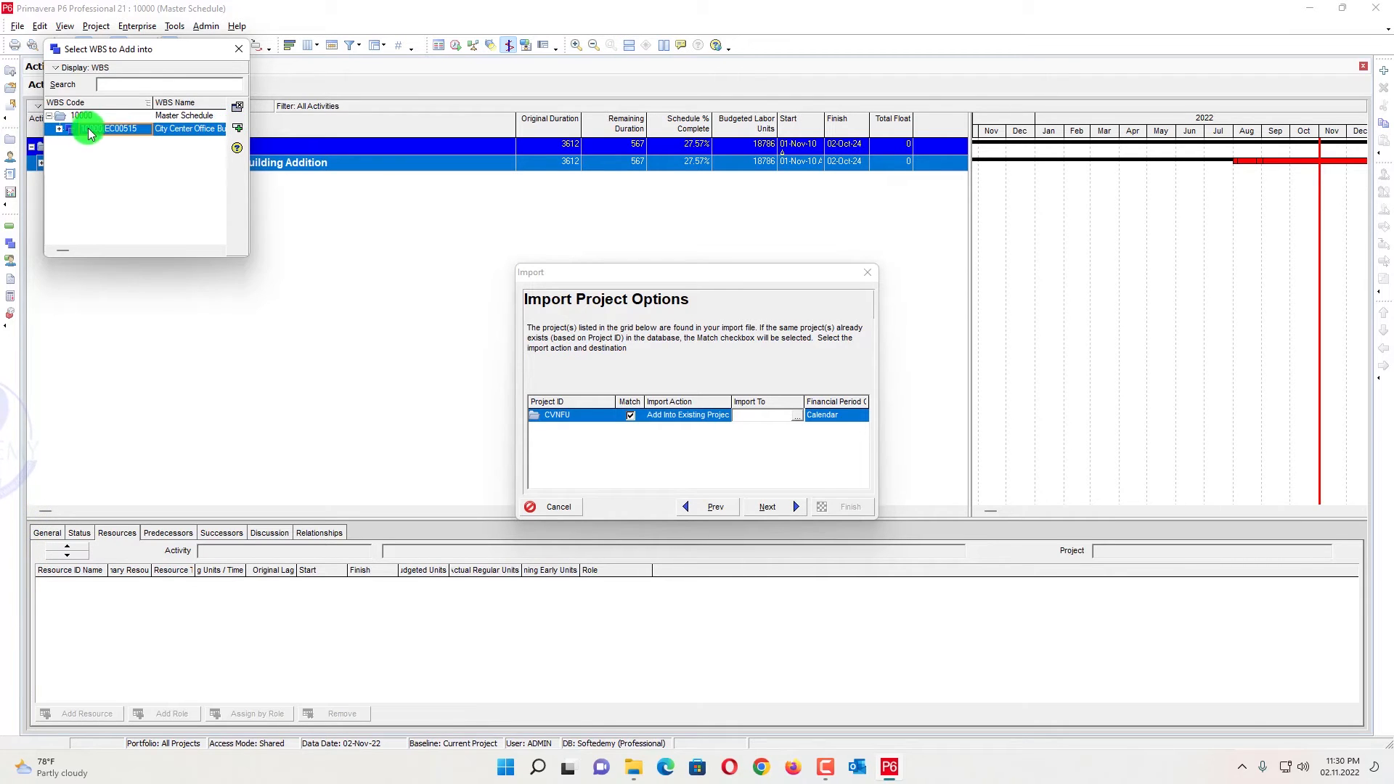
pyautogui.click(186, 116)
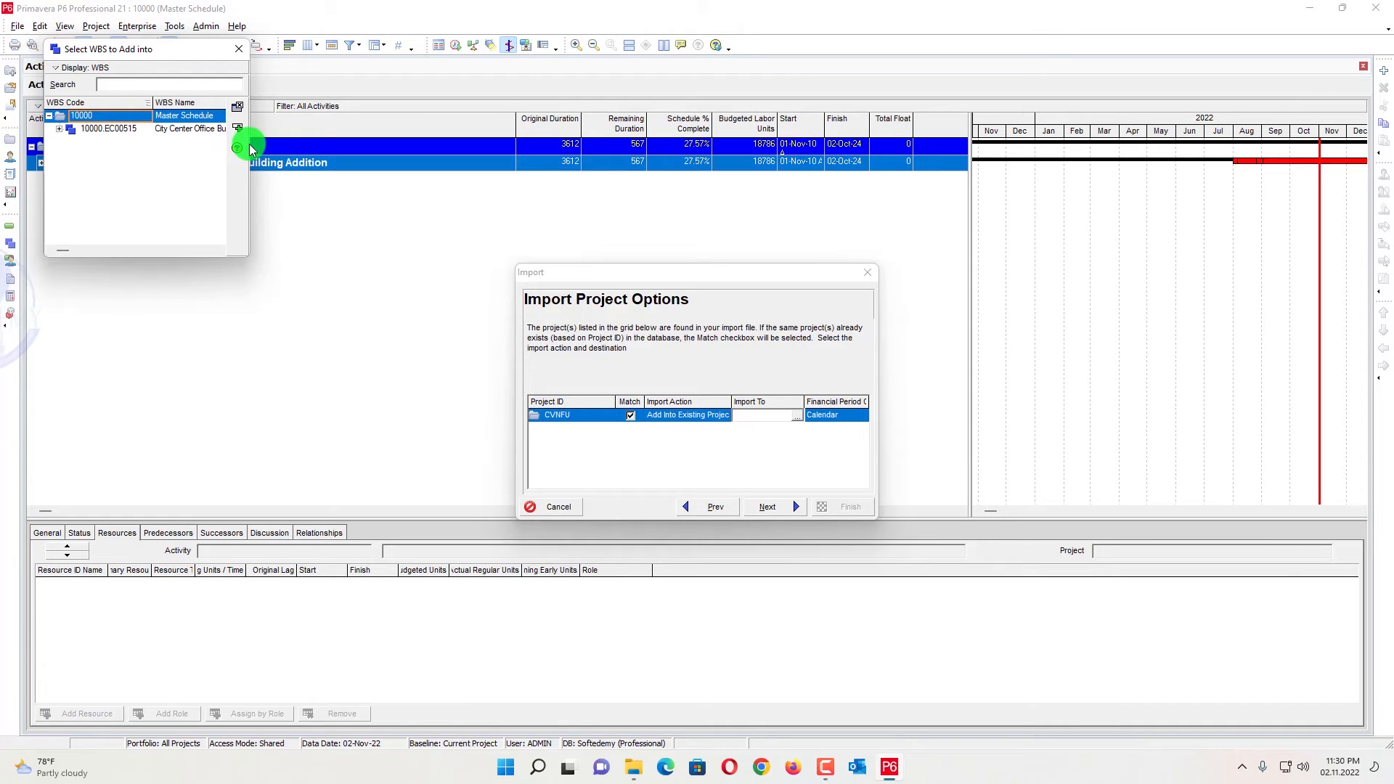
pyautogui.moveTo(232, 149)
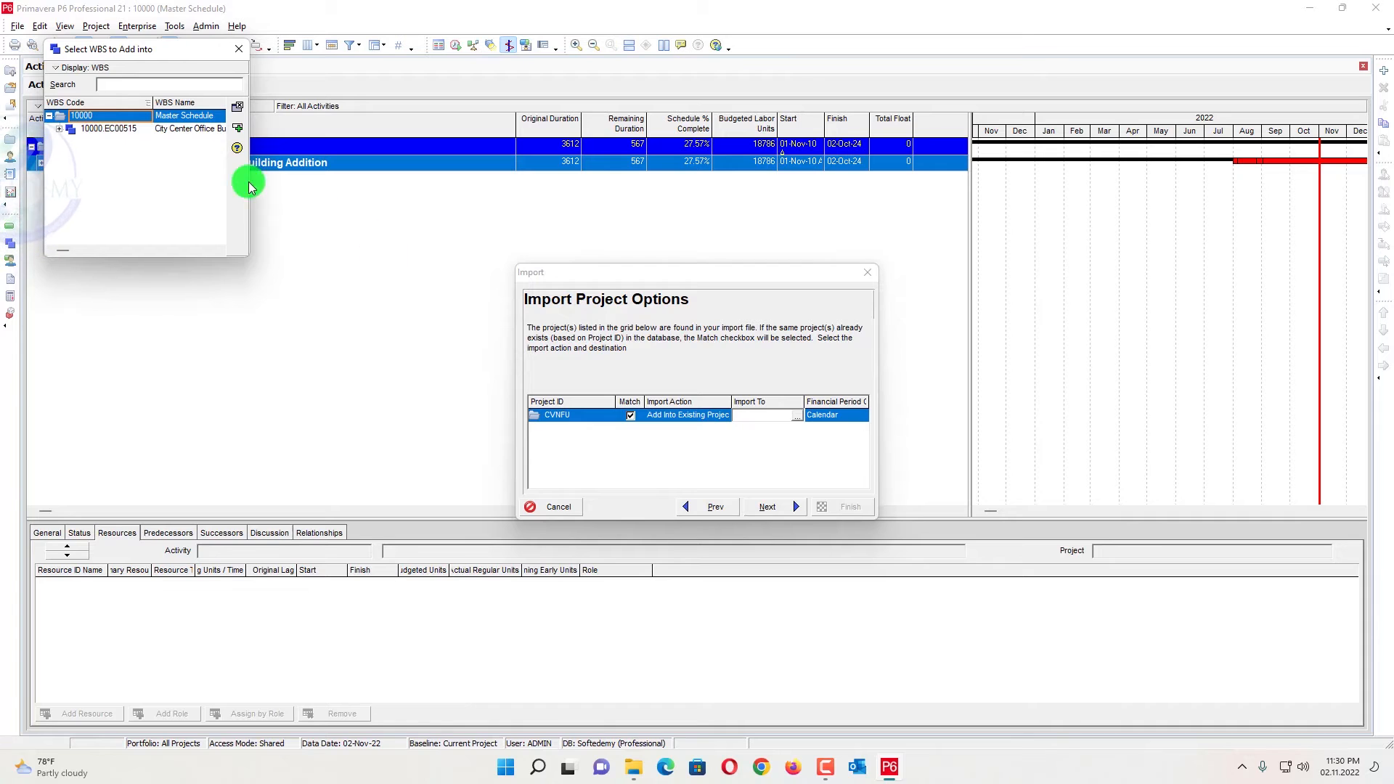
pyautogui.click(777, 512)
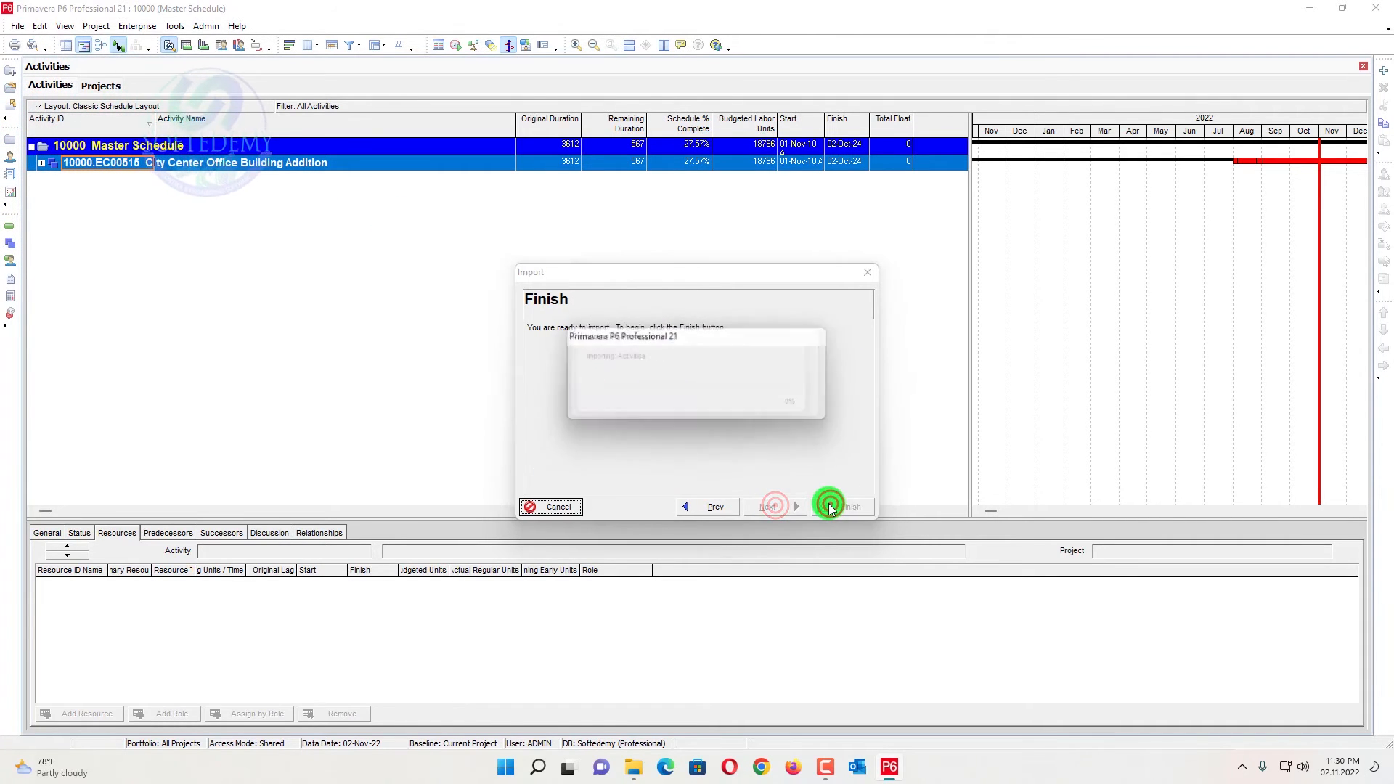
# Run the Calvalley import and dismiss the success message.
pyautogui.click(828, 505)
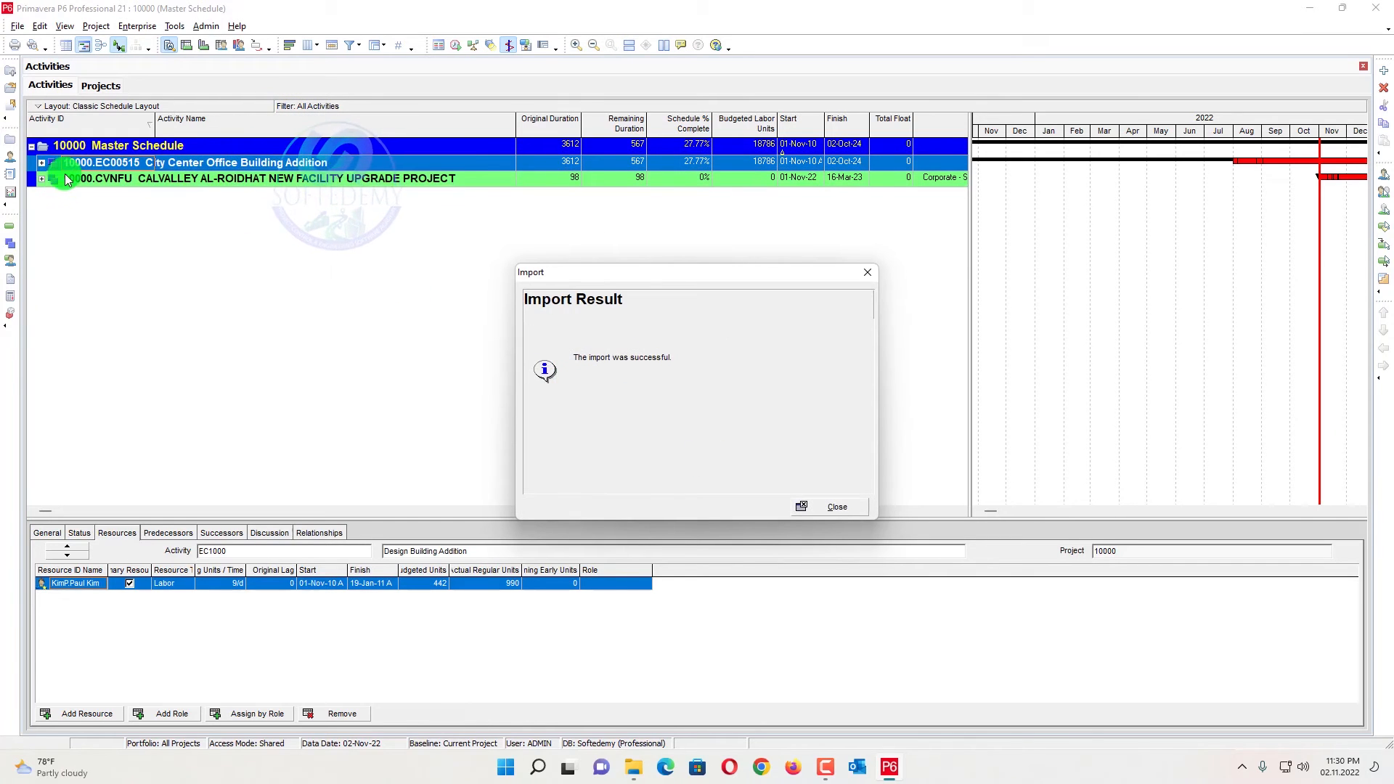
pyautogui.click(837, 506)
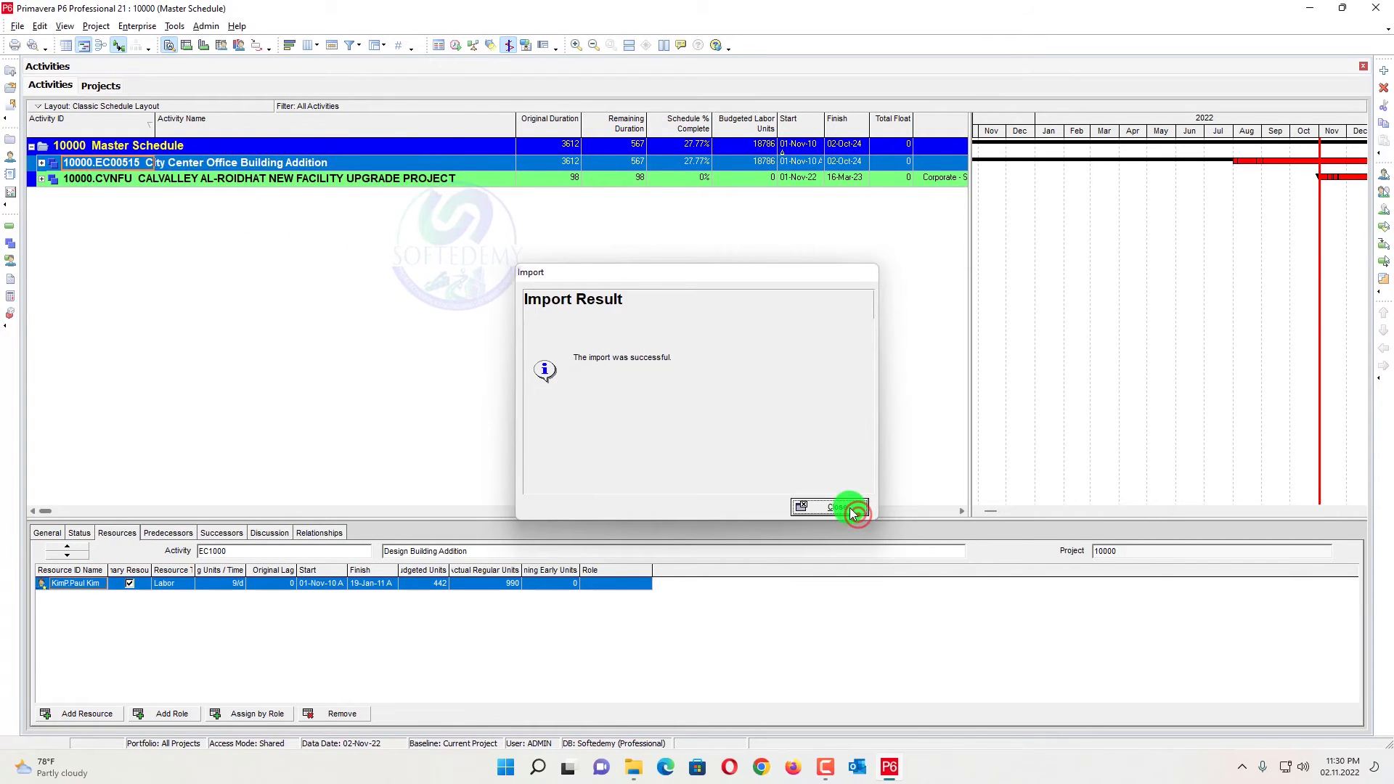
pyautogui.click(827, 507)
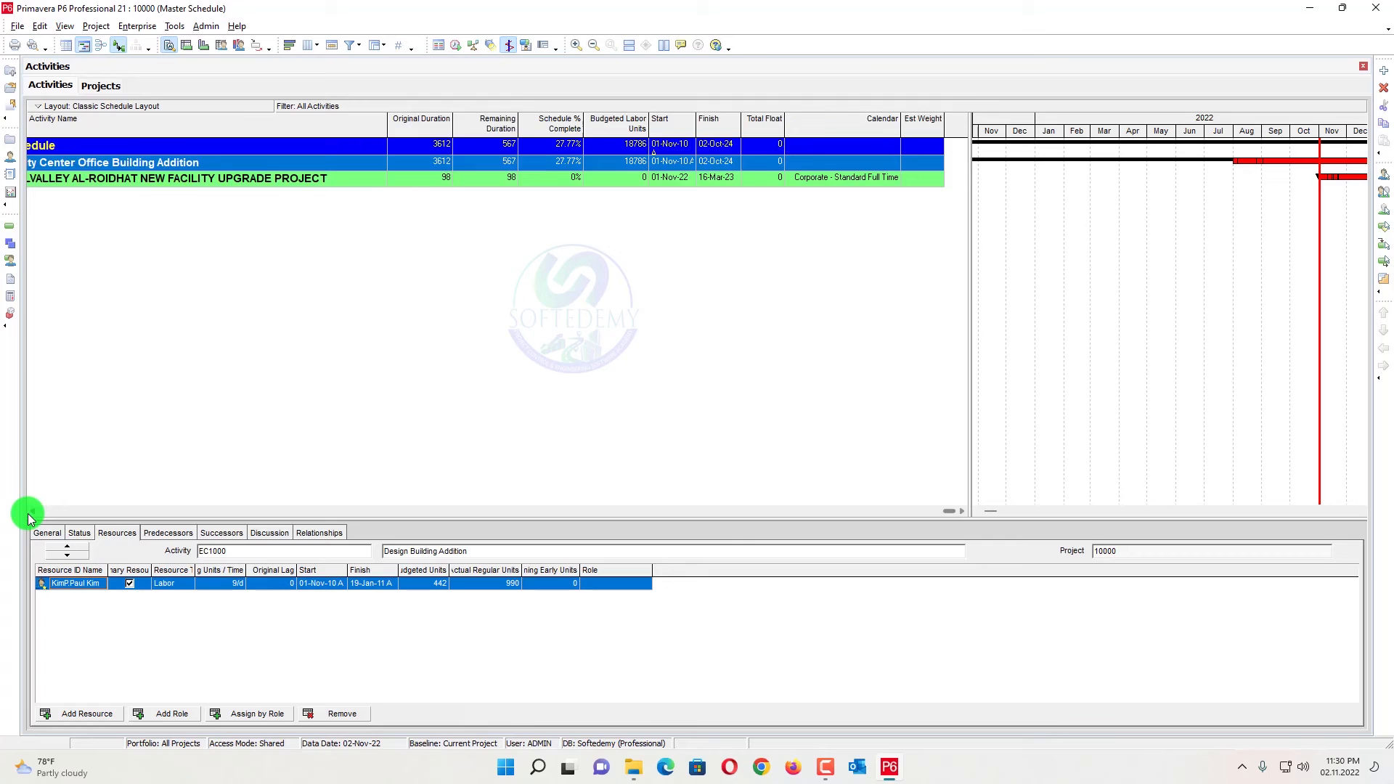
# Start an XER import of Sub Project 03.xer and dismiss the destination reminder.
pyautogui.click(11, 26)
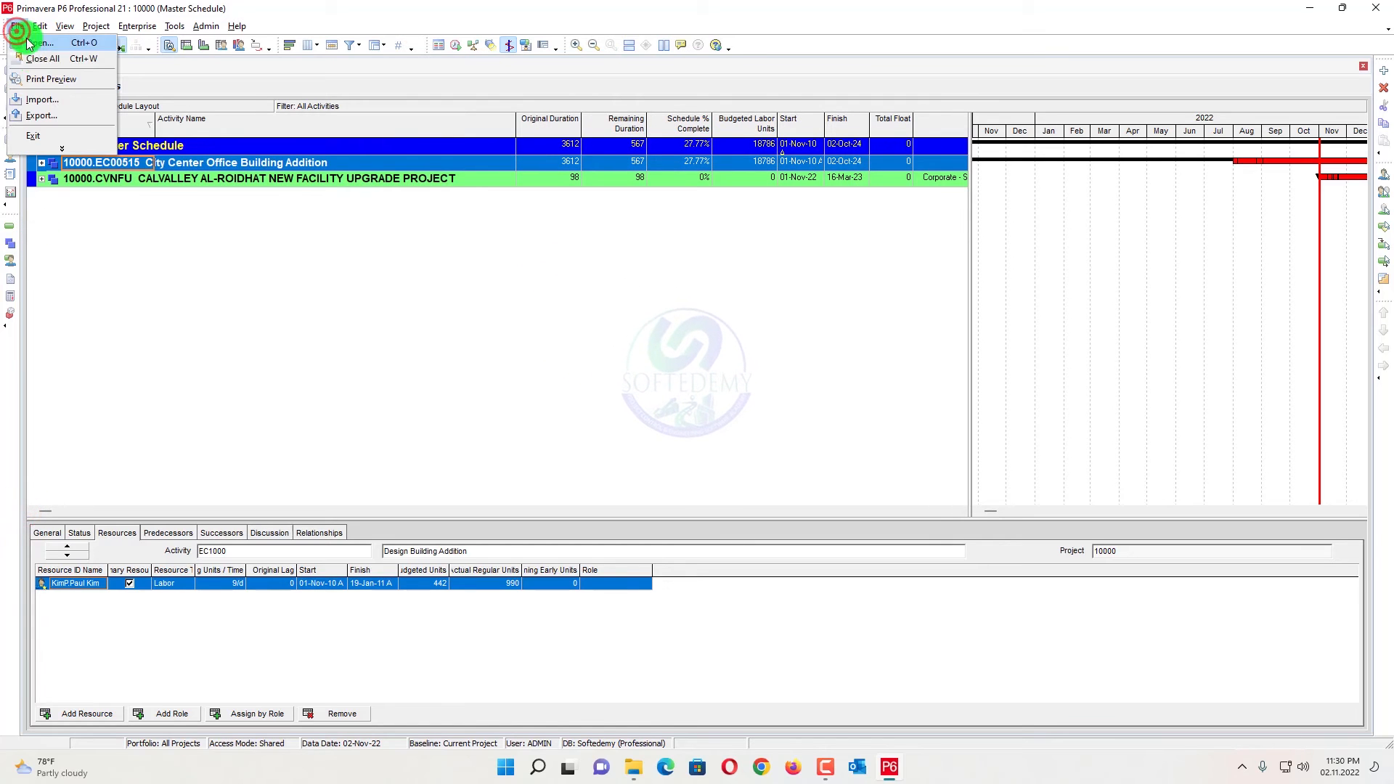
pyautogui.click(44, 99)
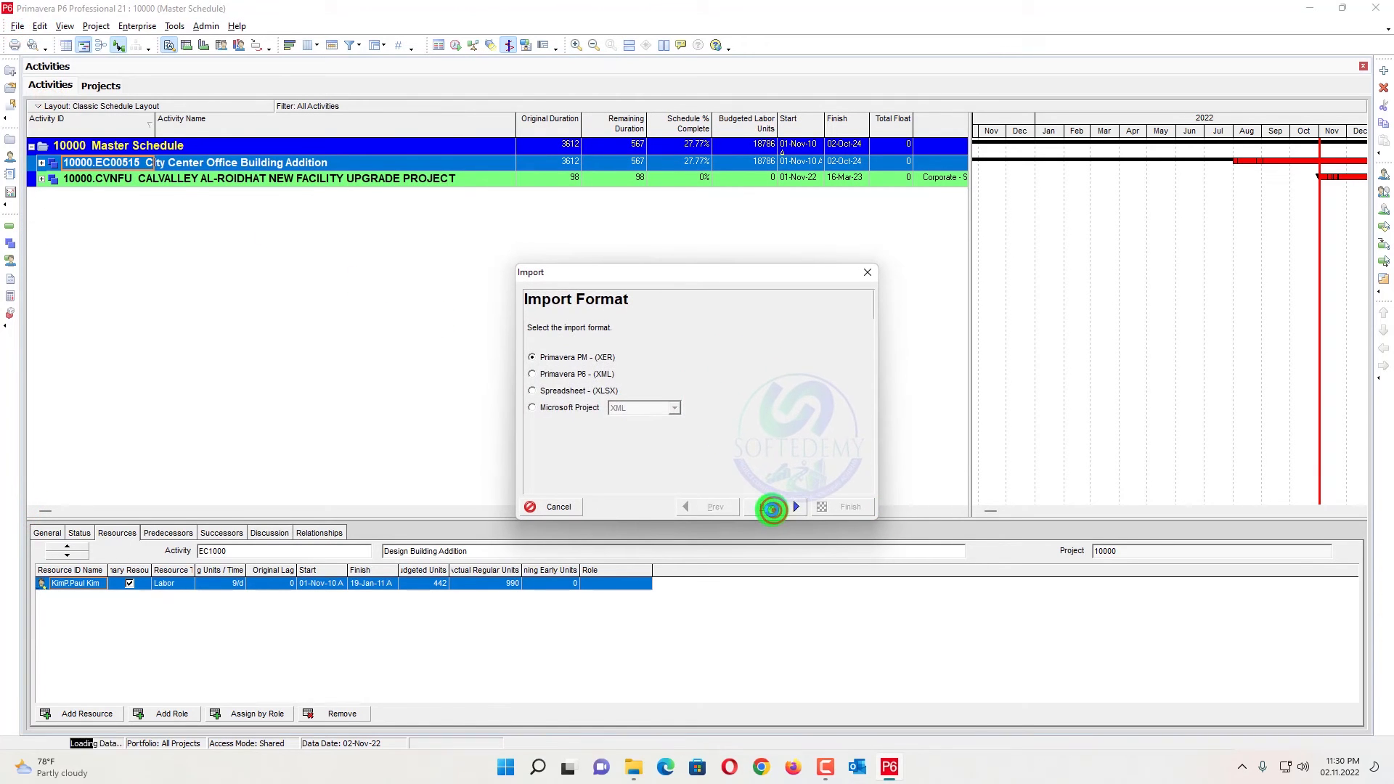
pyautogui.click(772, 507)
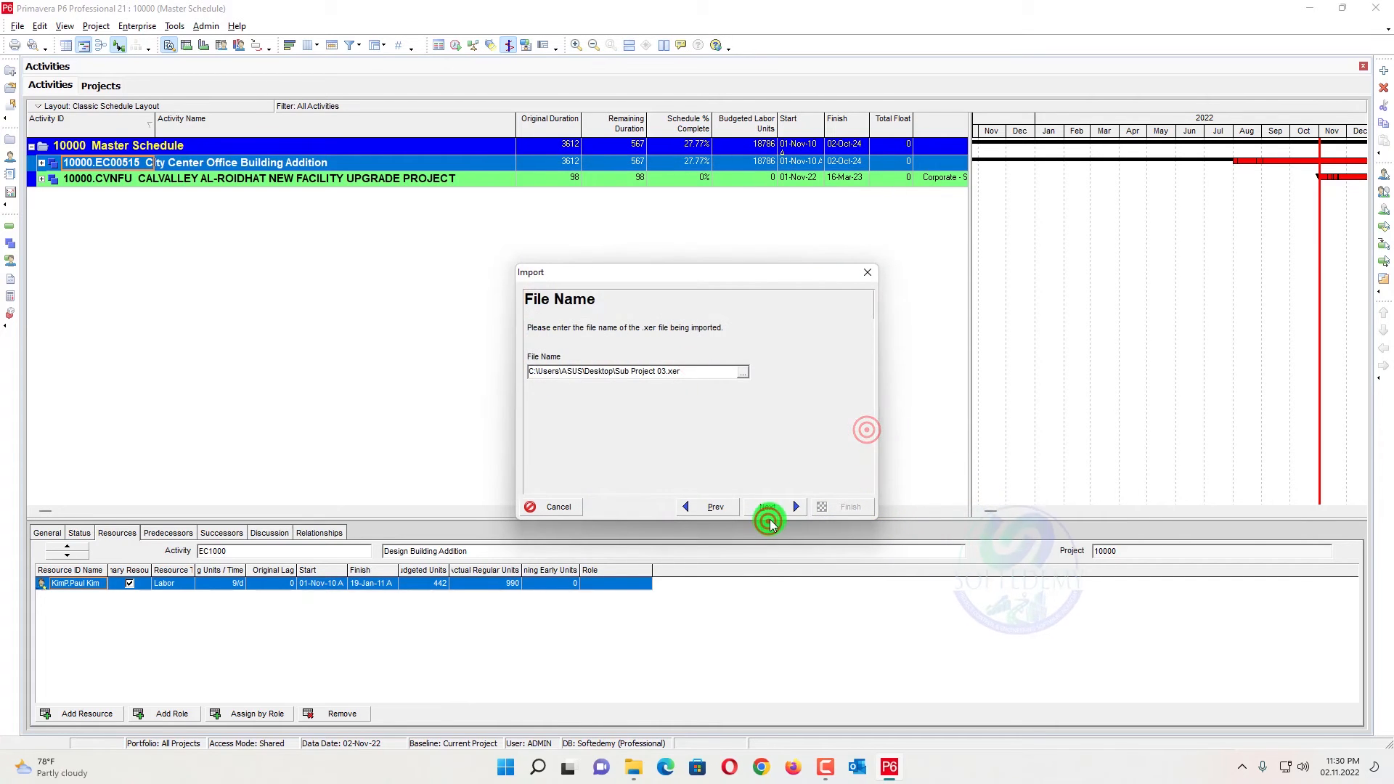
pyautogui.click(770, 507)
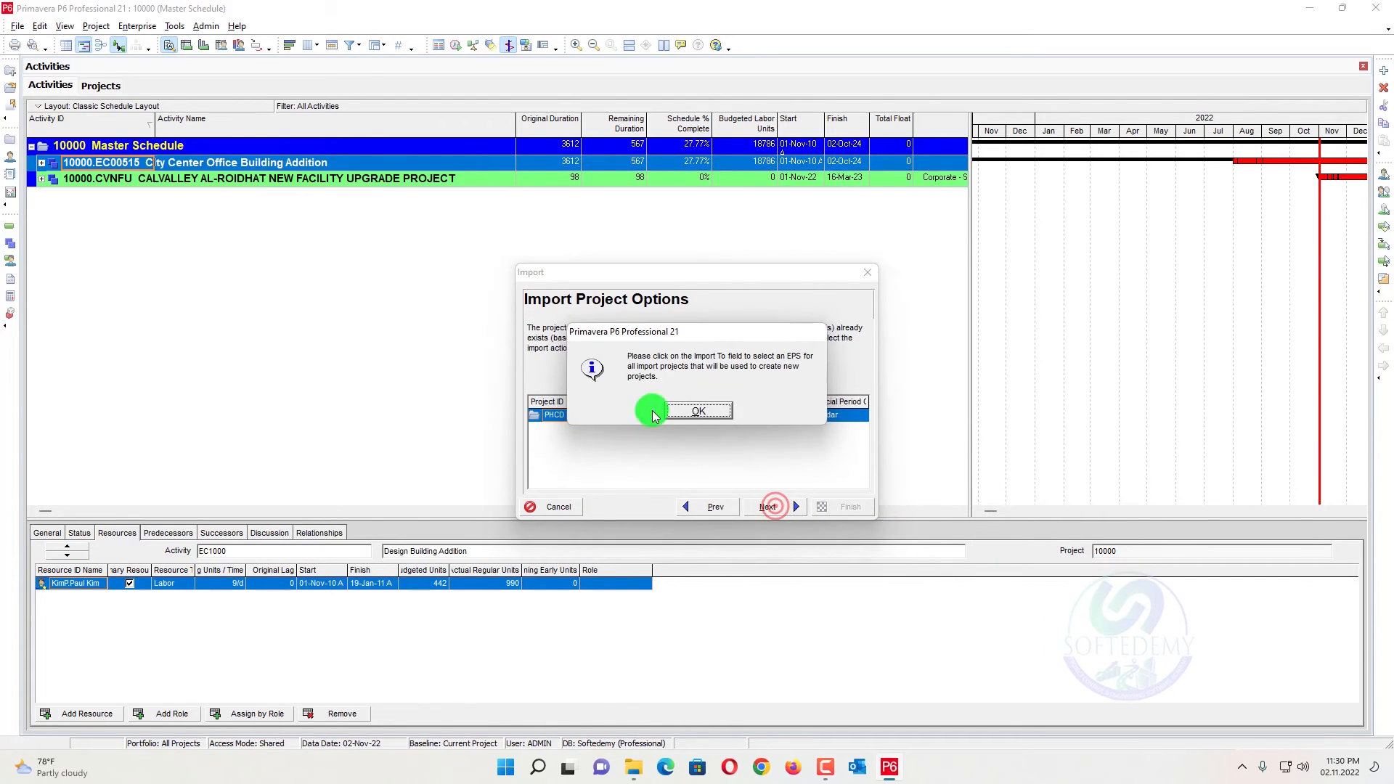
pyautogui.click(698, 410)
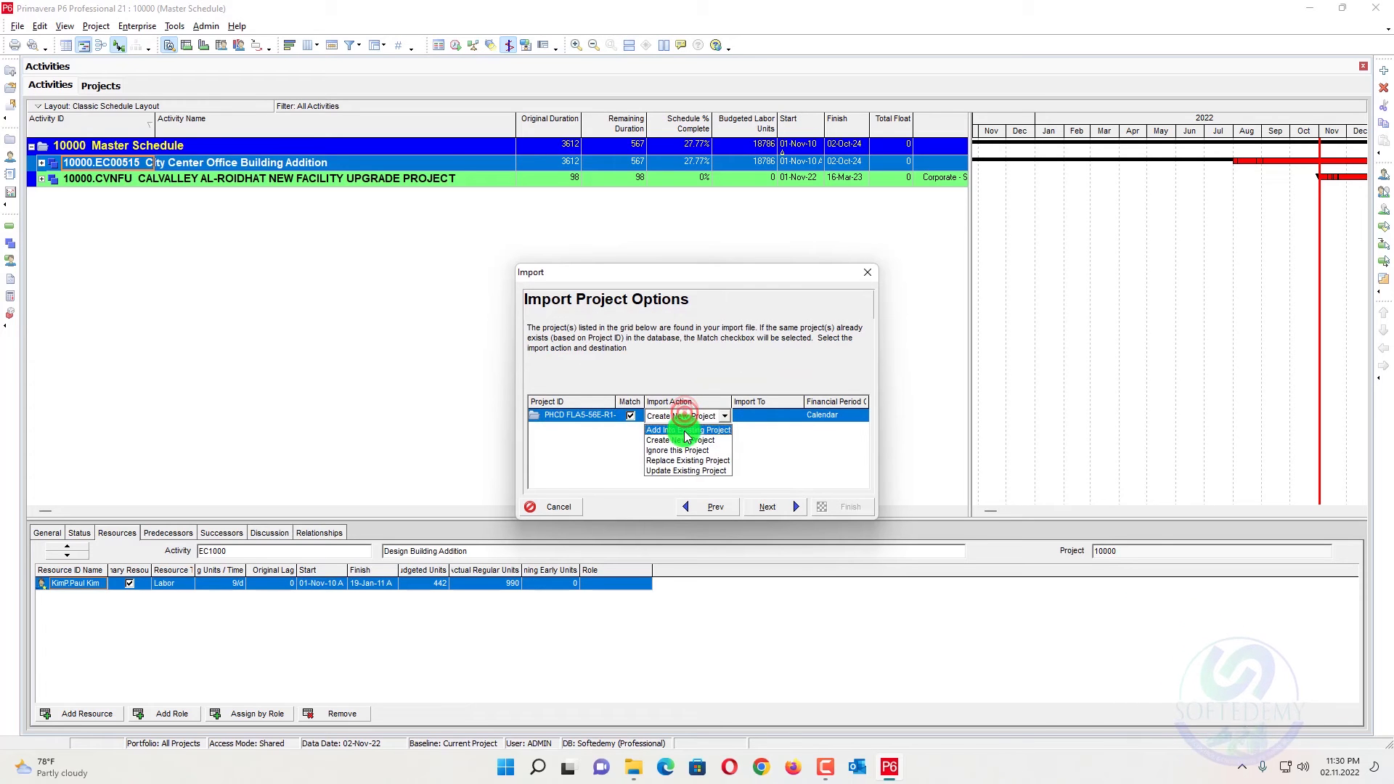
# Add it into existing project 10000 Master Schedule and run the import.
pyautogui.click(680, 430)
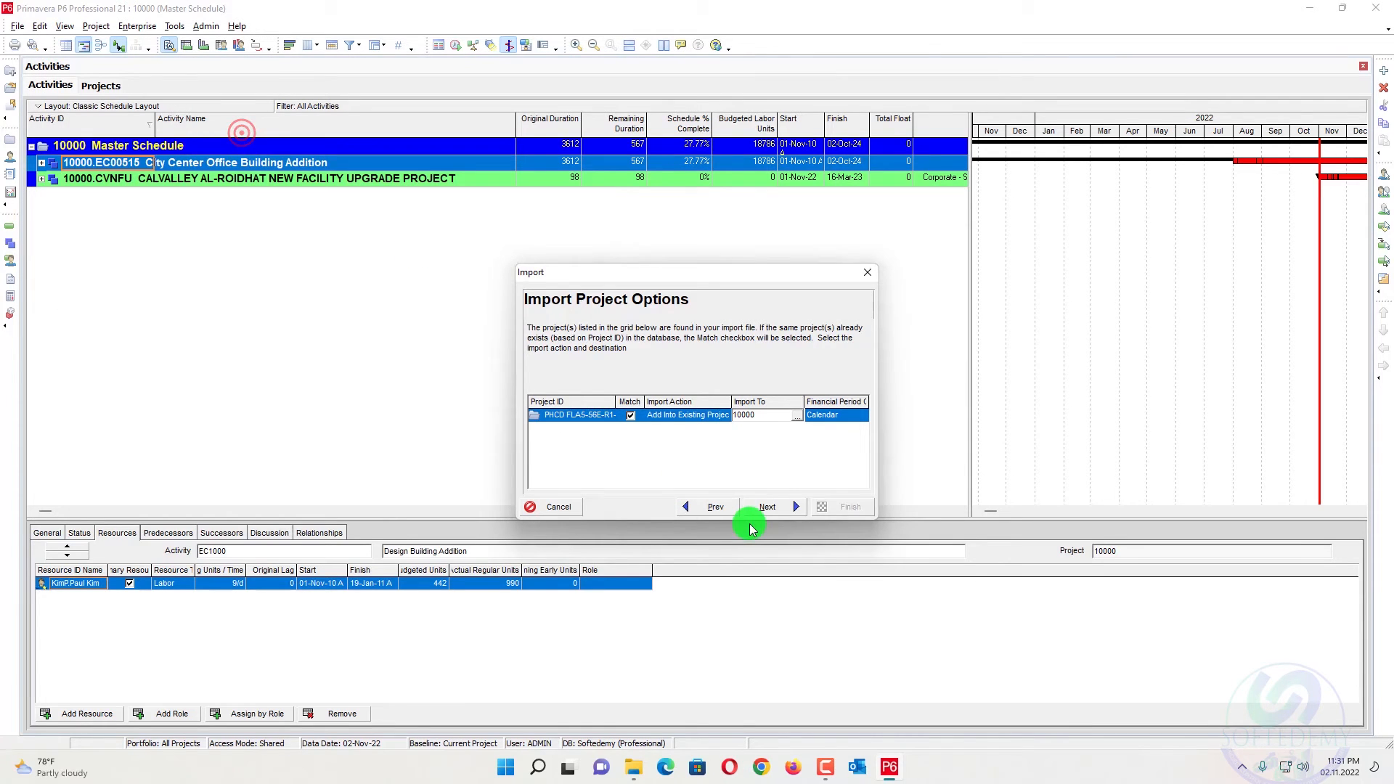
pyautogui.click(767, 505)
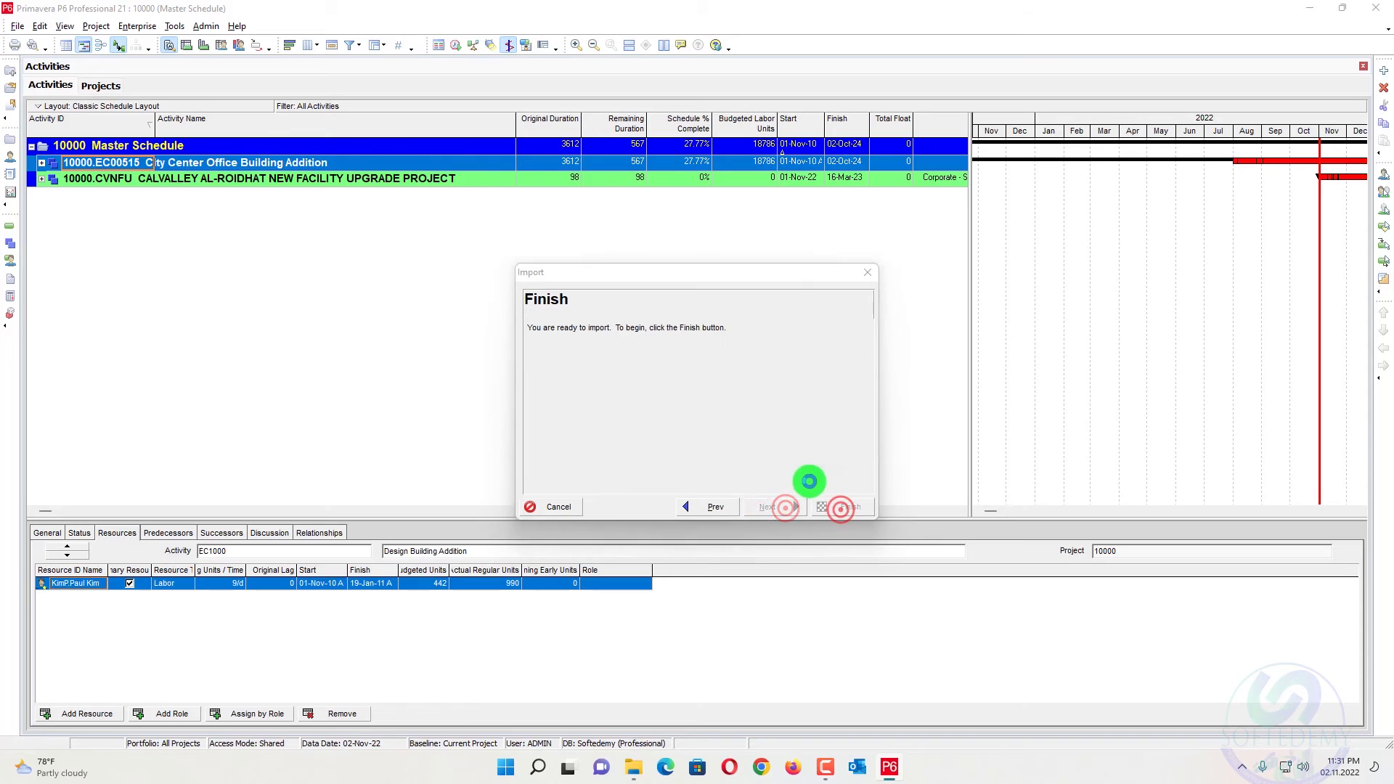
pyautogui.click(841, 507)
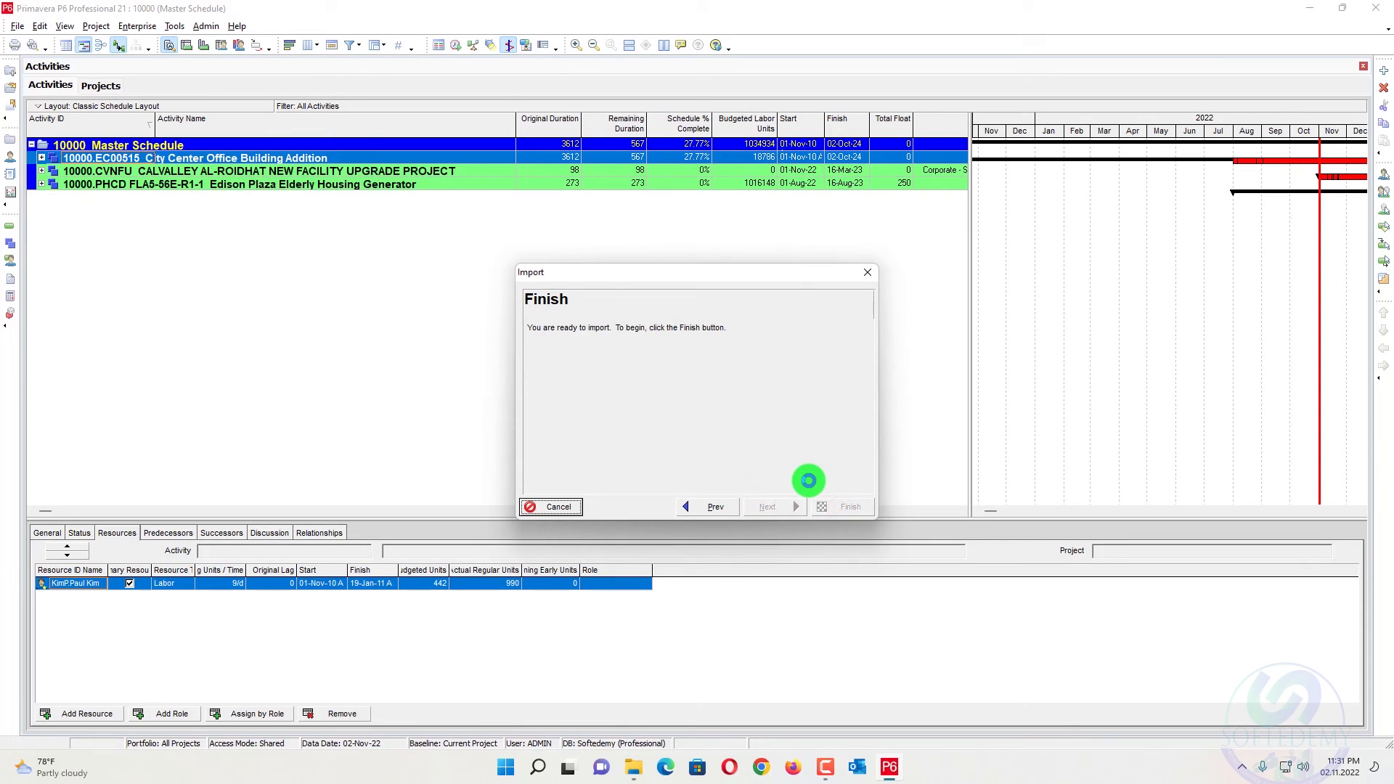
pyautogui.click(849, 506)
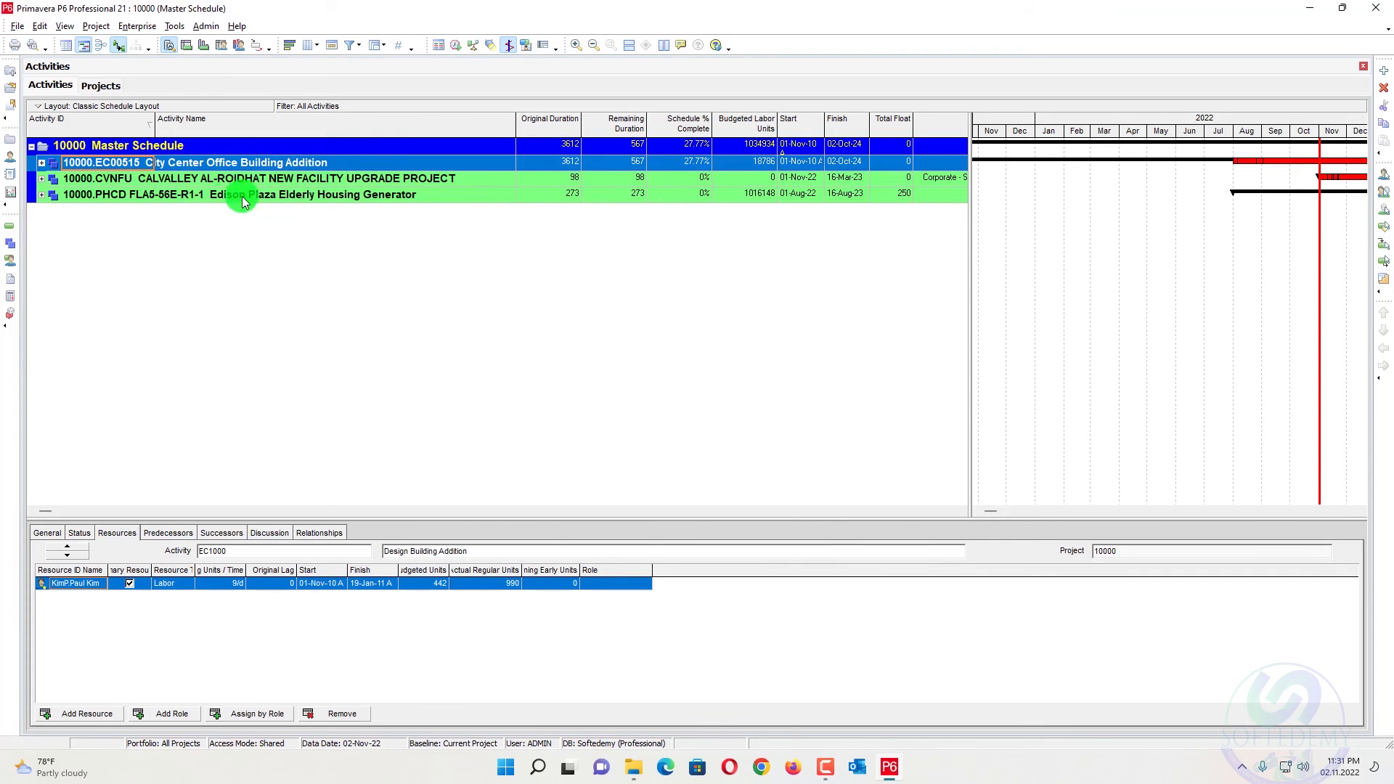
pyautogui.click(102, 145)
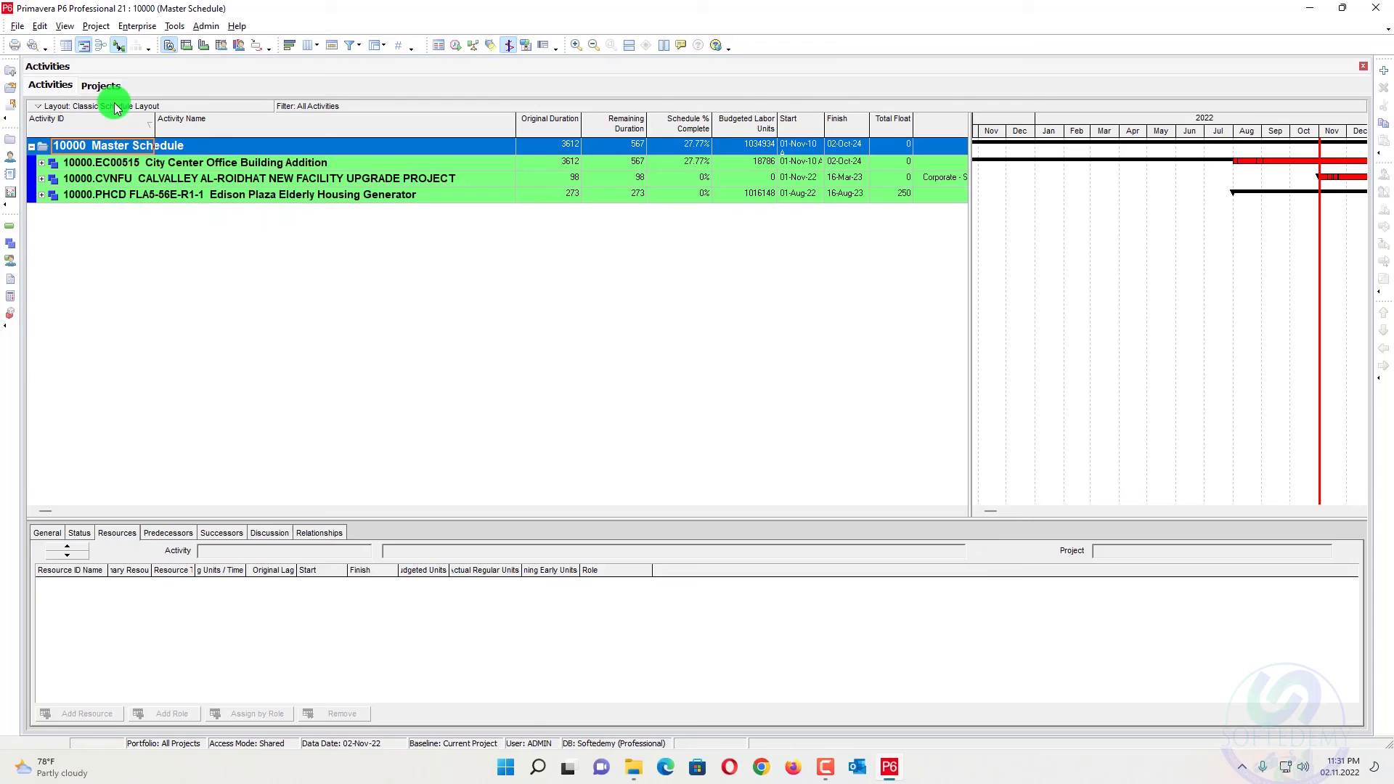
pyautogui.click(101, 85)
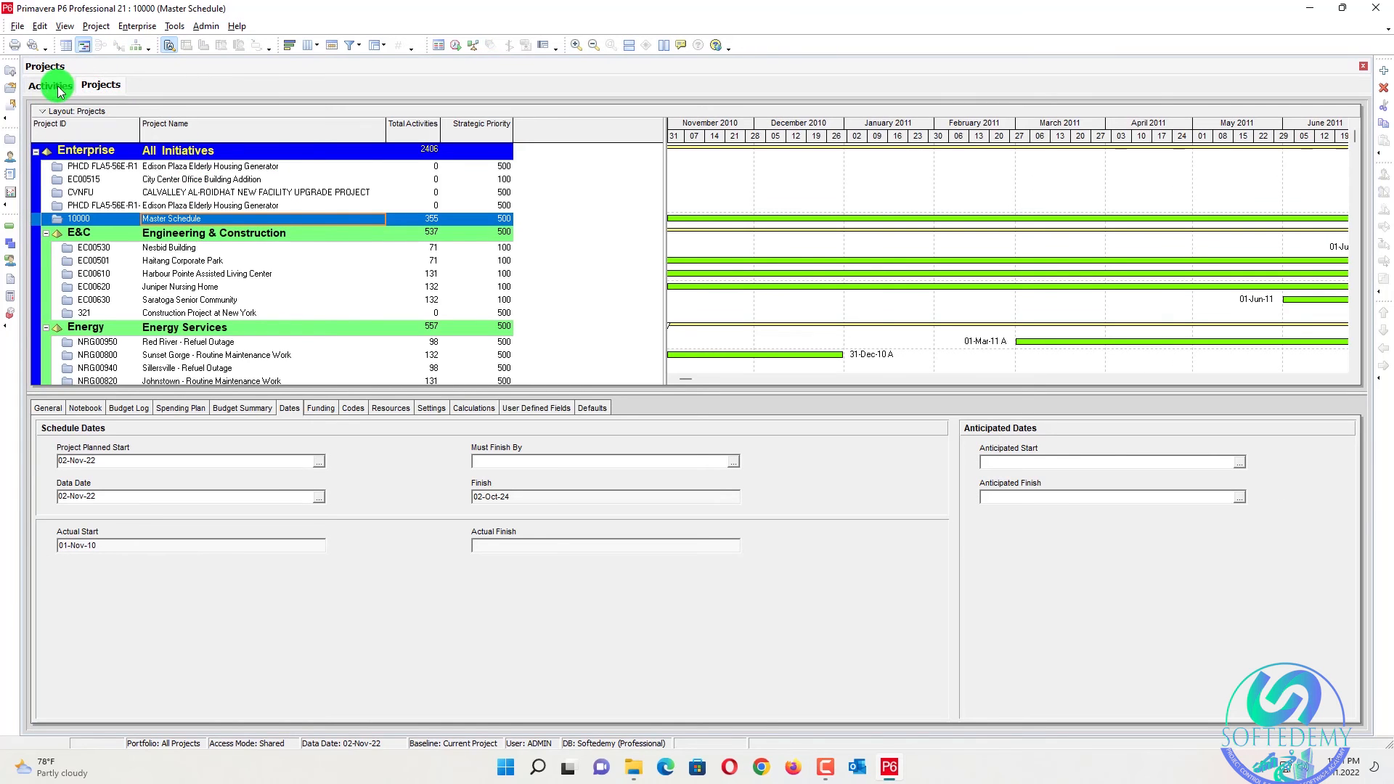
pyautogui.click(48, 84)
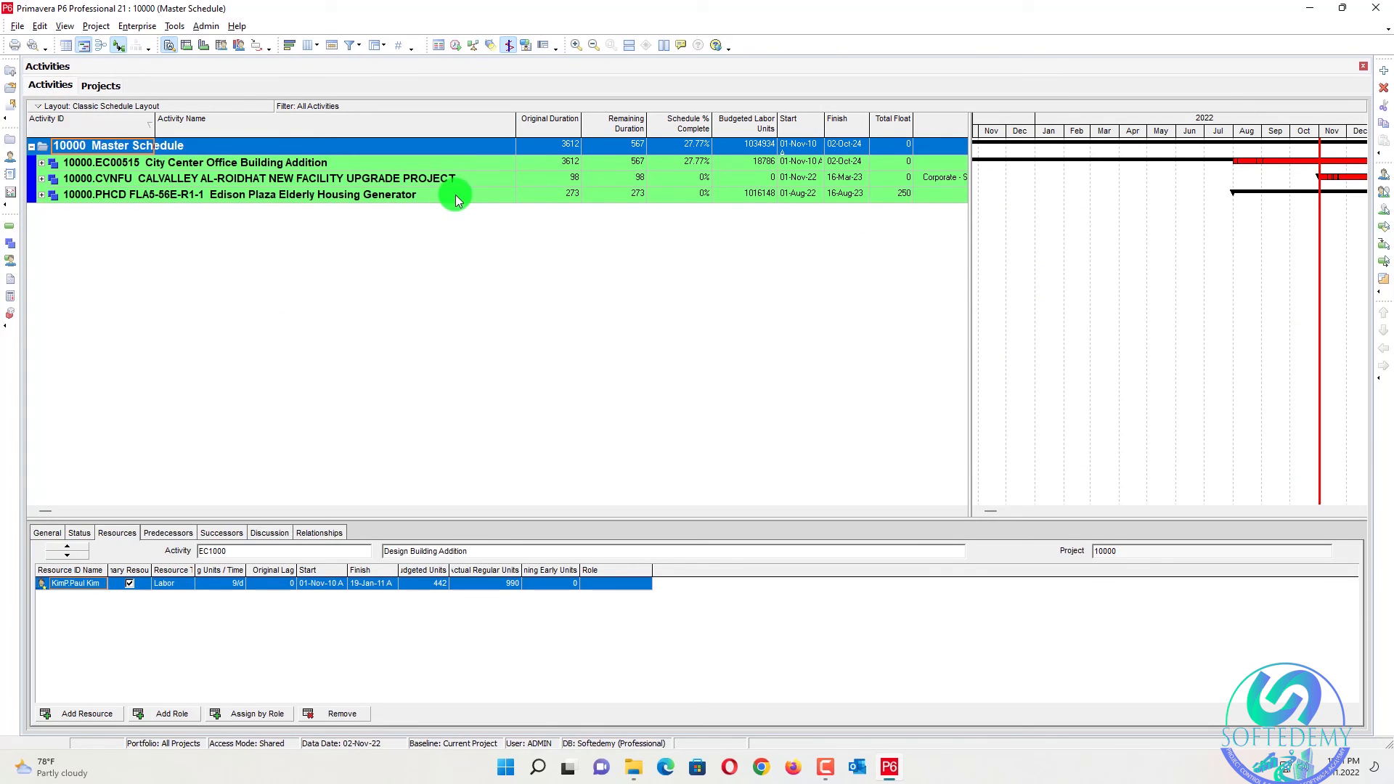